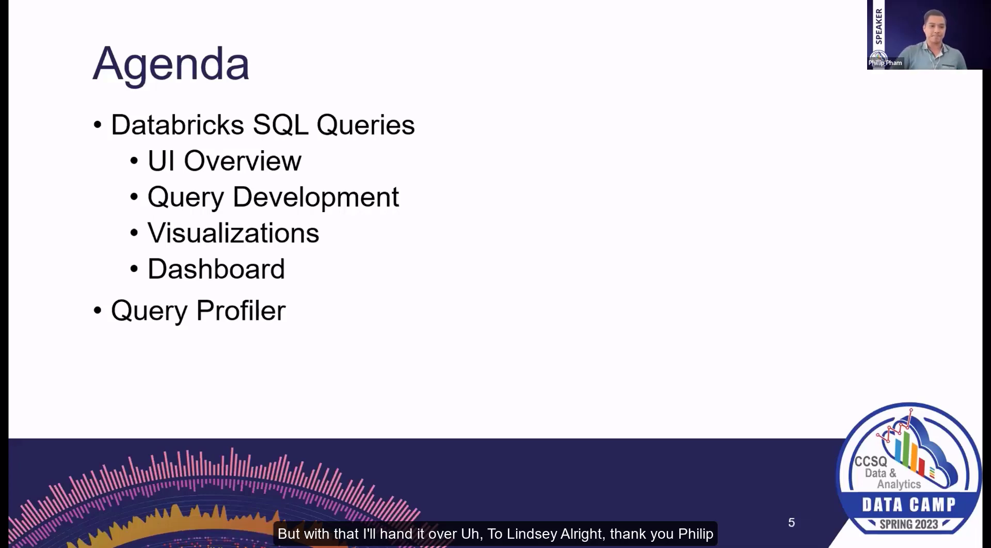
- Start a new query in the SQL editor and refresh the schema browser's table list
{"action": "key", "text": "right"}
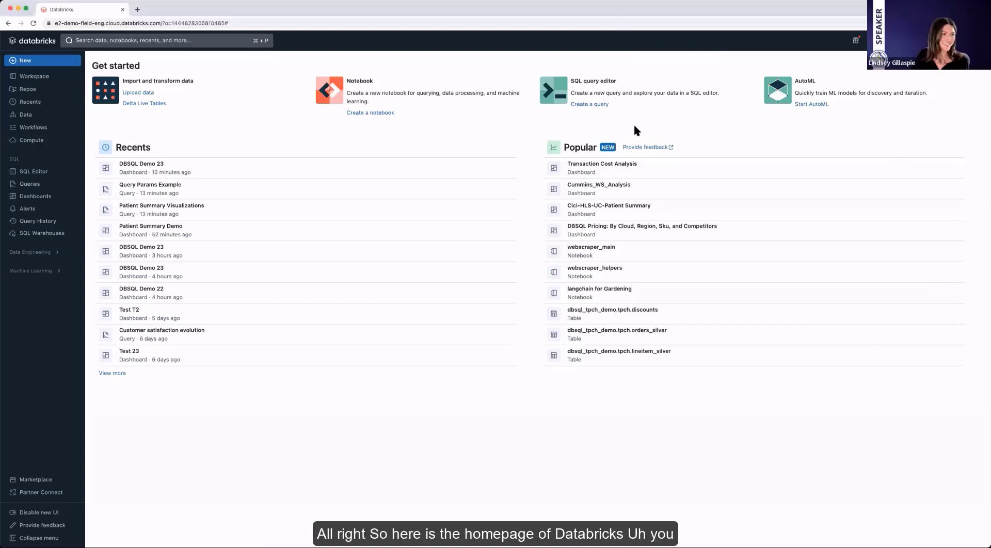
{"action": "mouse_move", "coordinate": [428, 101]}
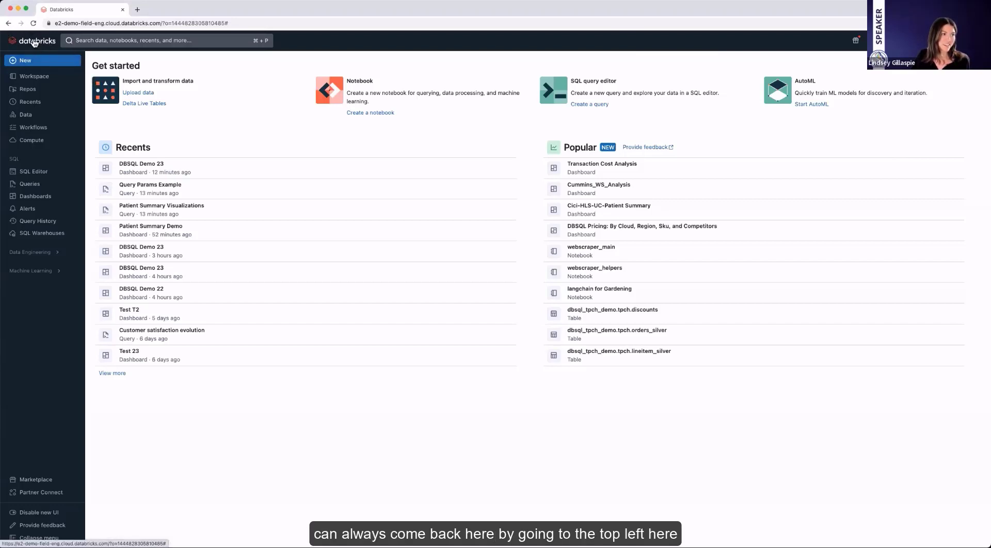
{"action": "mouse_move", "coordinate": [249, 88]}
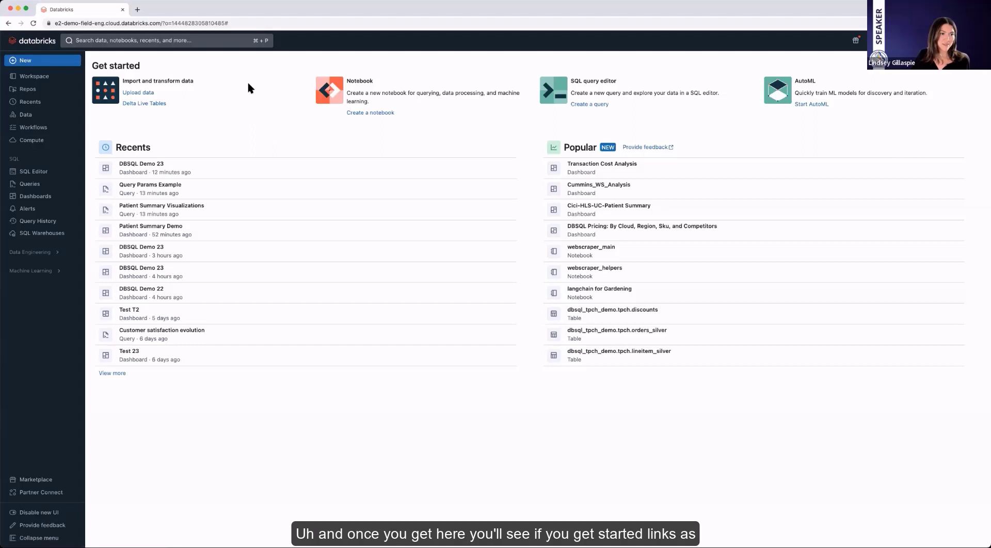
{"action": "mouse_move", "coordinate": [671, 117]}
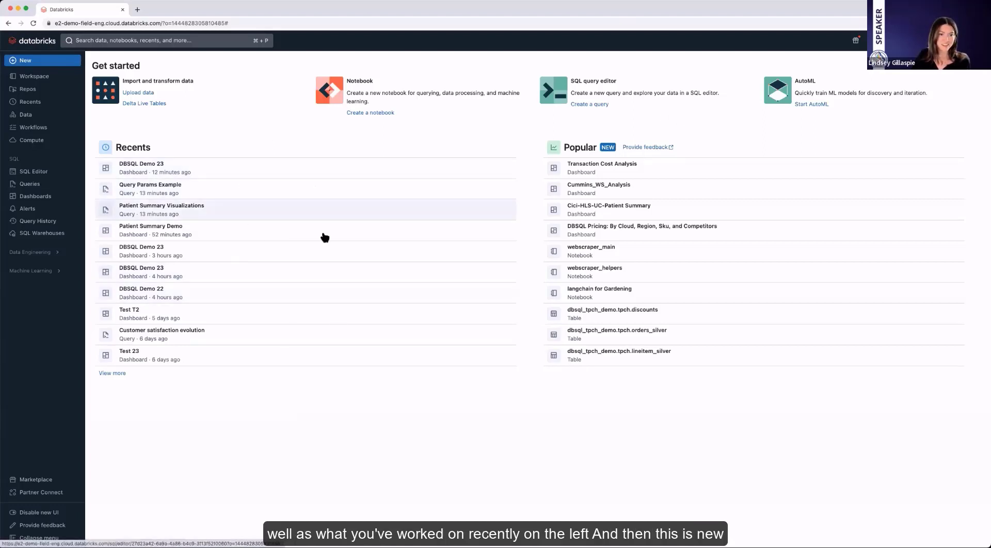
{"action": "mouse_move", "coordinate": [897, 147]}
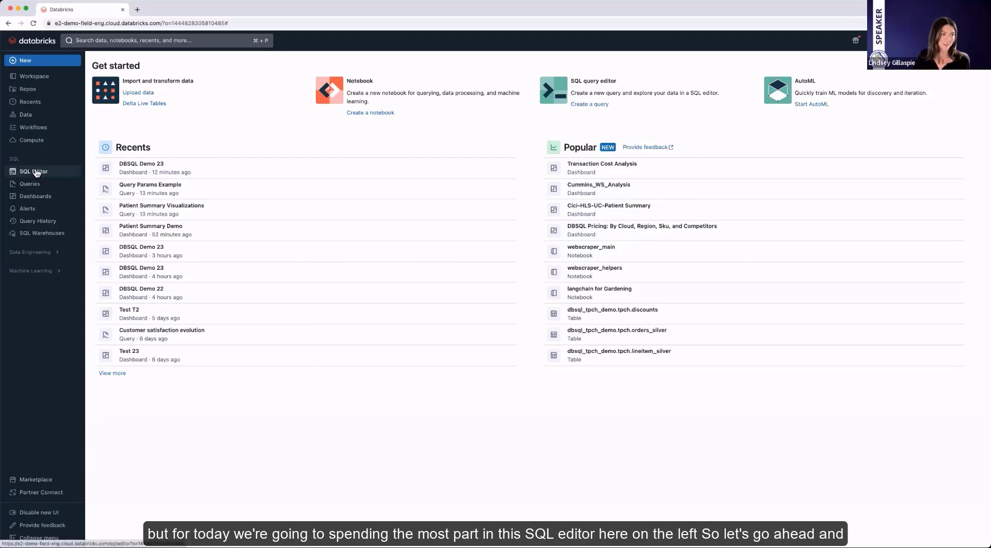
{"action": "left_click", "coordinate": [33, 171]}
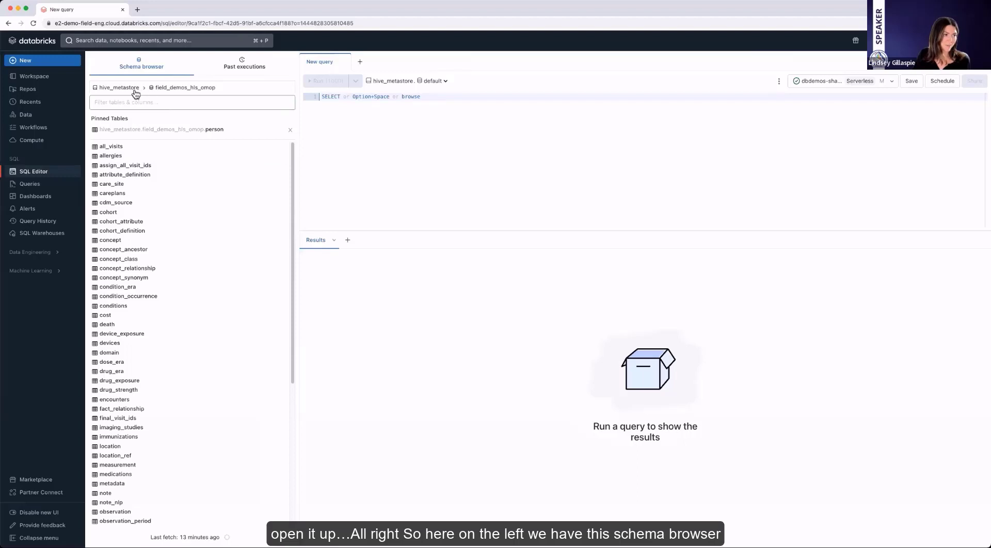
{"action": "left_click", "coordinate": [118, 88]}
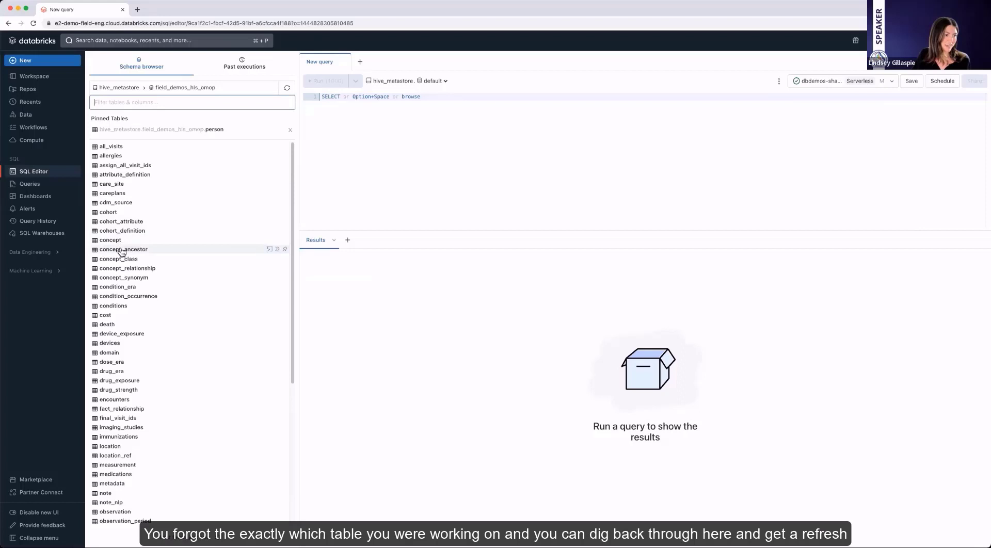
{"action": "mouse_move", "coordinate": [123, 249]}
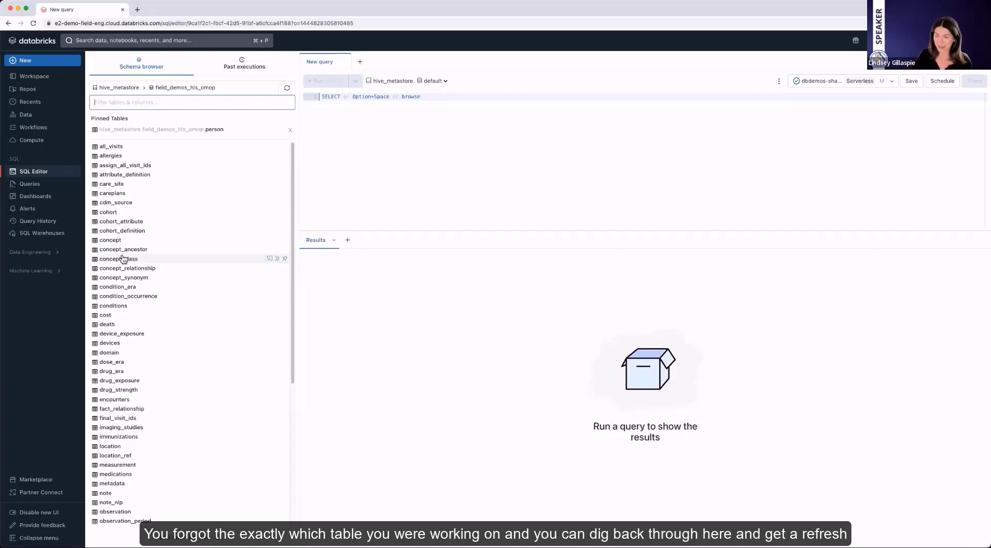
- Briefly expand concept_class, then expand the pinned person table to show its columns and types
{"action": "left_click", "coordinate": [118, 259]}
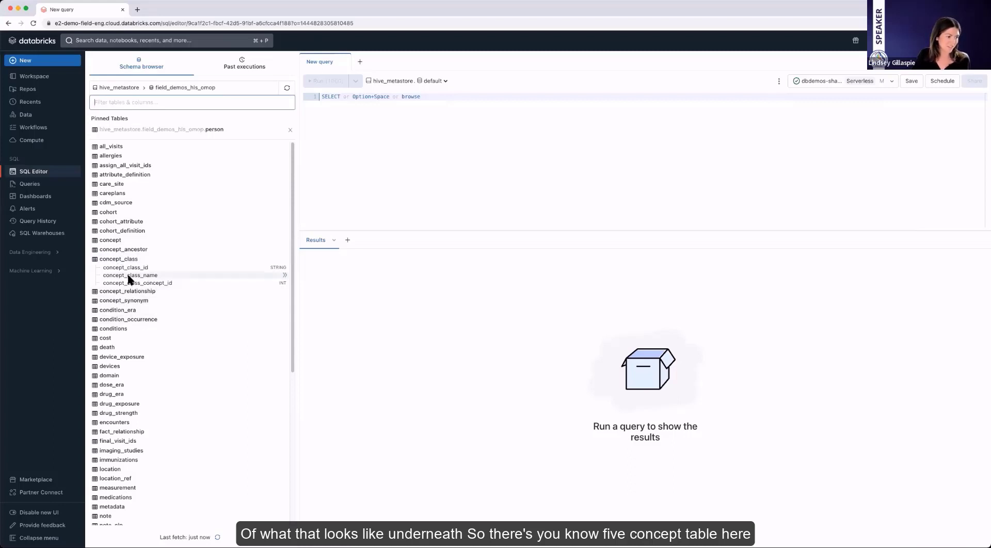
{"action": "left_click", "coordinate": [122, 249]}
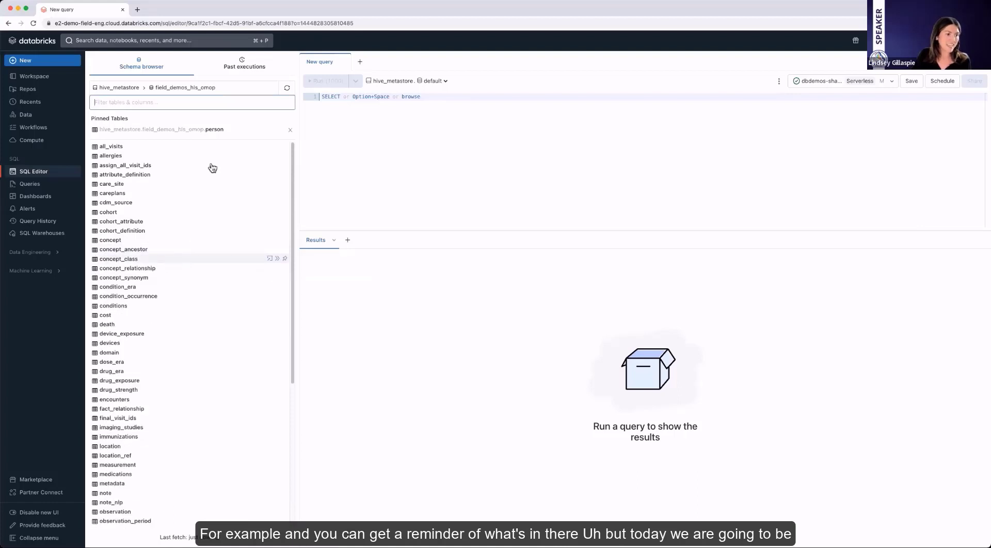
{"action": "left_click", "coordinate": [161, 130]}
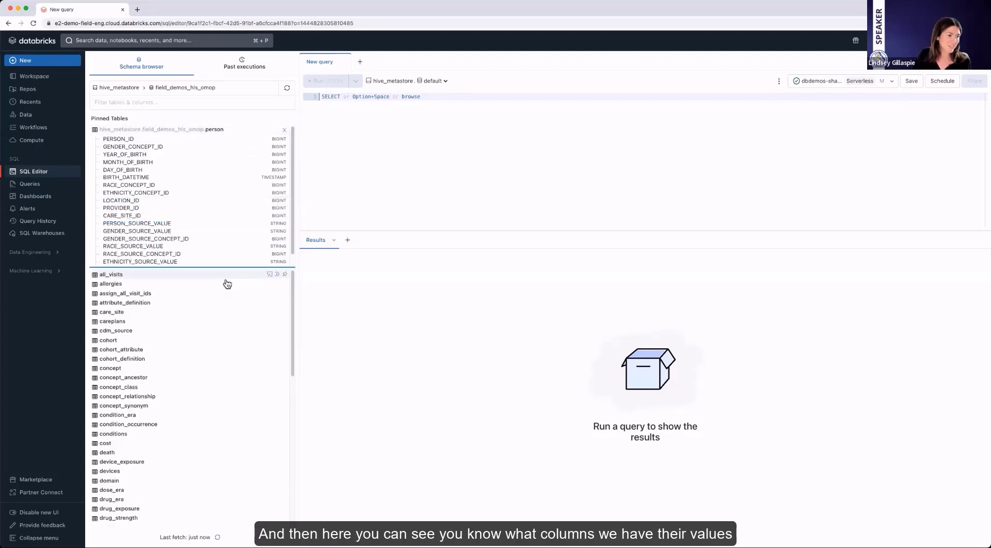
{"action": "scroll", "scroll_direction": "down", "scroll_amount": 3}
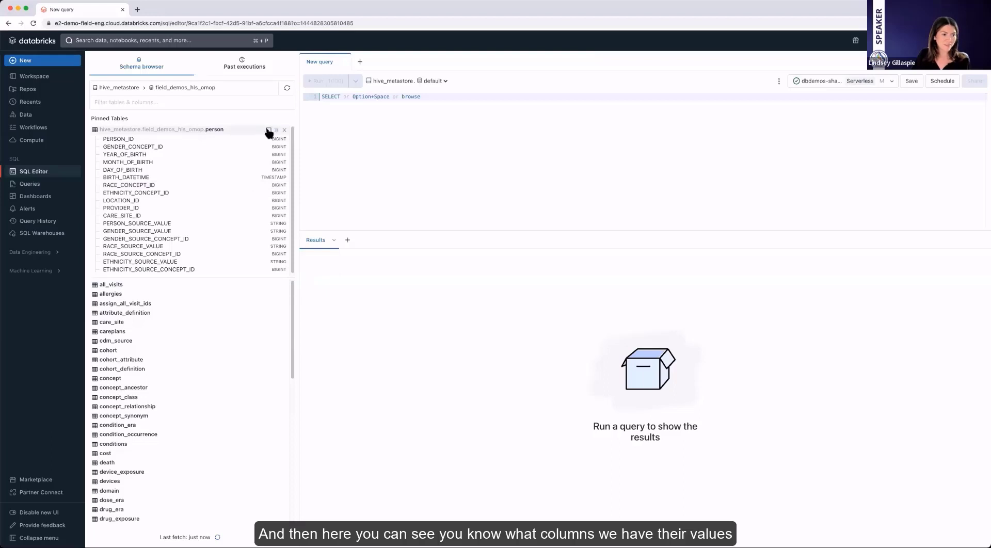
{"action": "mouse_move", "coordinate": [268, 131]}
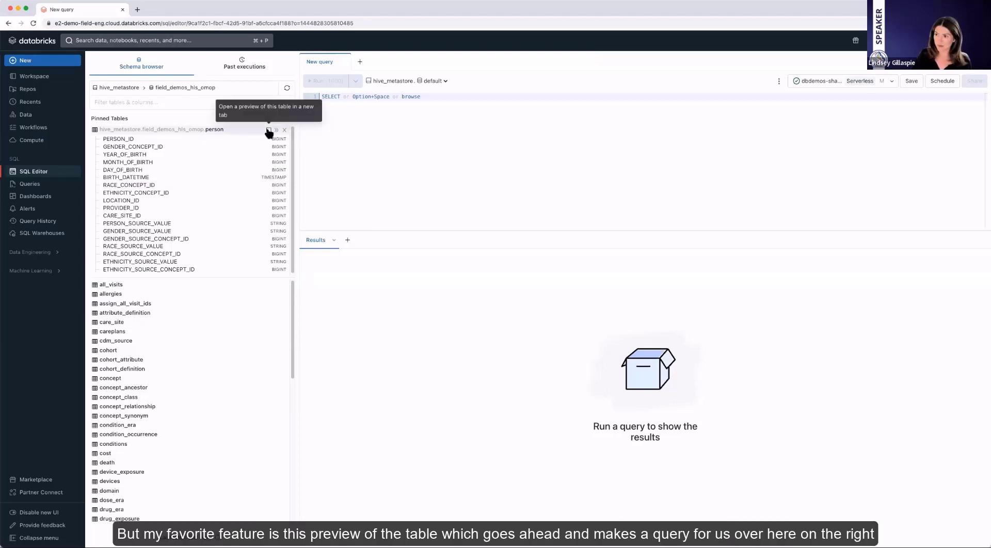
- Preview the pinned person table in a new query tab returning its first 50 rows
{"action": "left_click", "coordinate": [269, 132]}
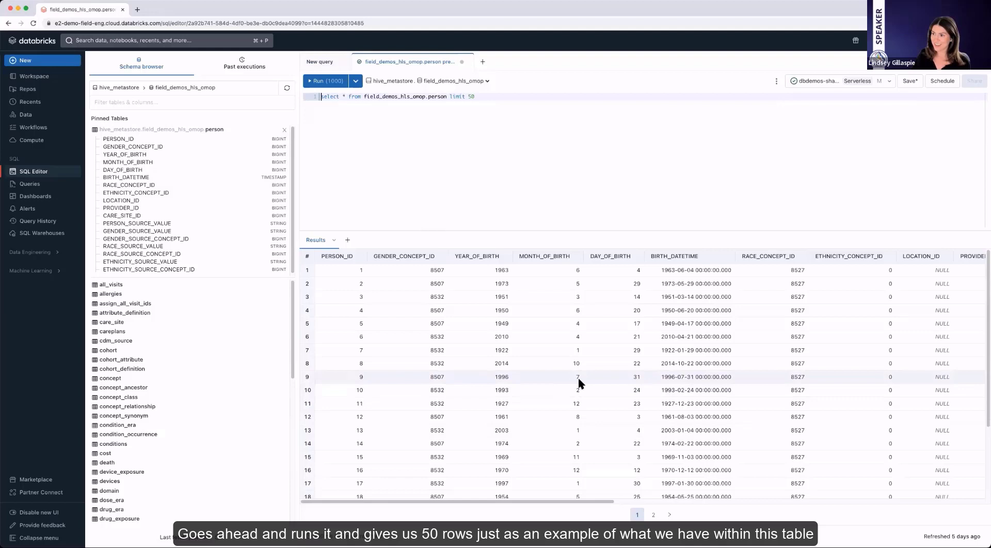
{"action": "mouse_move", "coordinate": [564, 262]}
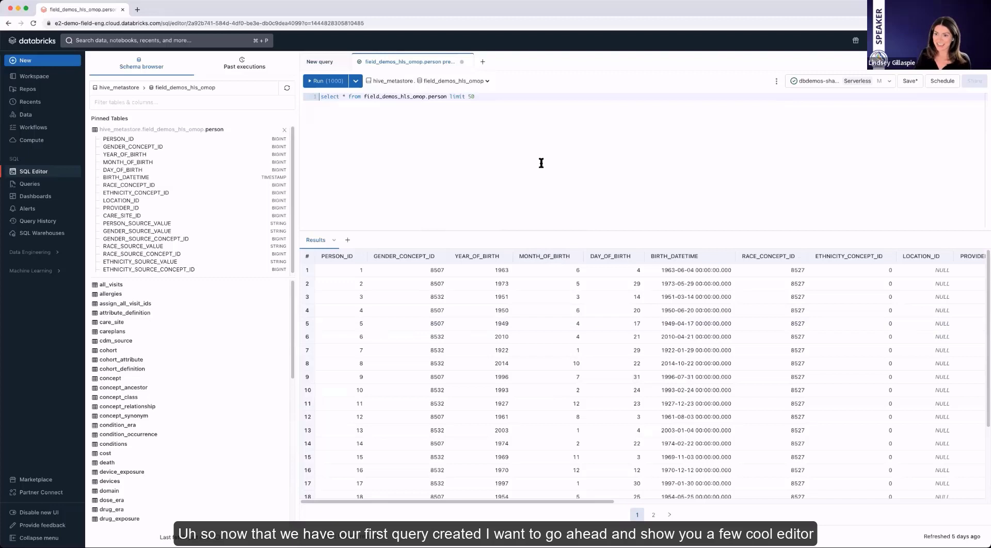
{"action": "mouse_move", "coordinate": [531, 158]}
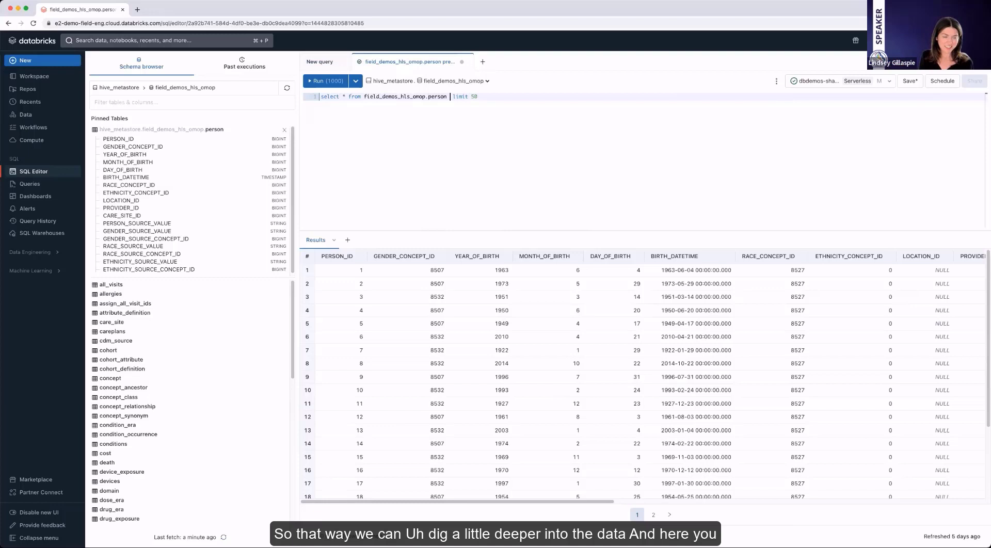
- Add a where clause filtering the person query on YEAR_OF_BIRTH = 1963
{"action": "type", "text": "where"}
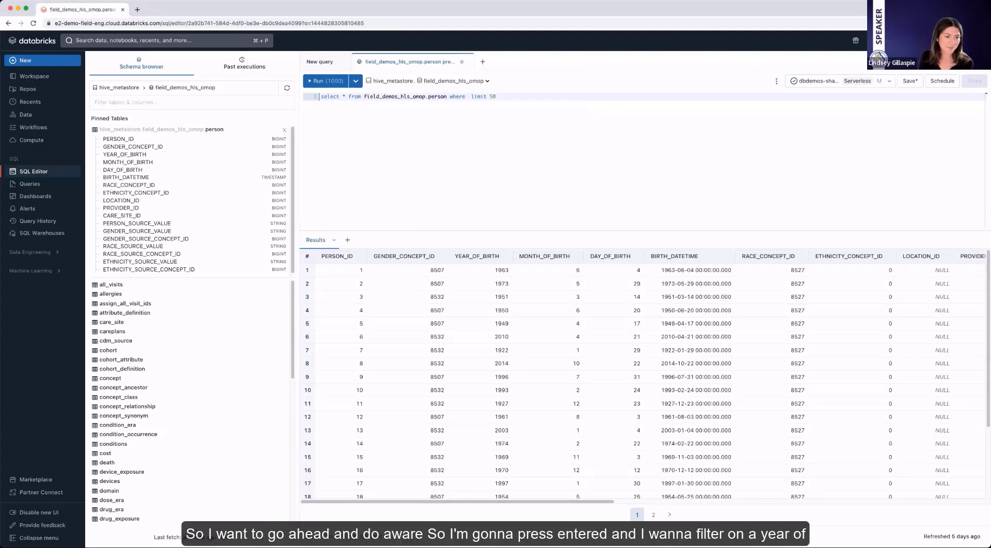
{"action": "type", "text": "yea"}
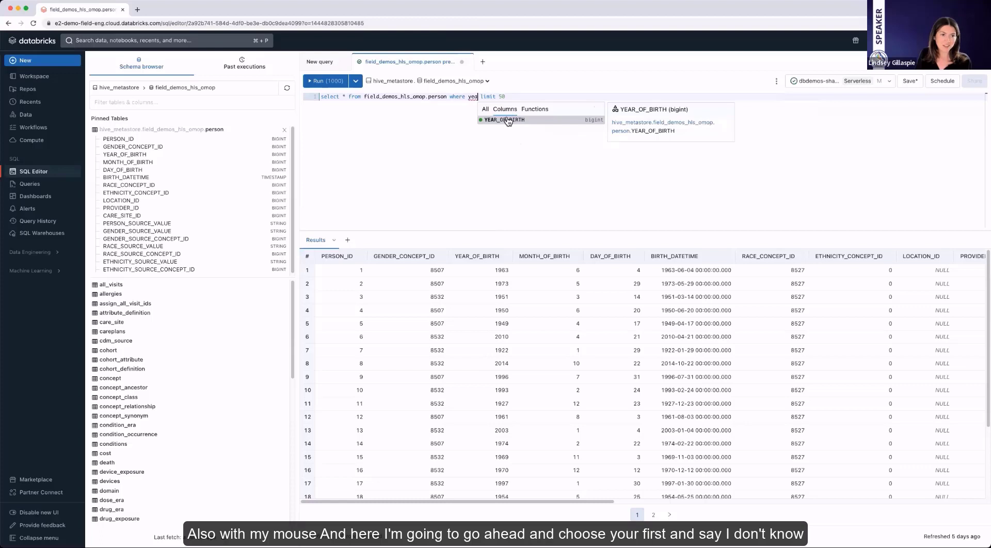
{"action": "left_click", "coordinate": [504, 120]}
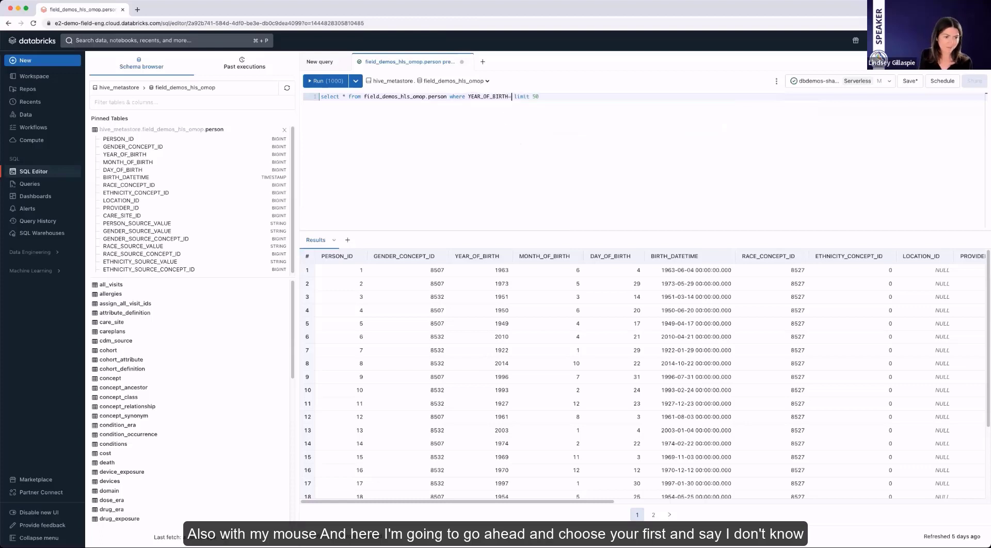
{"action": "type", "text": "1963"}
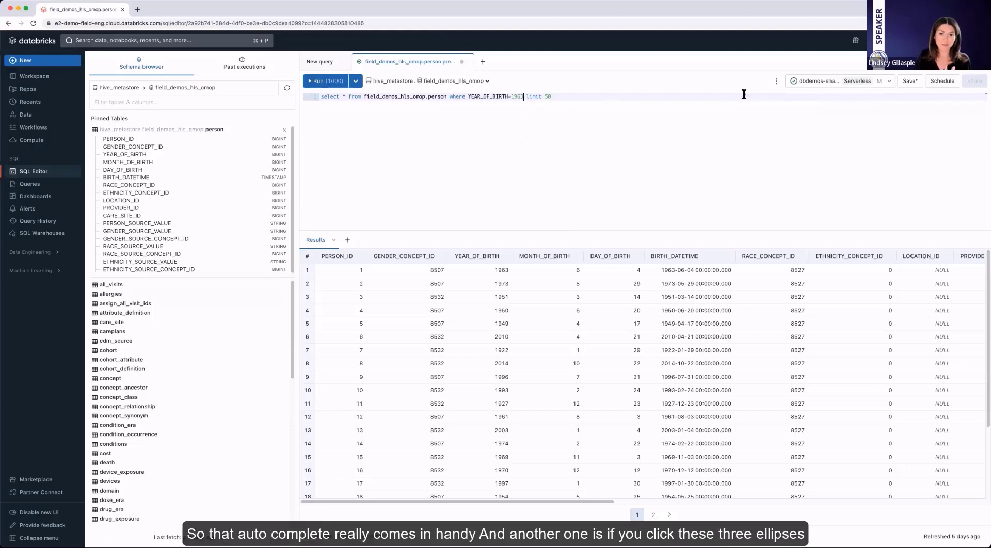
{"action": "left_click", "coordinate": [776, 81]}
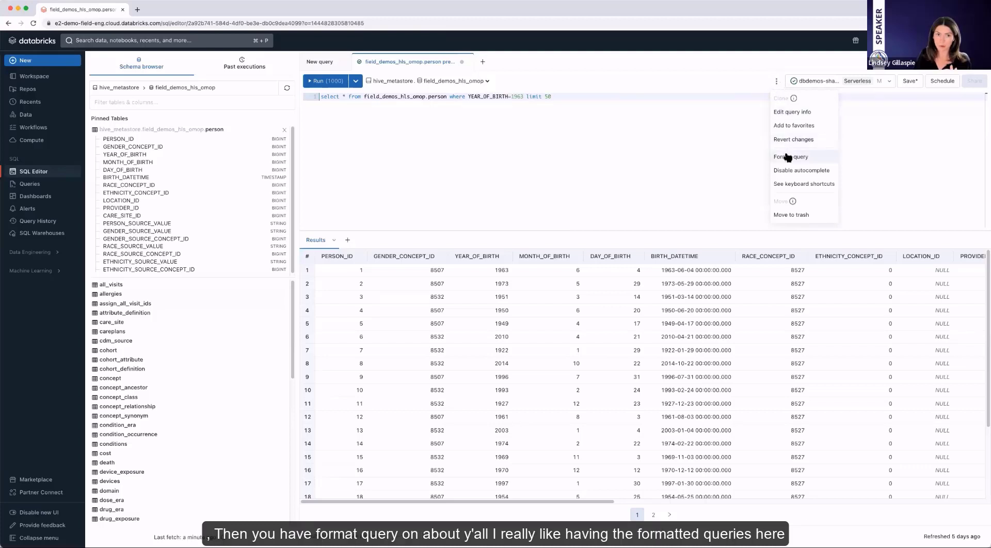
- Format the person query onto separate lines and review the keyboard shortcuts list
{"action": "left_click", "coordinate": [790, 156]}
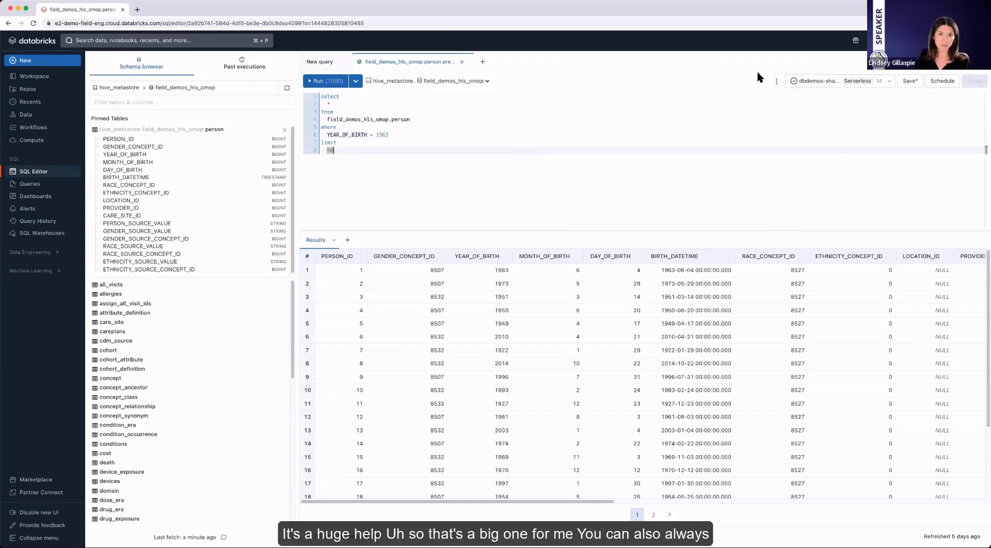
{"action": "left_click", "coordinate": [776, 81]}
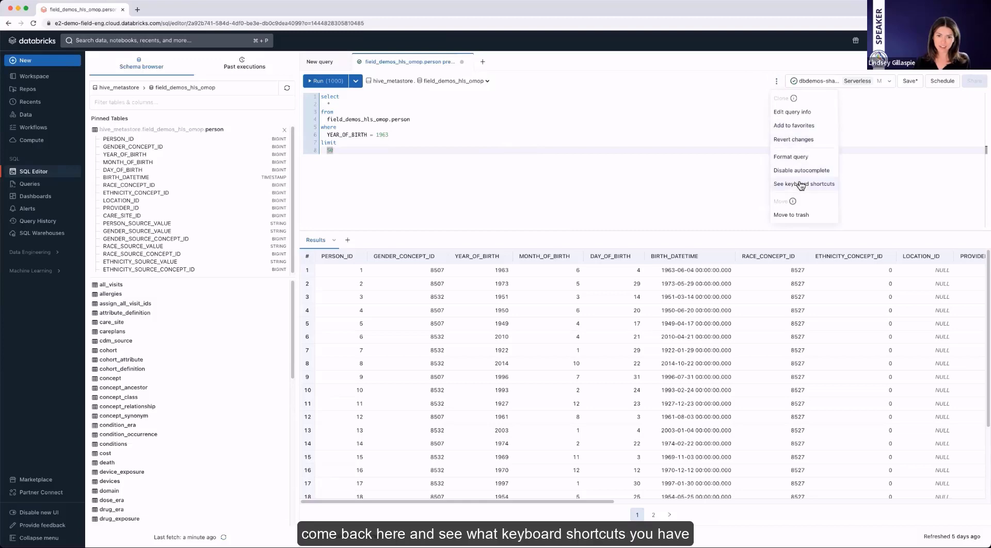
{"action": "left_click", "coordinate": [805, 184]}
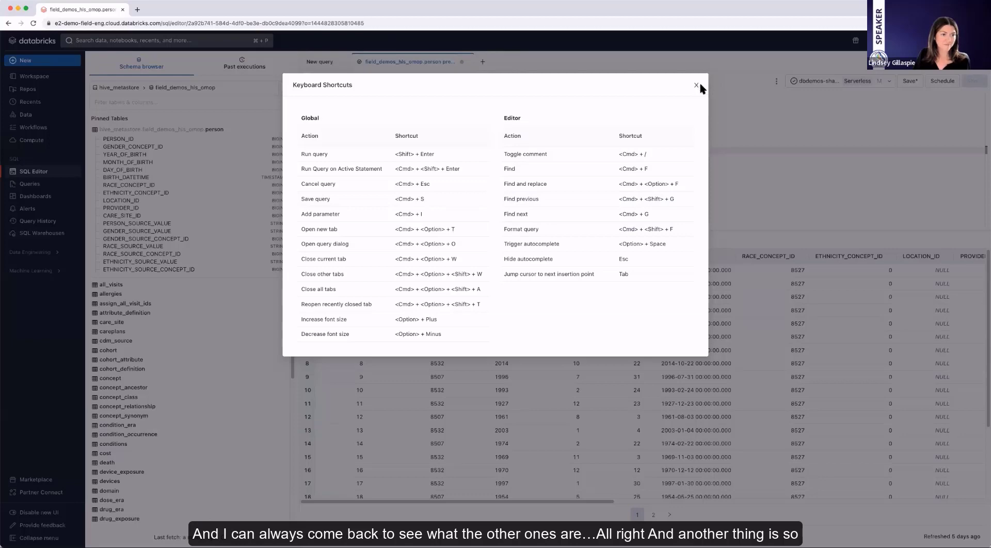
{"action": "left_click", "coordinate": [697, 85]}
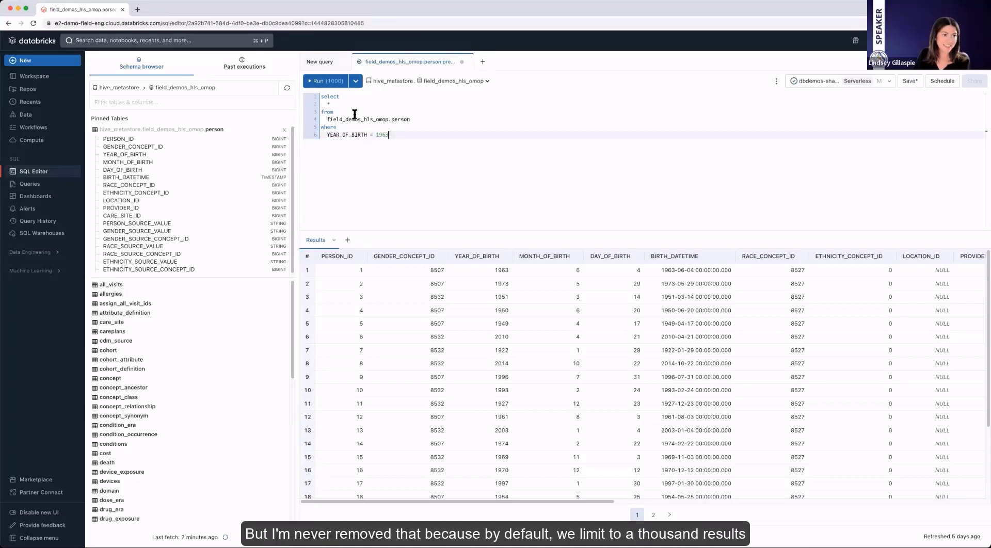
- Check the LIMIT 1000 run option and run the query to return only people born in 1963
{"action": "left_click", "coordinate": [355, 80]}
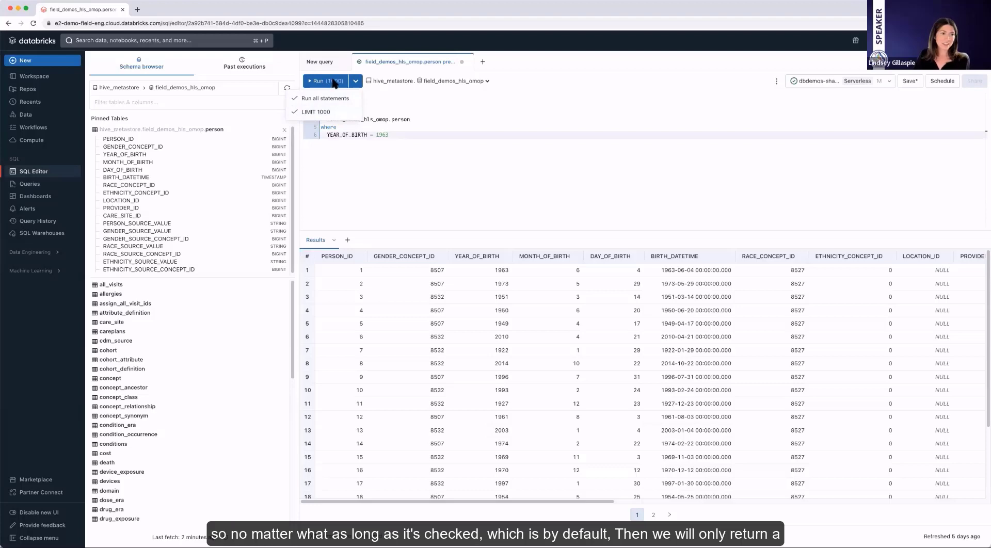
{"action": "left_click", "coordinate": [322, 81]}
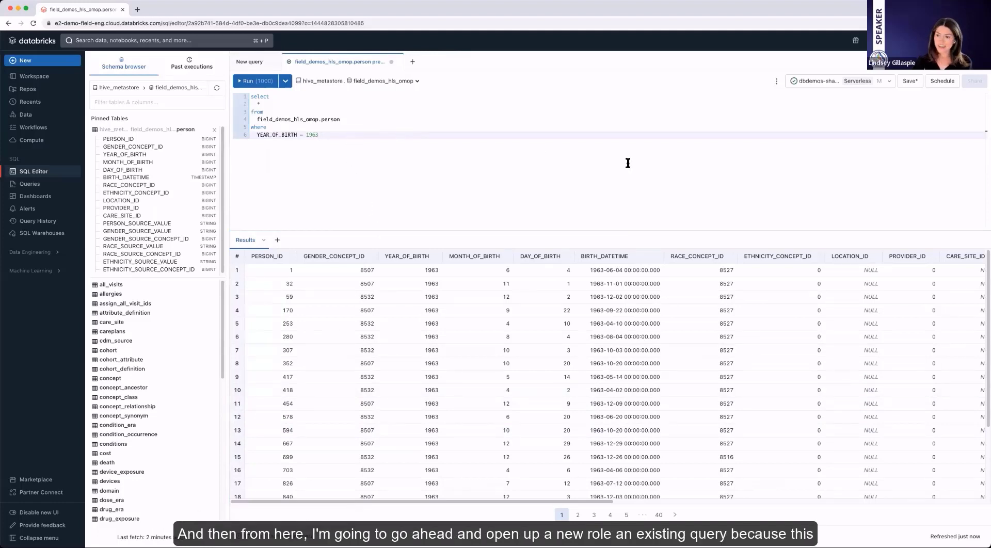
{"action": "mouse_move", "coordinate": [427, 67]}
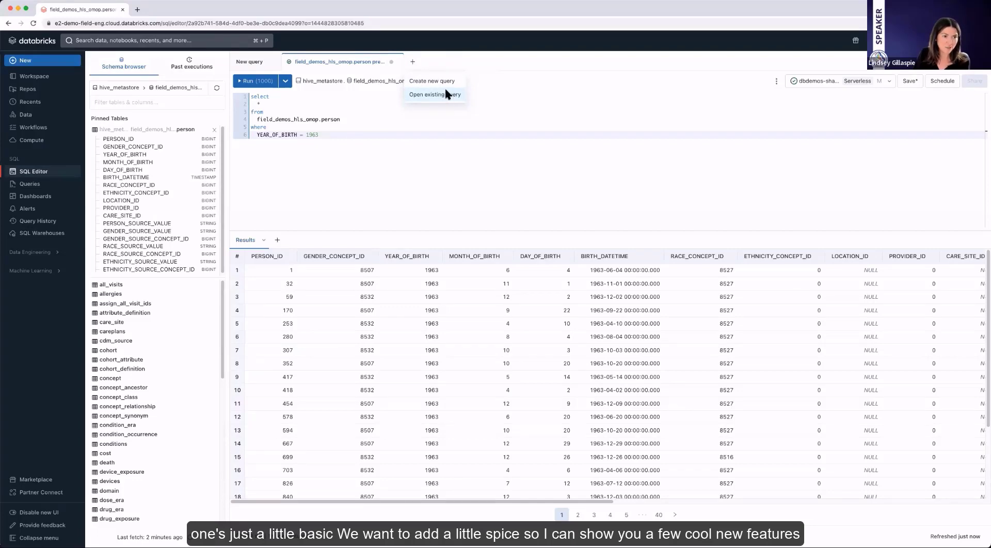
- Filter saved queries to My queries then Favorites and open Query Params Example
{"action": "left_click", "coordinate": [435, 94]}
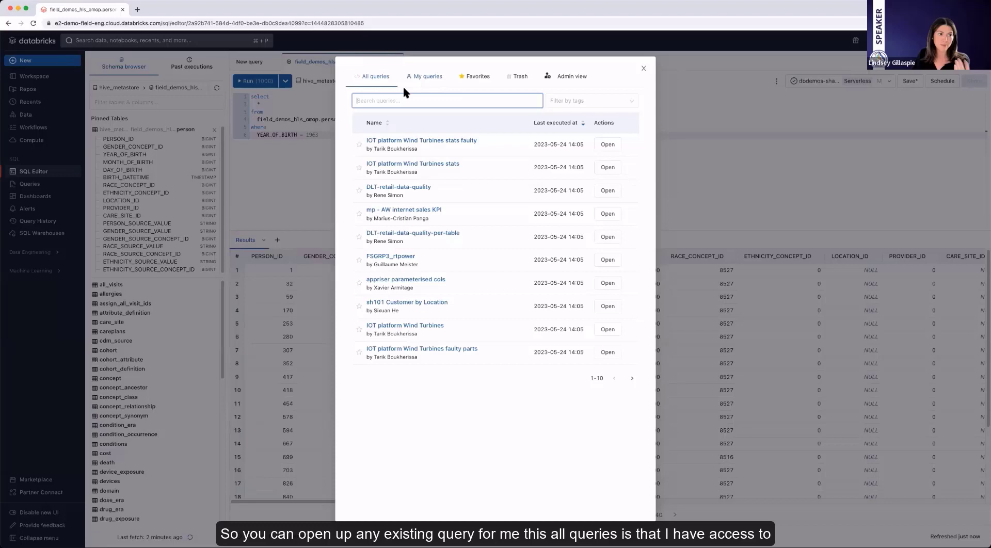
{"action": "mouse_move", "coordinate": [461, 192]}
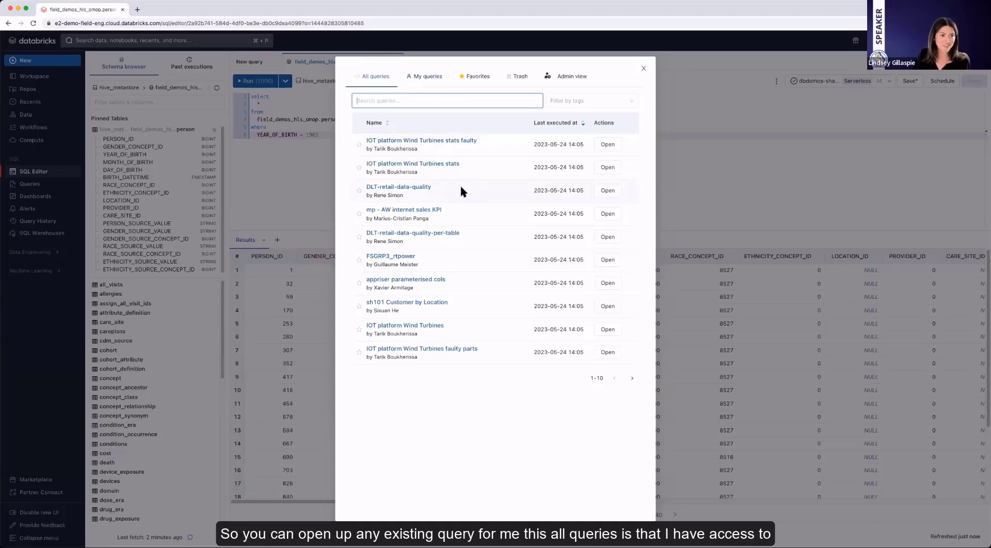
{"action": "left_click", "coordinate": [424, 76]}
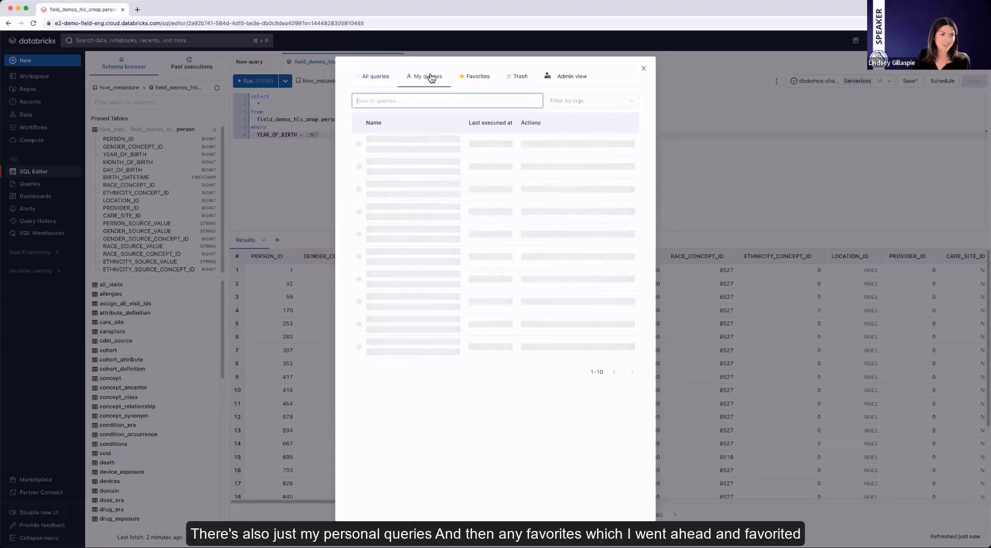
{"action": "left_click", "coordinate": [478, 75]}
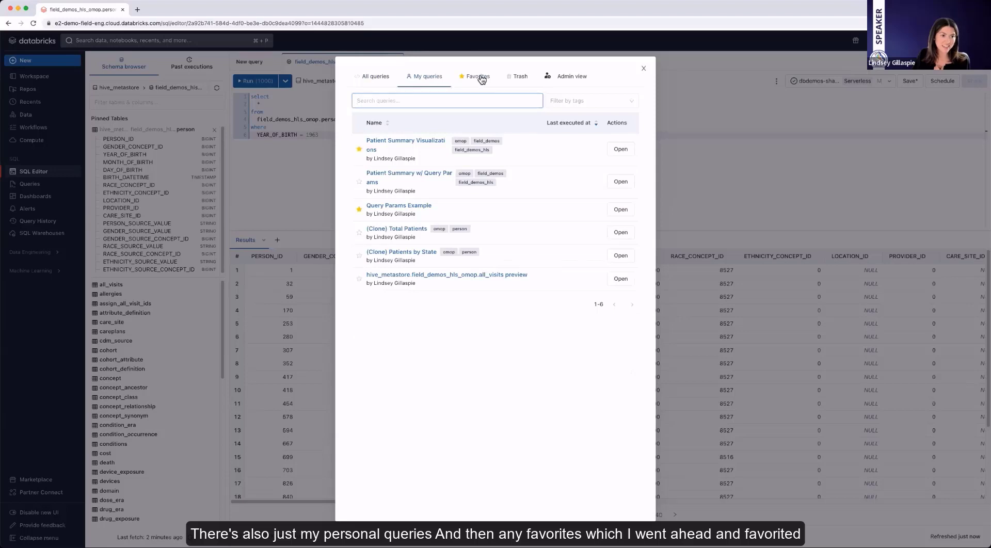
{"action": "left_click", "coordinate": [478, 76]}
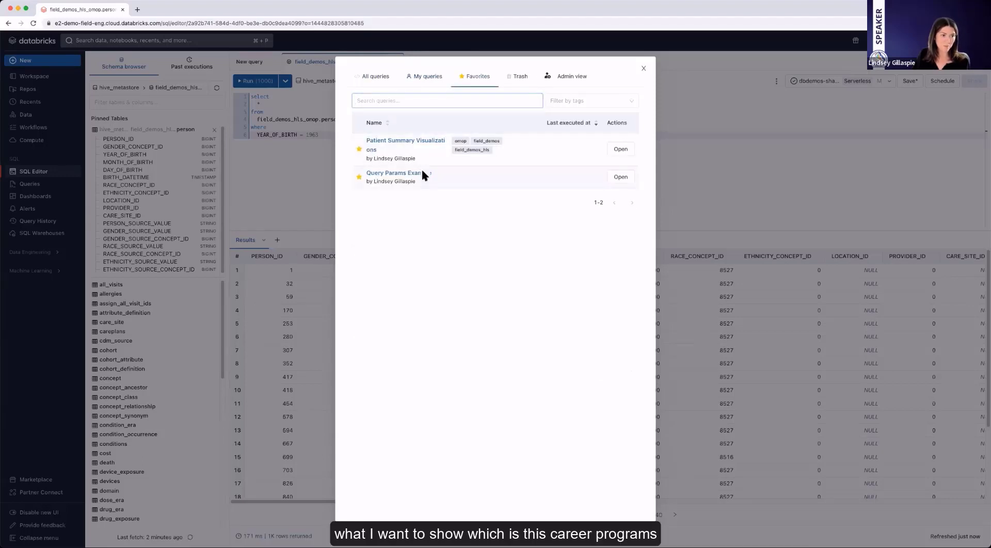
{"action": "left_click", "coordinate": [620, 176]}
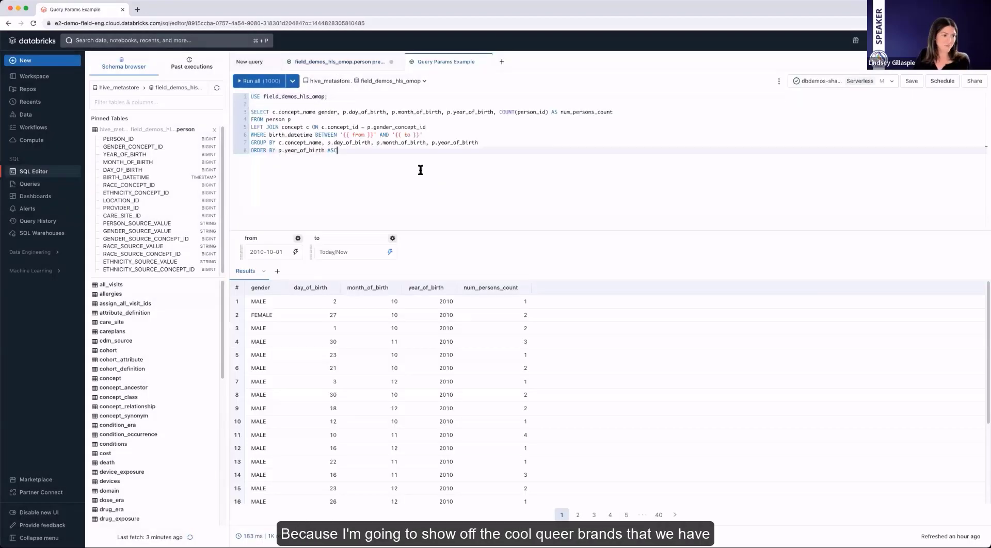
{"action": "double_click", "coordinate": [359, 134]}
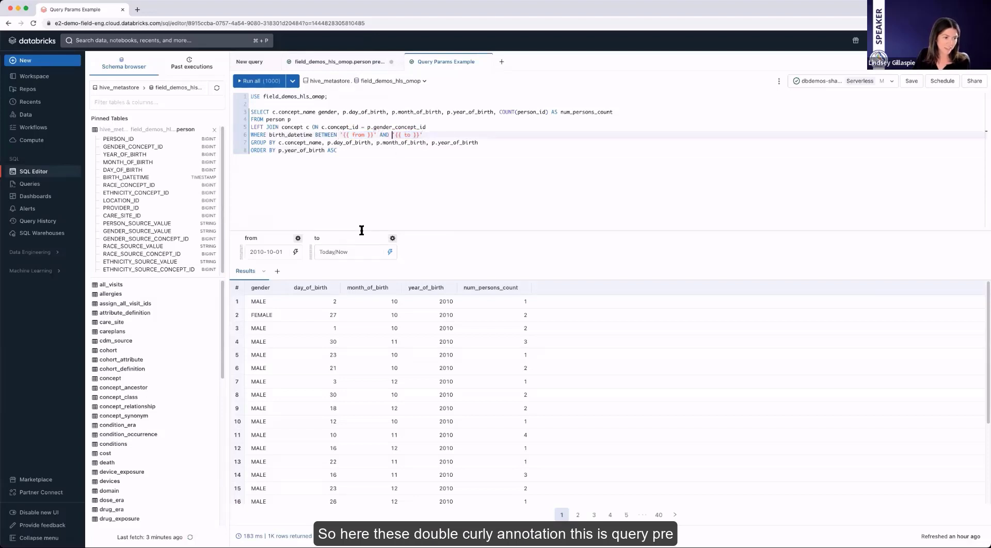
{"action": "mouse_move", "coordinate": [354, 252]}
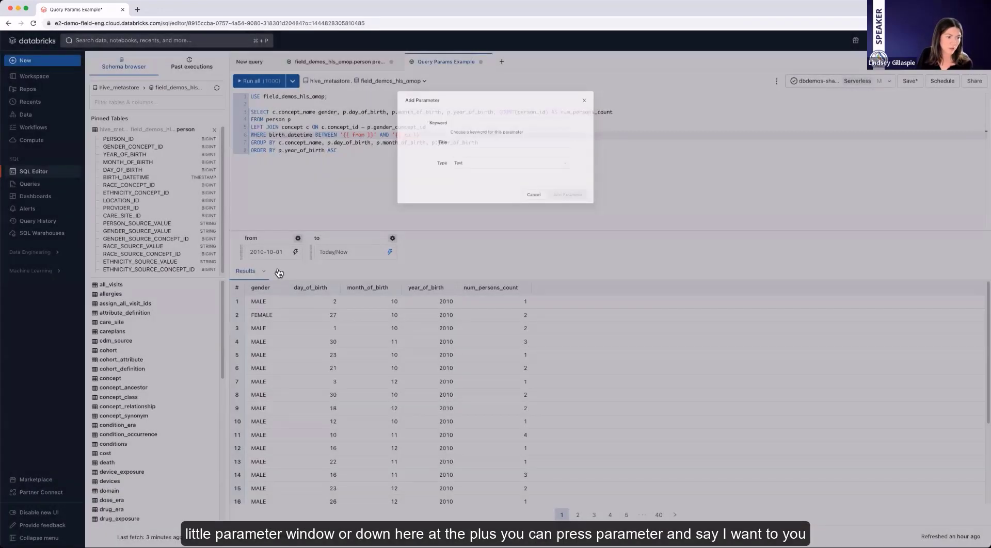
{"action": "left_click", "coordinate": [276, 270]}
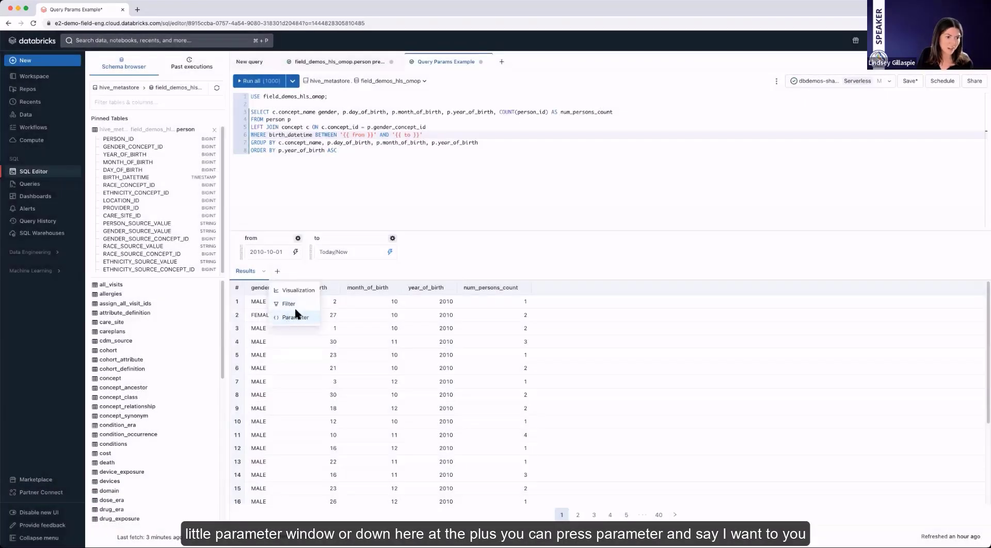
{"action": "left_click", "coordinate": [297, 317]}
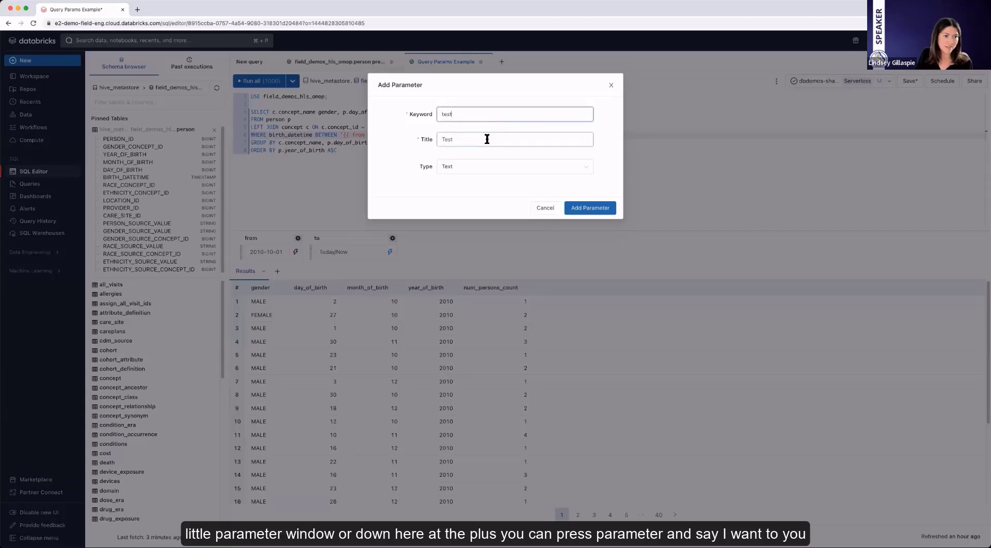
{"action": "left_click", "coordinate": [514, 166]}
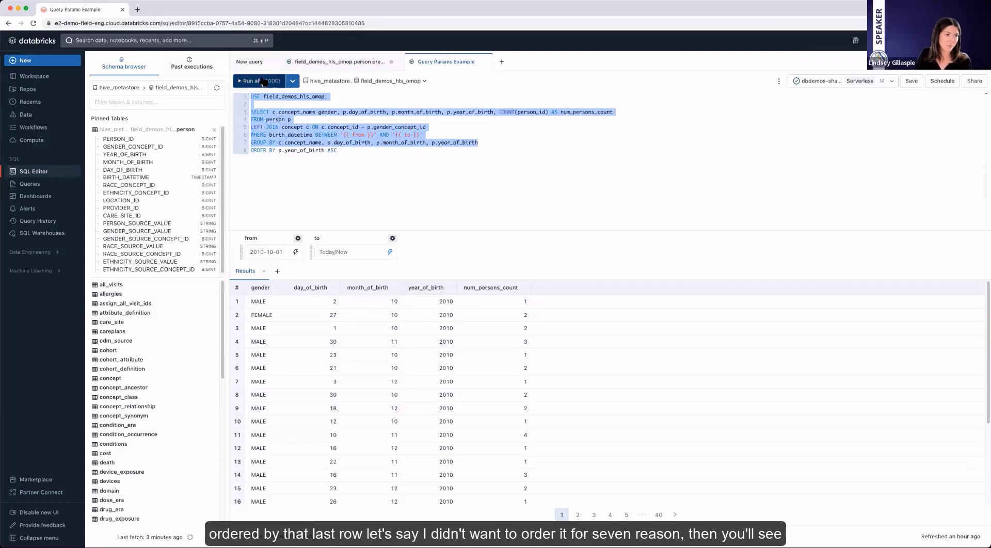
- Run the query text selected without its ORDER BY line so results return unordered
{"action": "left_click", "coordinate": [250, 81]}
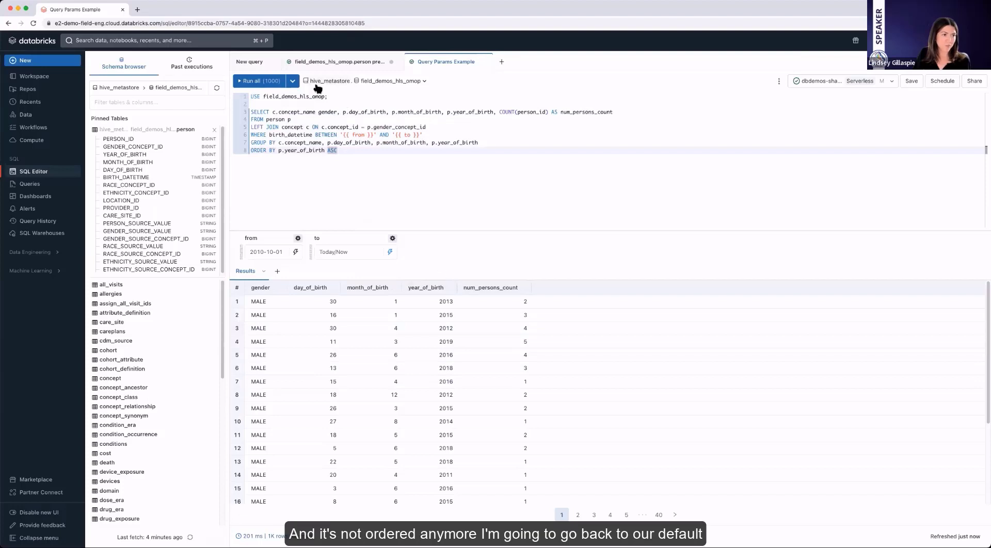
{"action": "left_click", "coordinate": [252, 80]}
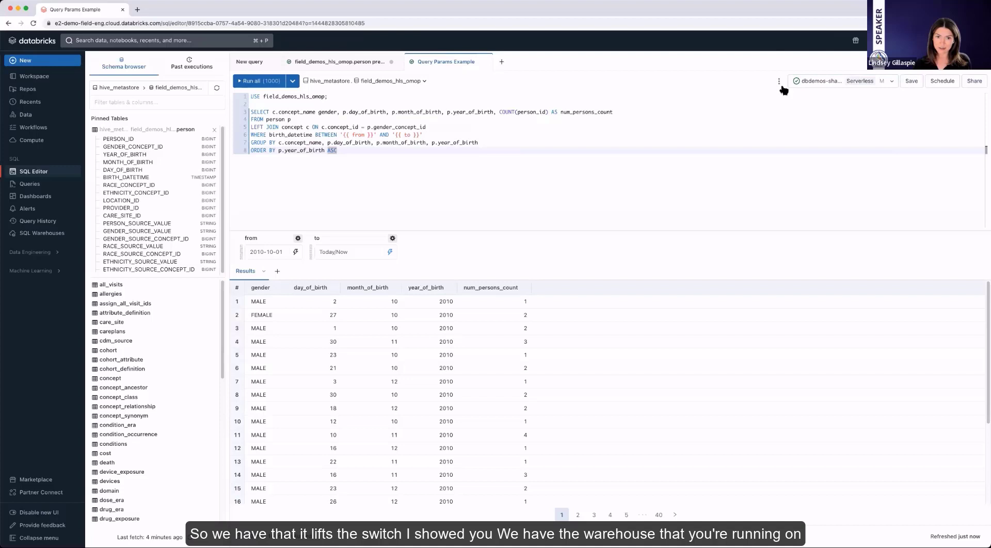
- Review the warehouse list and the Refresh every schedule options, cancelling without changes
{"action": "left_click", "coordinate": [841, 81]}
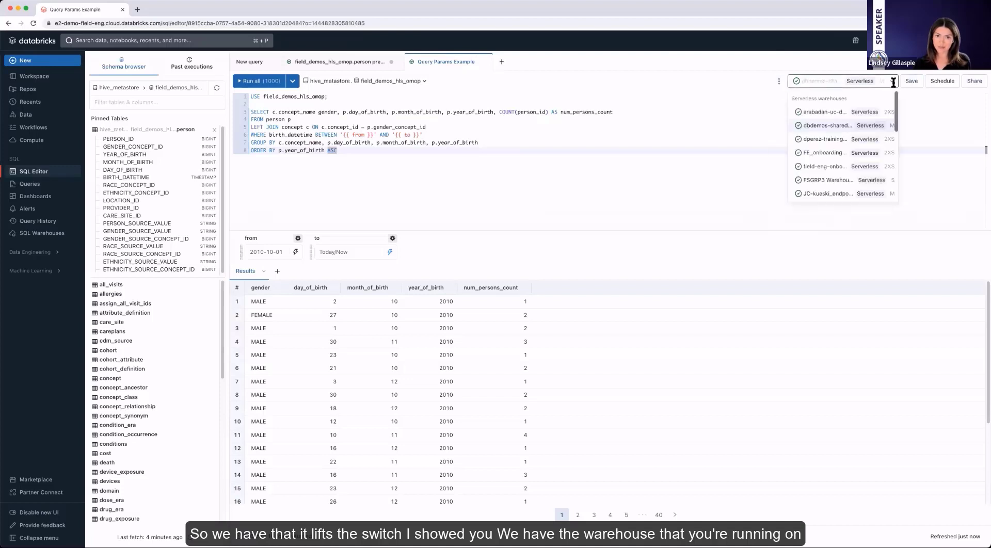
{"action": "left_click", "coordinate": [825, 125]}
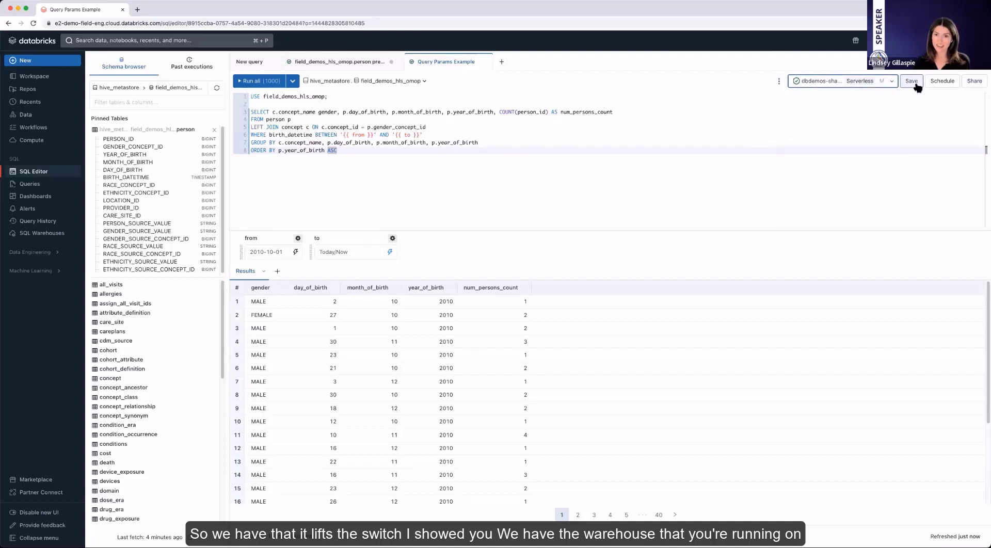
{"action": "left_click", "coordinate": [912, 80]}
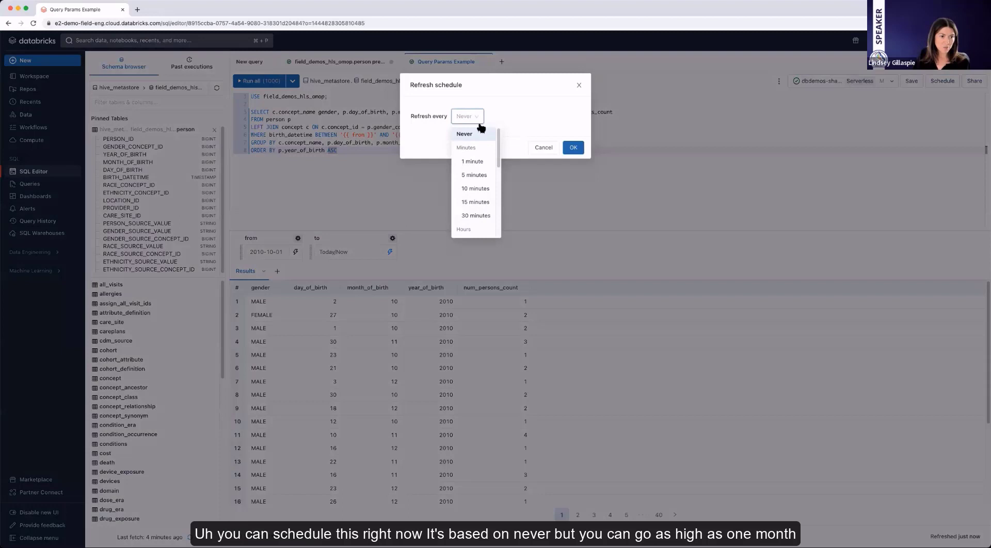
{"action": "scroll", "scroll_direction": "down", "scroll_amount": 3}
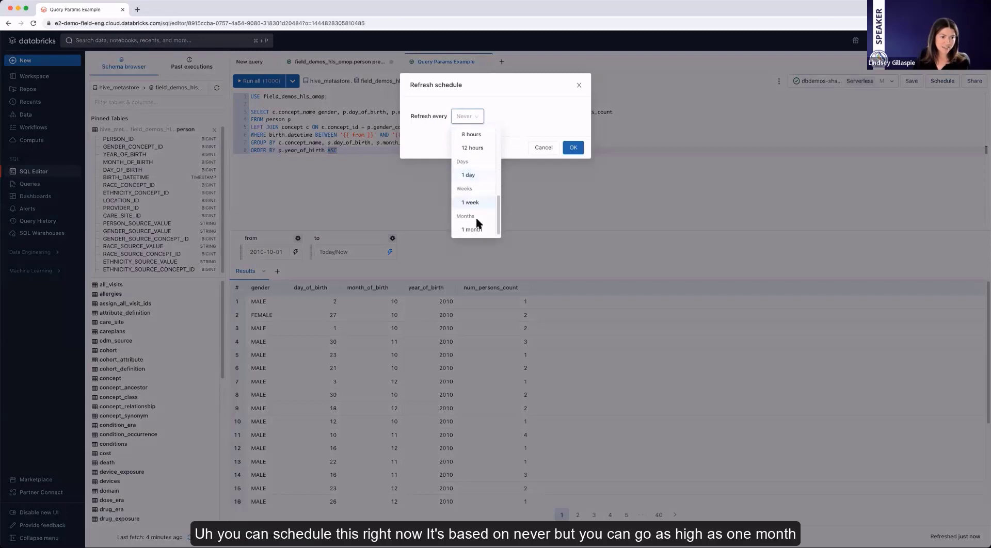
{"action": "left_click", "coordinate": [472, 229]}
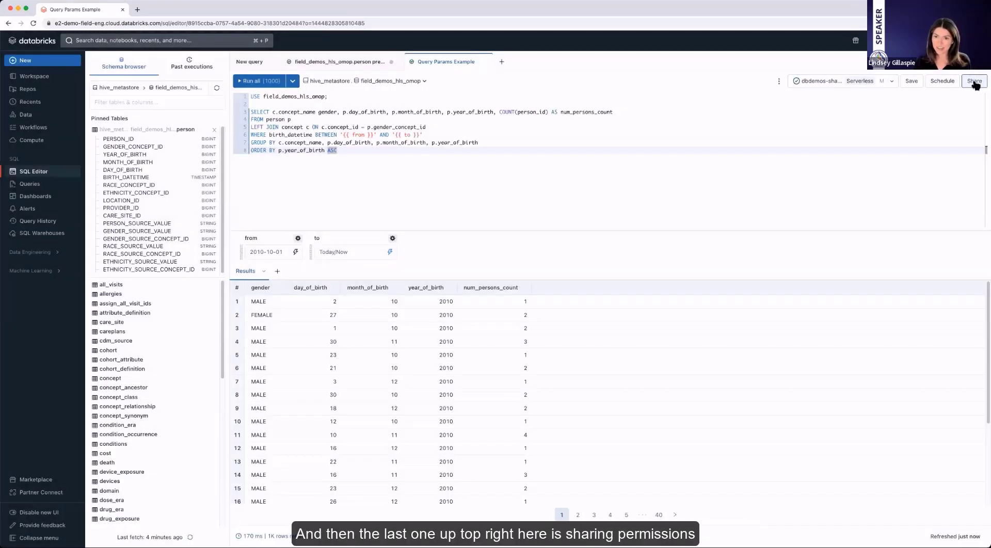
- In Sharing, pick user 'arif' and keep the Can Manage permission level
{"action": "left_click", "coordinate": [973, 80]}
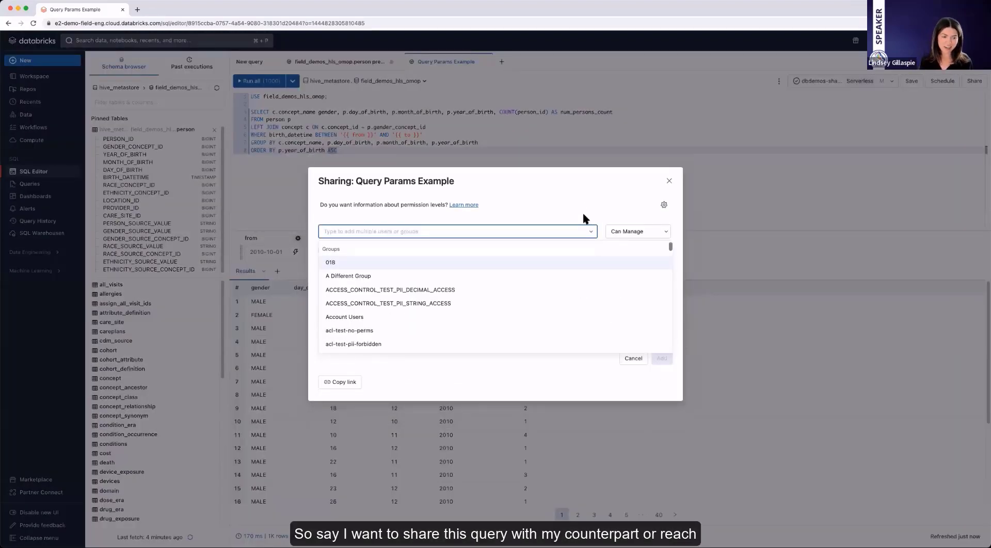
{"action": "type", "text": "arif"}
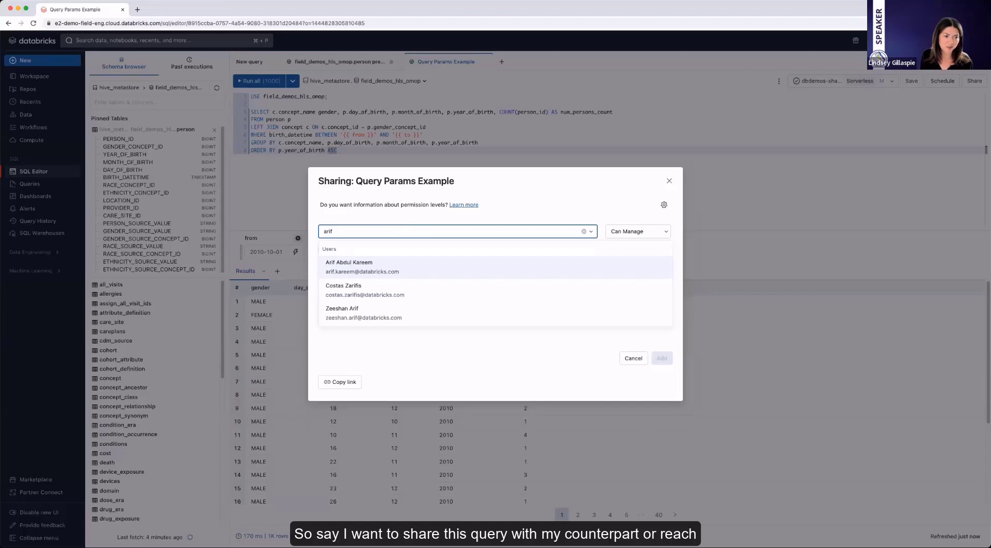
{"action": "left_click", "coordinate": [363, 267]}
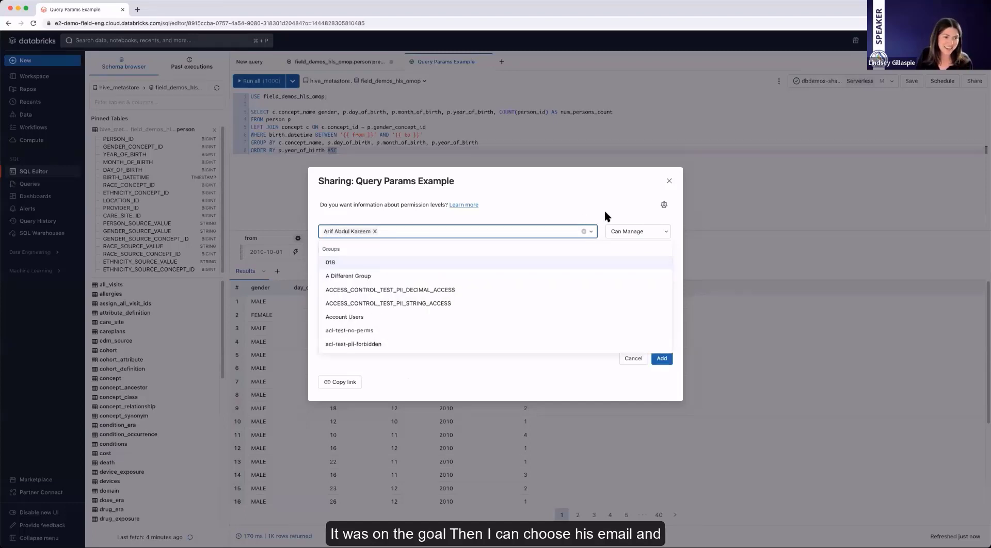
{"action": "left_click", "coordinate": [637, 232]}
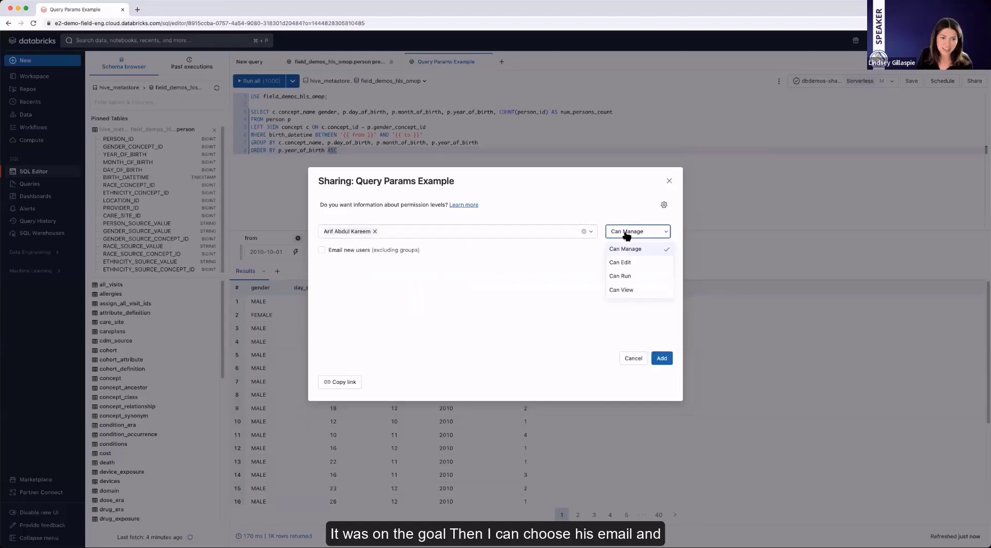
{"action": "mouse_move", "coordinate": [644, 275]}
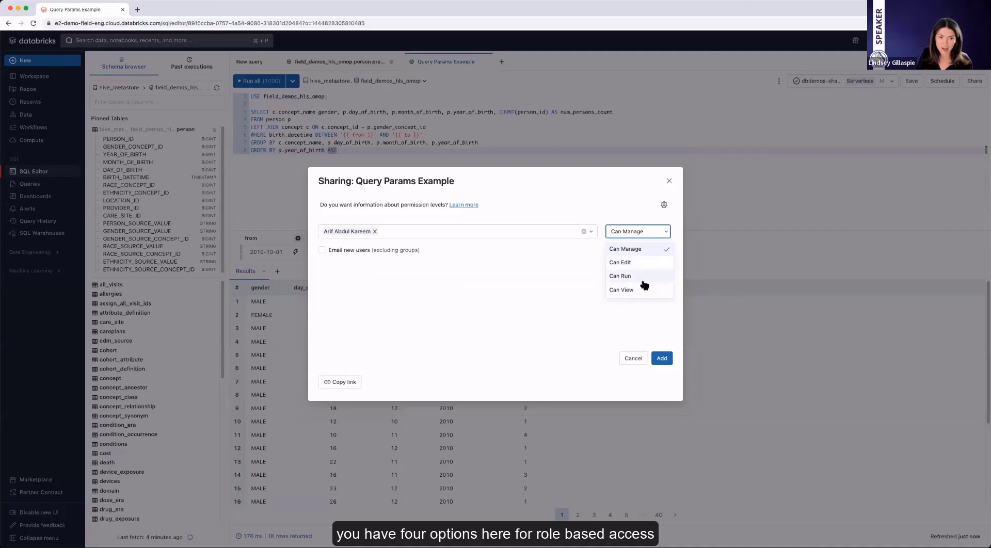
{"action": "mouse_move", "coordinate": [648, 257]}
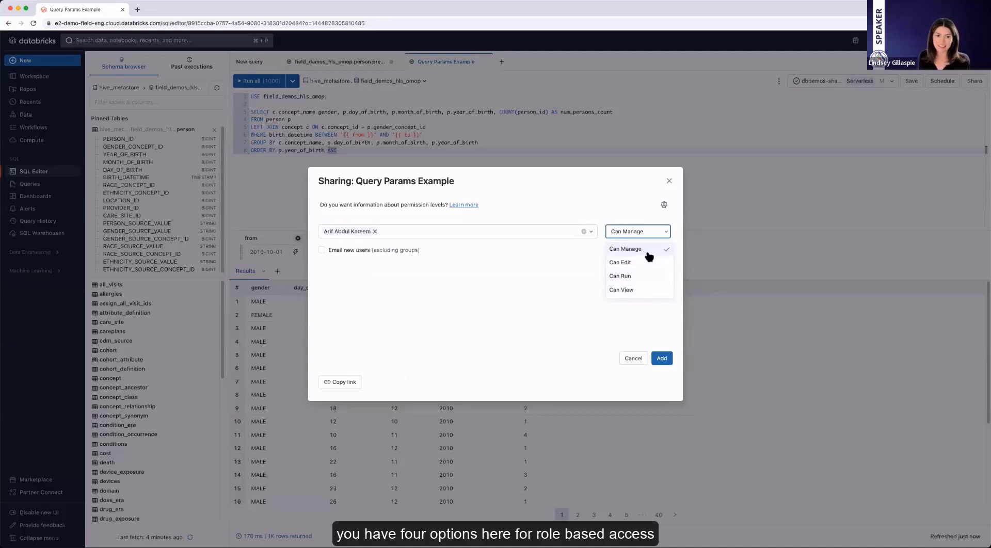
{"action": "mouse_move", "coordinate": [653, 289]}
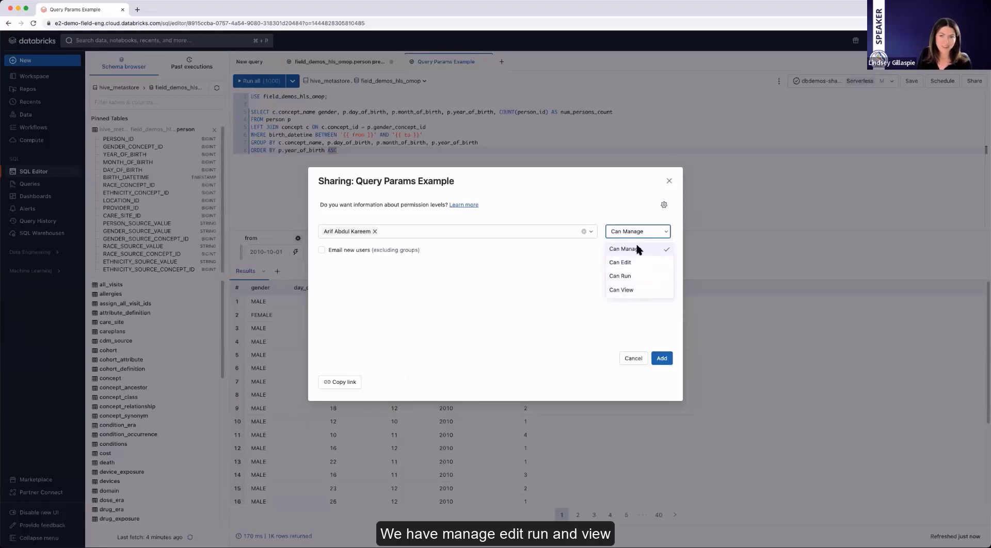
{"action": "left_click", "coordinate": [622, 249]}
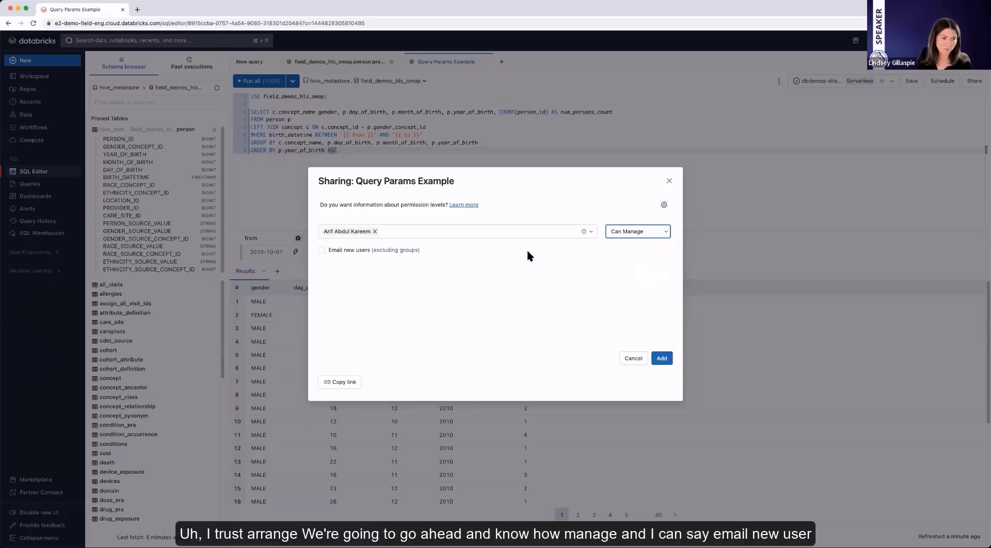
- Enable email notification, copy the share link, grant the user access and close Sharing
{"action": "left_click", "coordinate": [323, 250]}
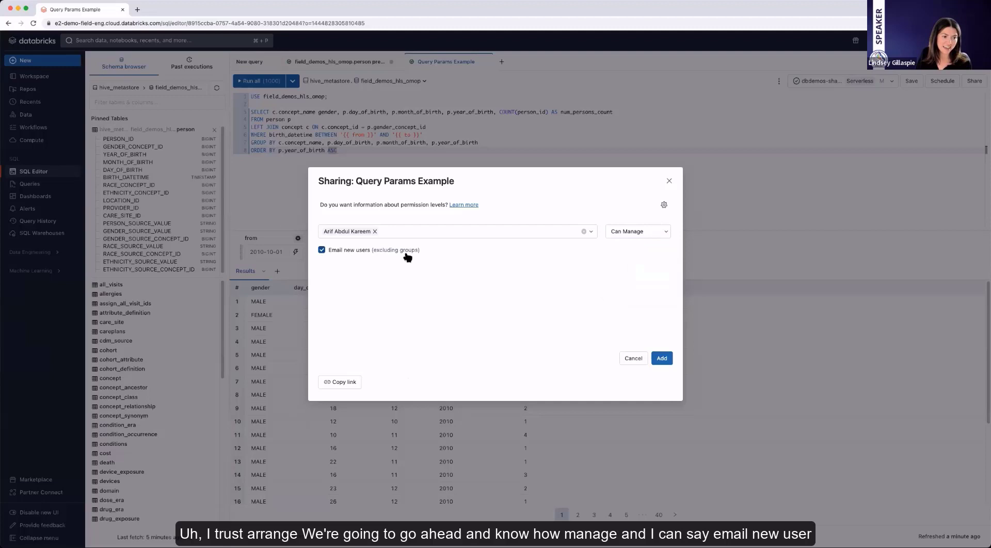
{"action": "left_click", "coordinate": [340, 382]}
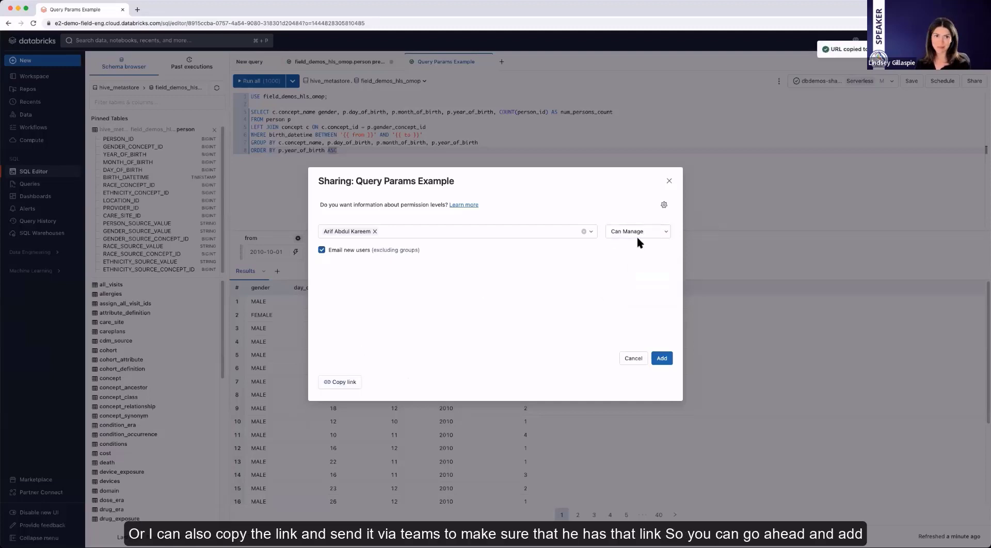
{"action": "left_click", "coordinate": [661, 358]}
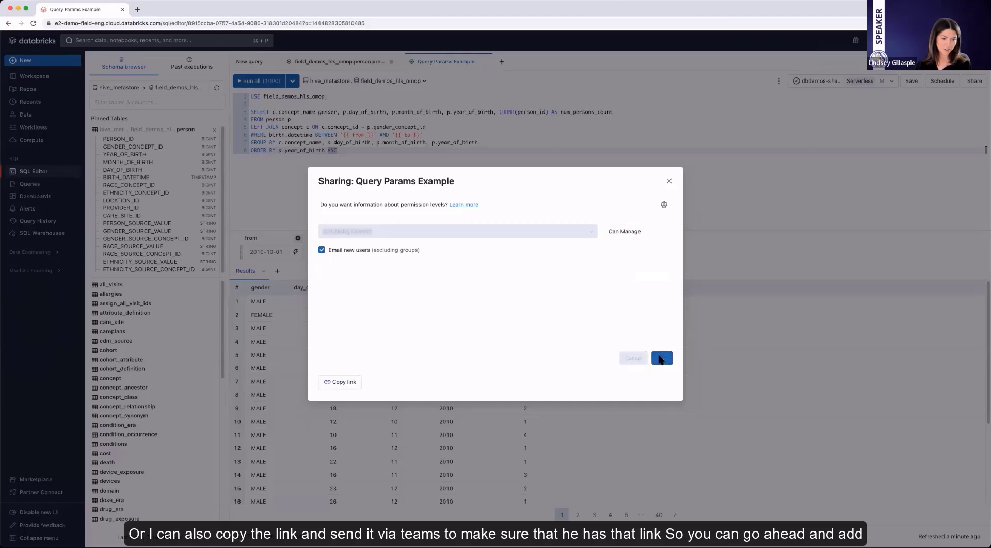
{"action": "left_click", "coordinate": [661, 358]}
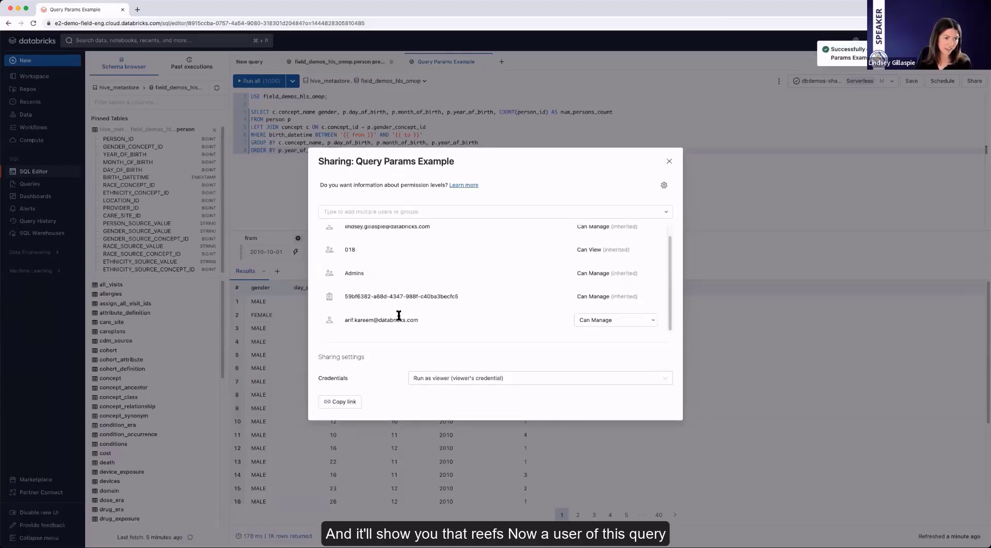
{"action": "left_click", "coordinate": [613, 320]}
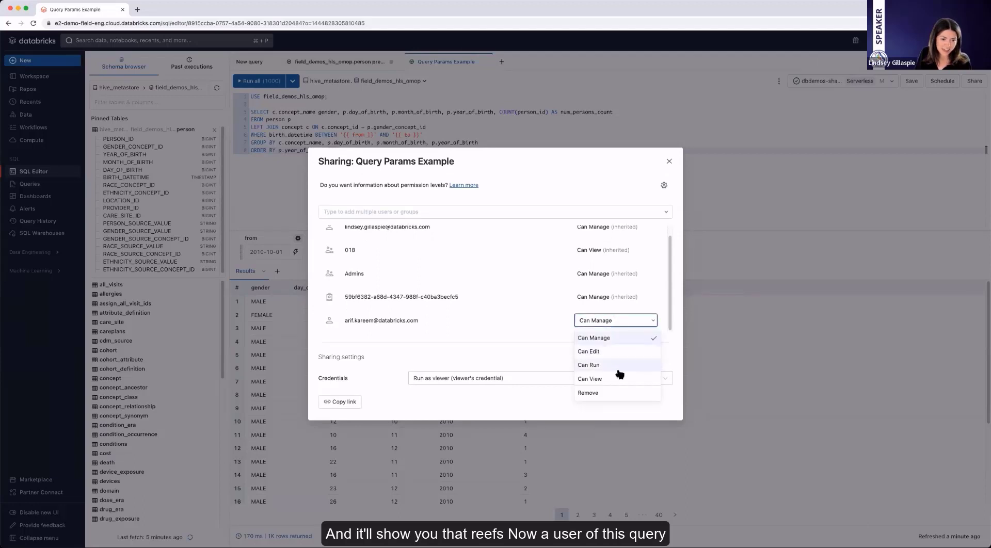
{"action": "mouse_move", "coordinate": [512, 308]}
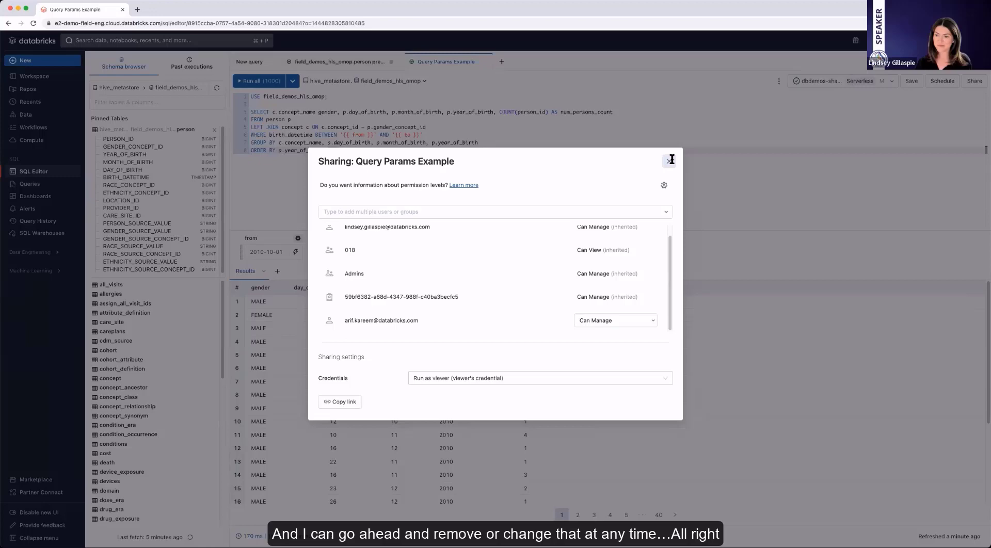
{"action": "left_click", "coordinate": [670, 160]}
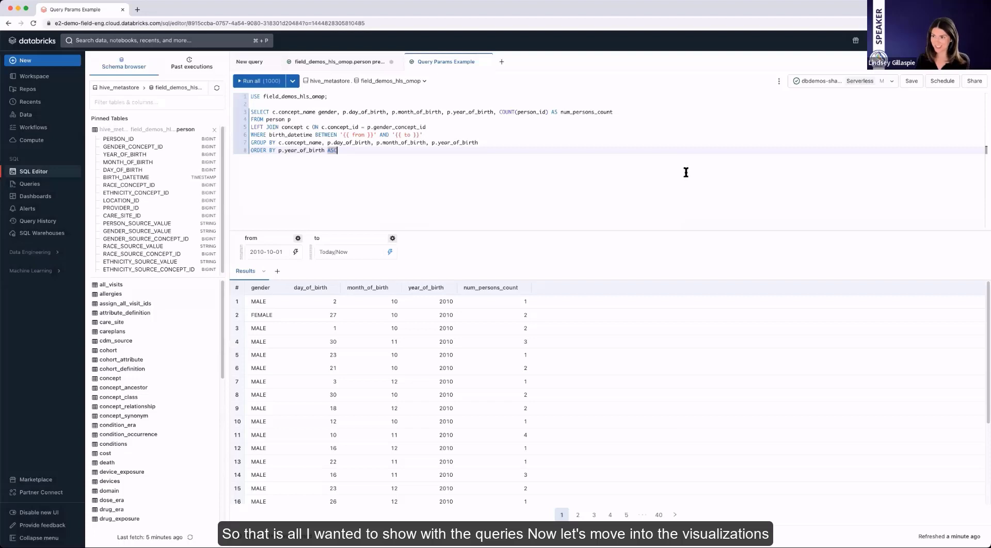
- Add a new visualization to the Query Params Example results
{"action": "left_click", "coordinate": [277, 271]}
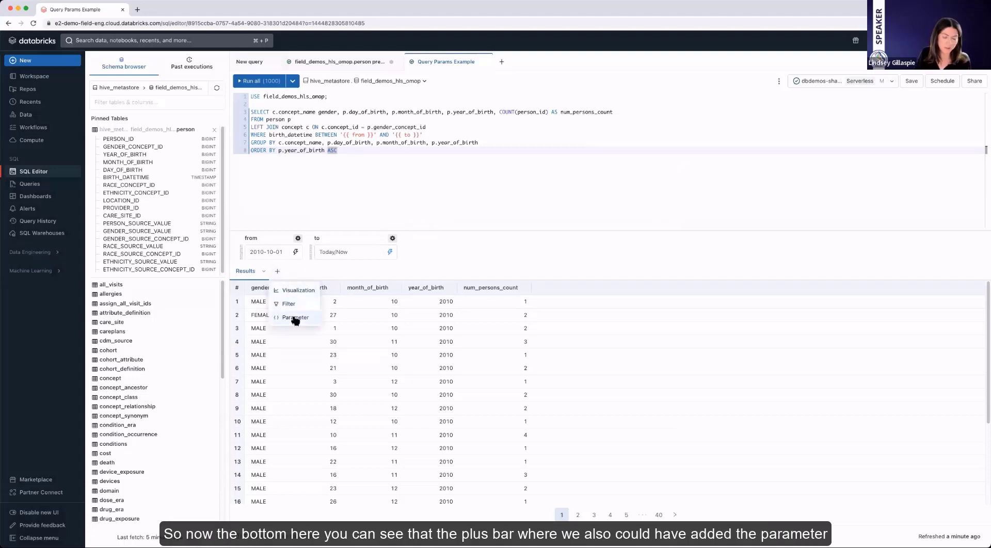
{"action": "mouse_move", "coordinate": [298, 291]}
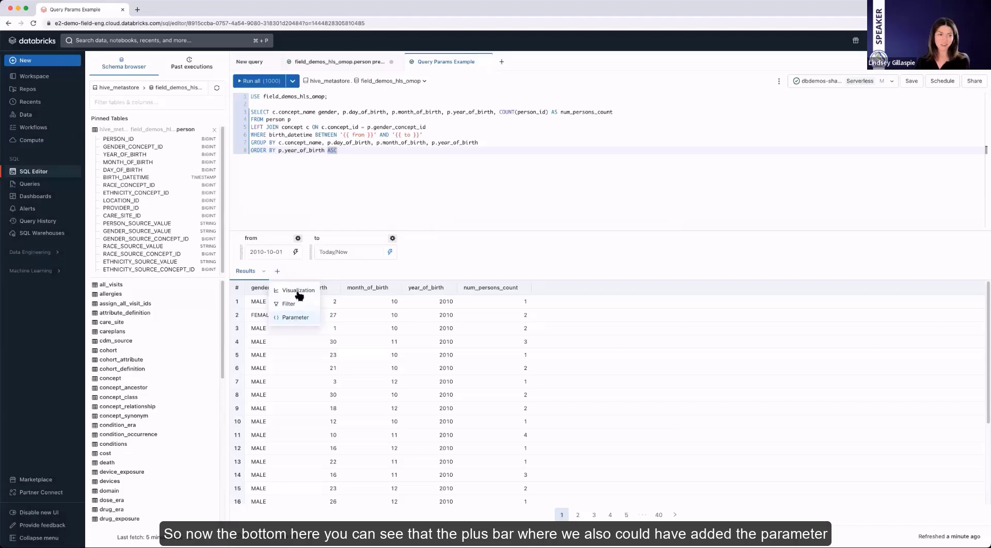
{"action": "left_click", "coordinate": [297, 290]}
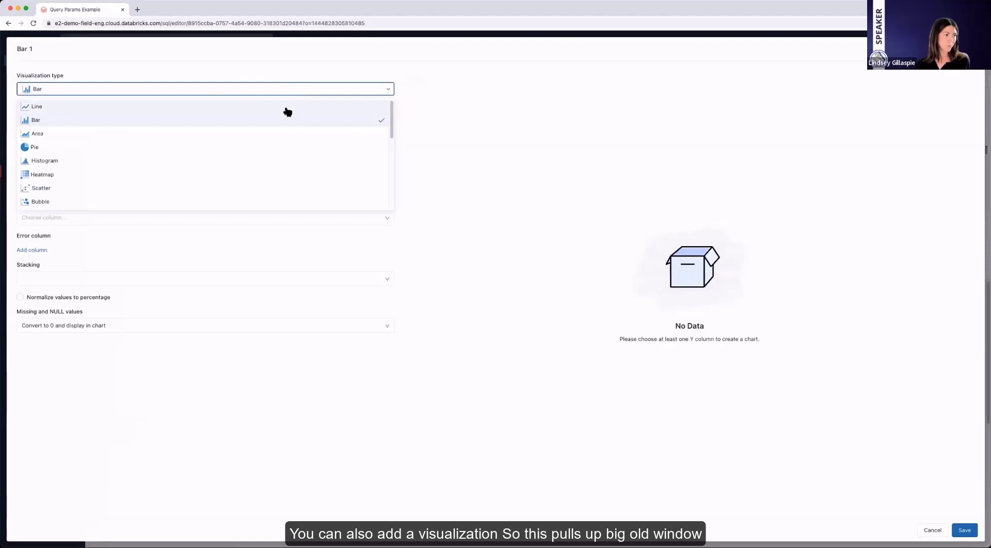
{"action": "scroll", "scroll_direction": "down", "scroll_amount": 3}
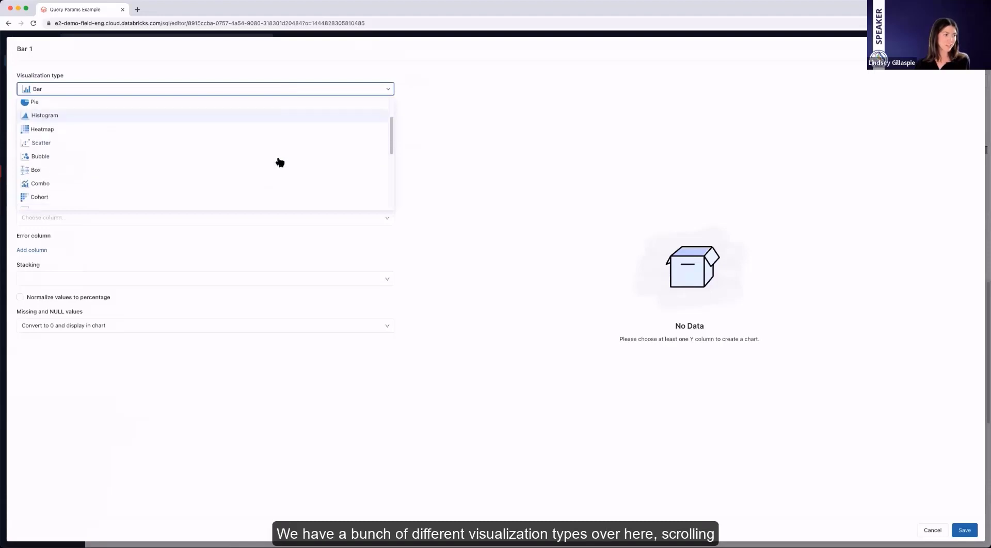
{"action": "scroll", "scroll_direction": "down", "scroll_amount": 3}
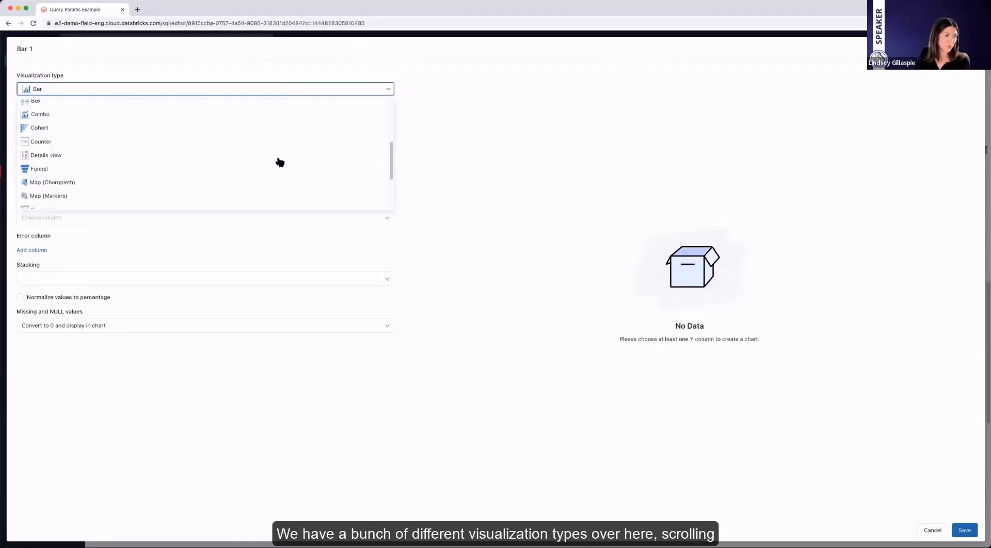
{"action": "scroll", "scroll_direction": "down", "scroll_amount": 3}
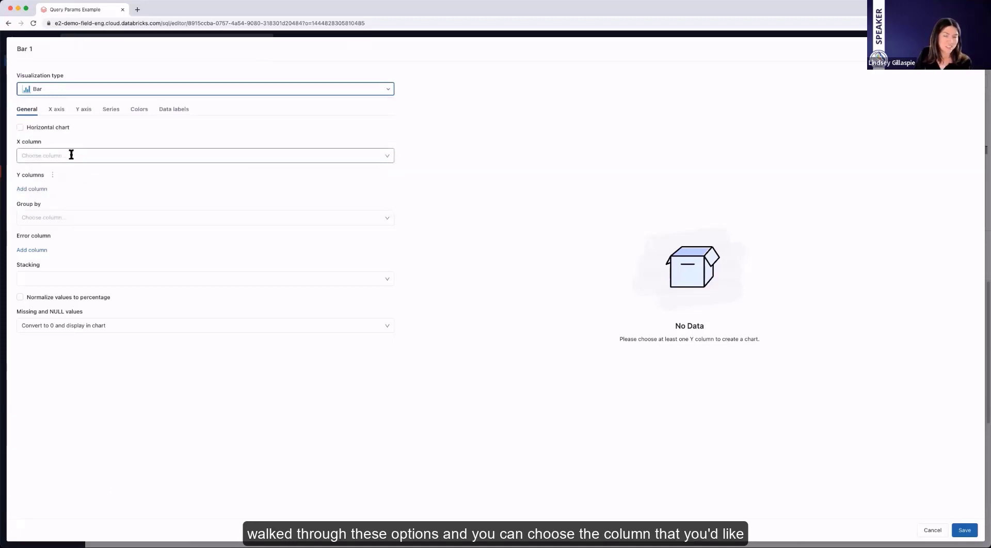
- Set X to month_of_birth, Y to num_persons_count, group by gender and stack the bars
{"action": "left_click", "coordinate": [202, 156]}
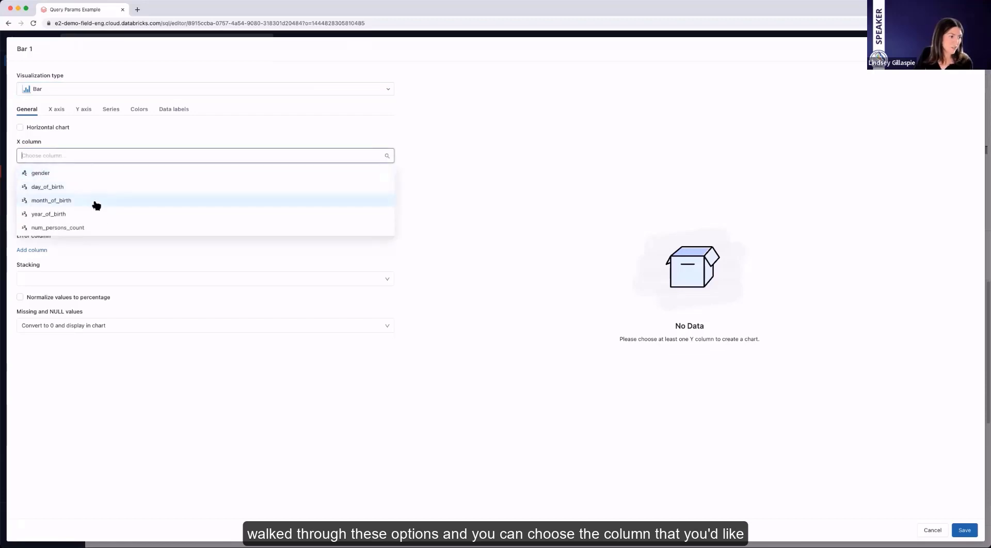
{"action": "mouse_move", "coordinate": [99, 201]}
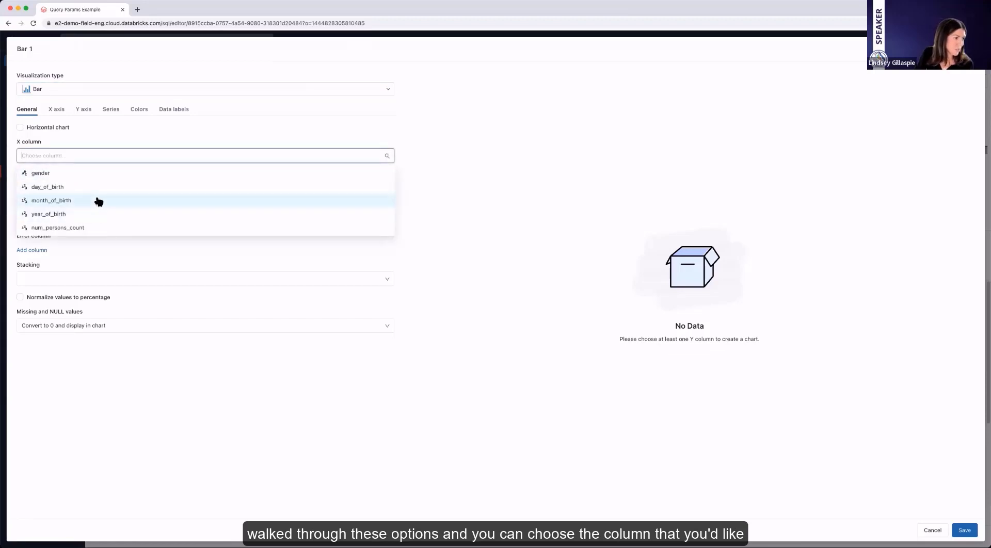
{"action": "left_click", "coordinate": [52, 201]}
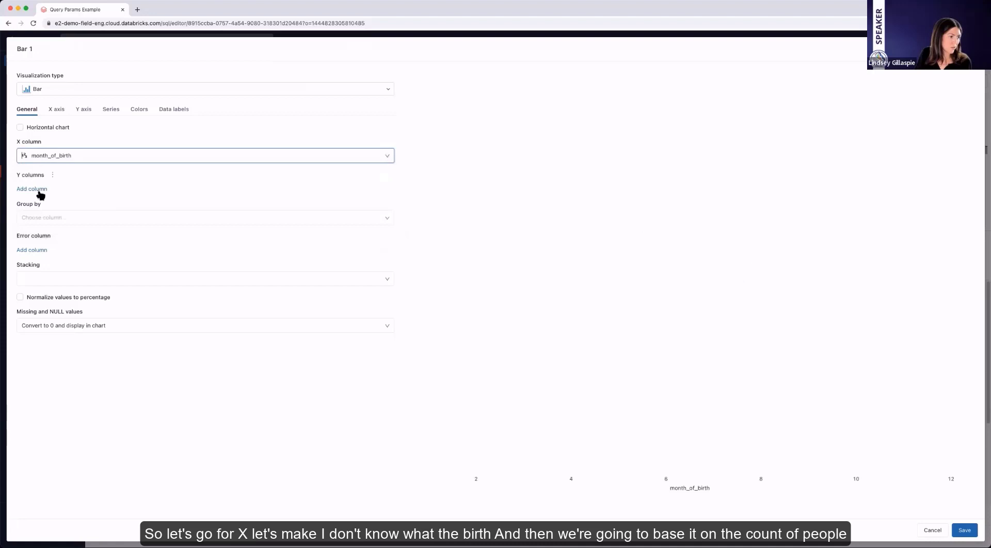
{"action": "left_click", "coordinate": [32, 189]}
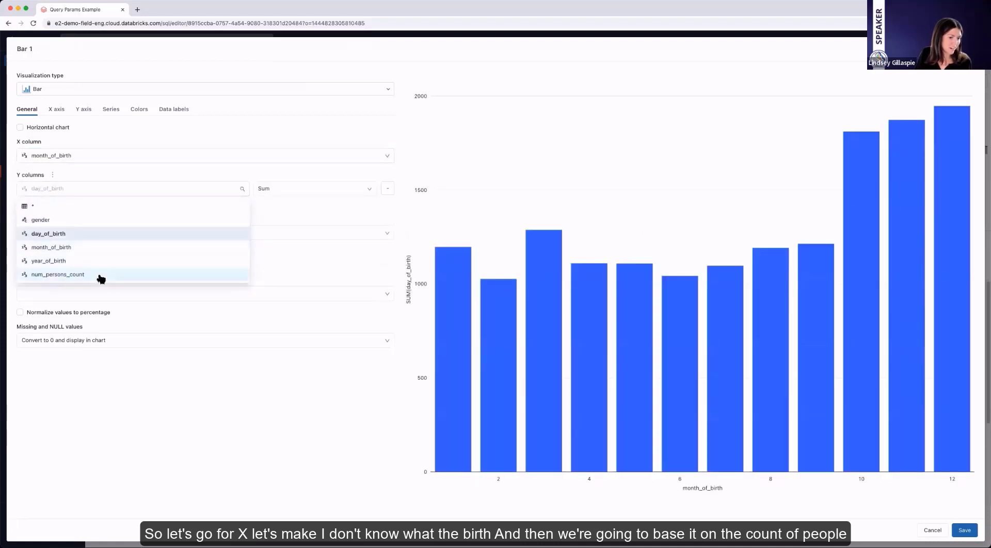
{"action": "left_click", "coordinate": [58, 275]}
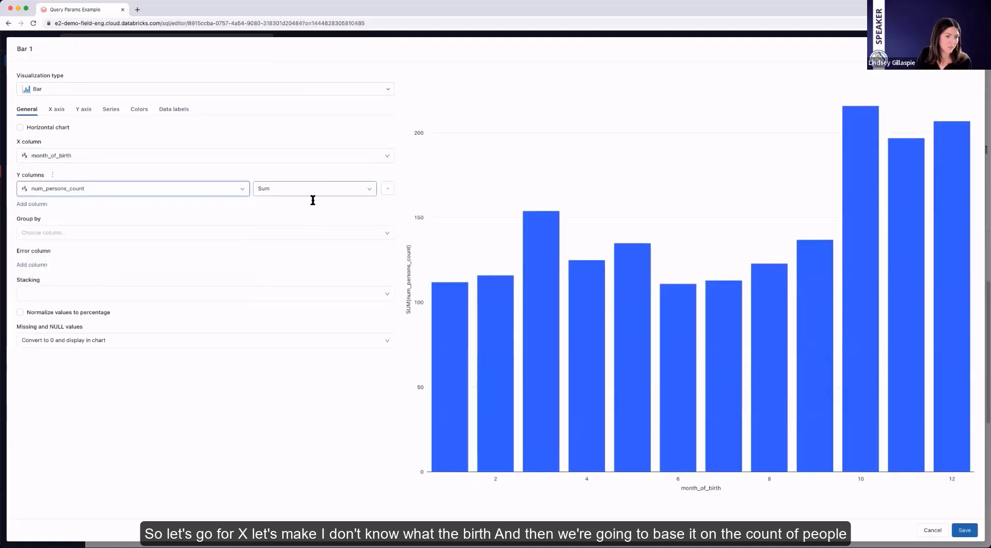
{"action": "left_click", "coordinate": [202, 232]}
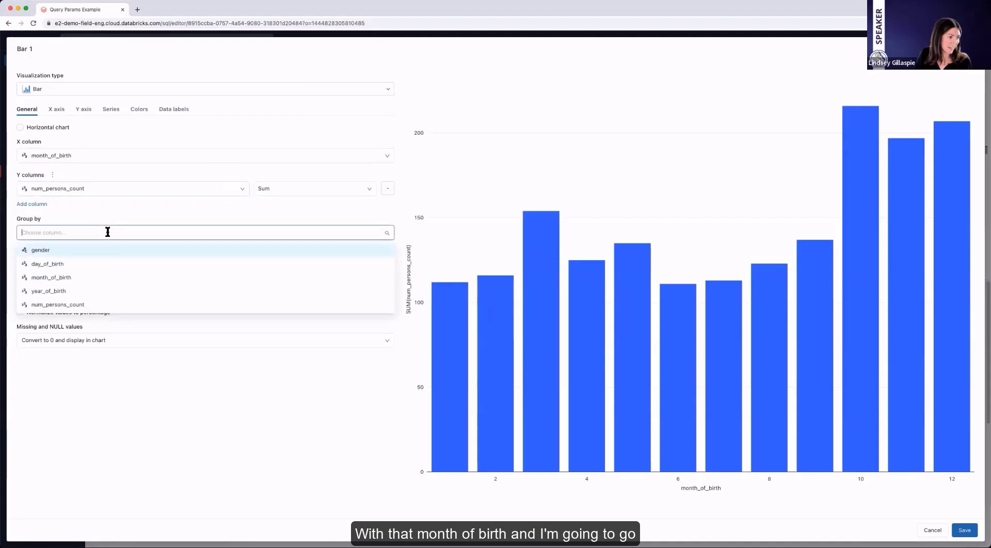
{"action": "left_click", "coordinate": [40, 250]}
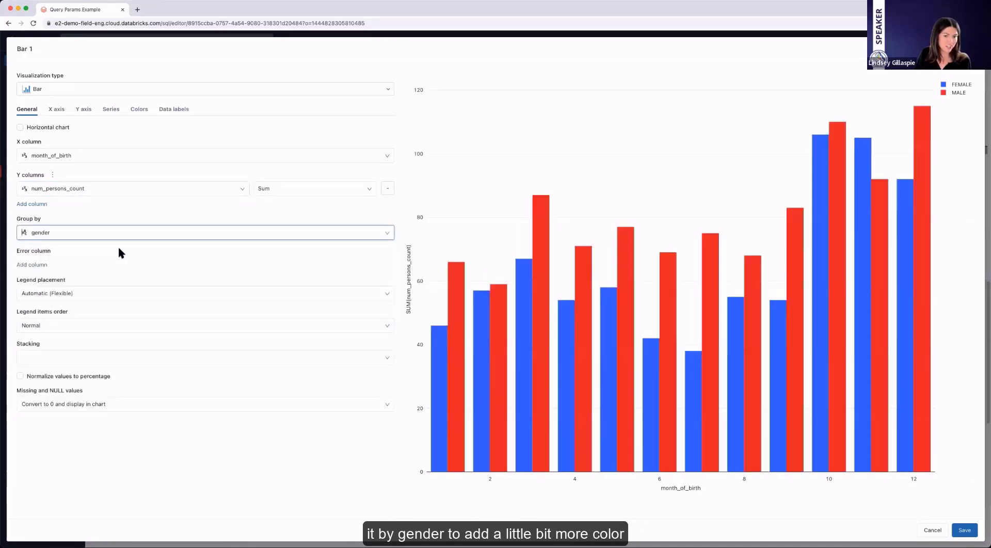
{"action": "left_click", "coordinate": [203, 356]}
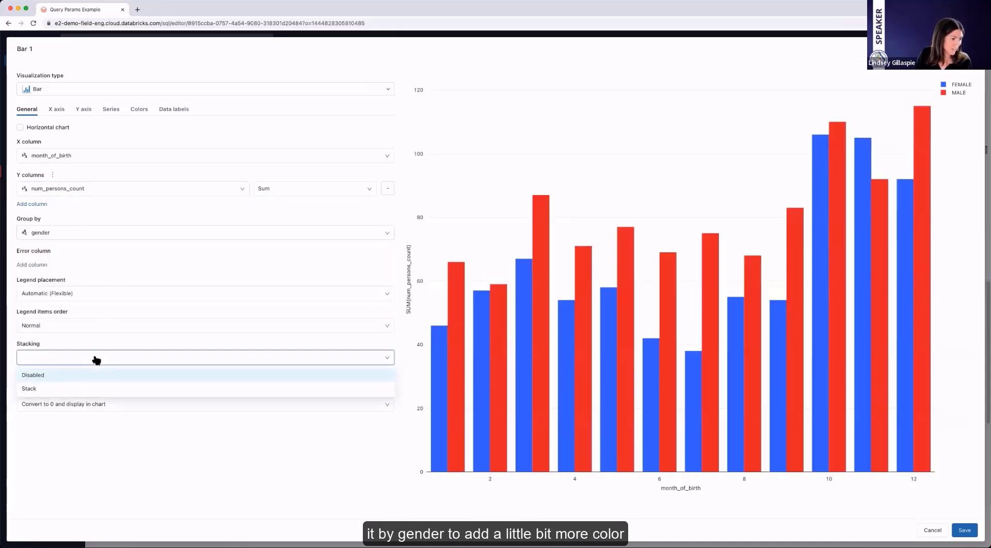
{"action": "left_click", "coordinate": [29, 389]}
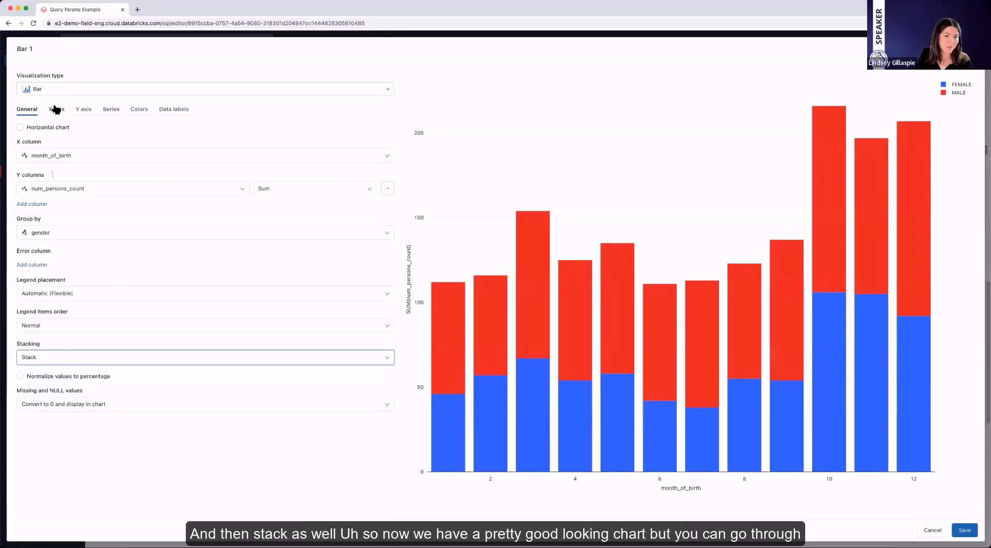
{"action": "left_click", "coordinate": [56, 109]}
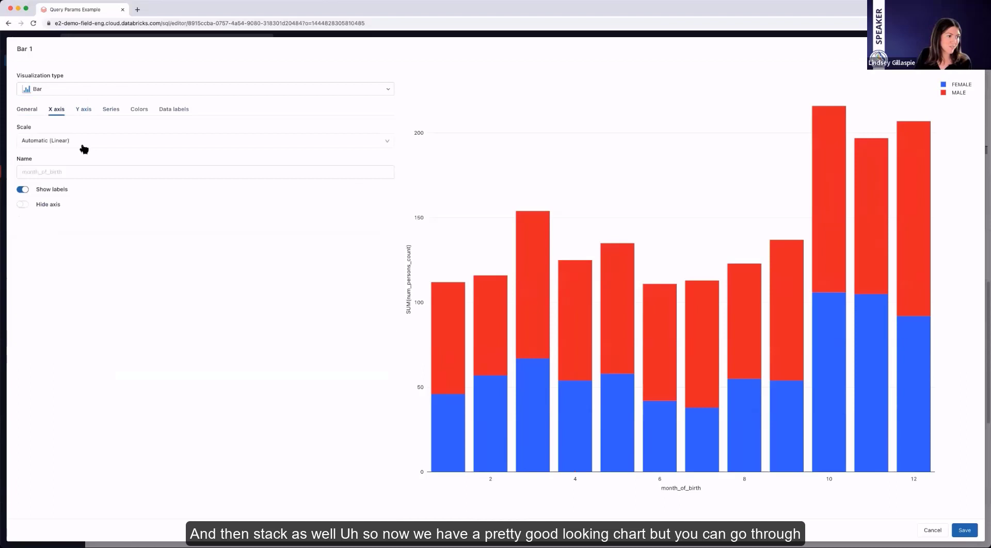
- Name the X axis 'Month of Birth', review Colors and Data labels, and save the bar chart
{"action": "left_click", "coordinate": [205, 172]}
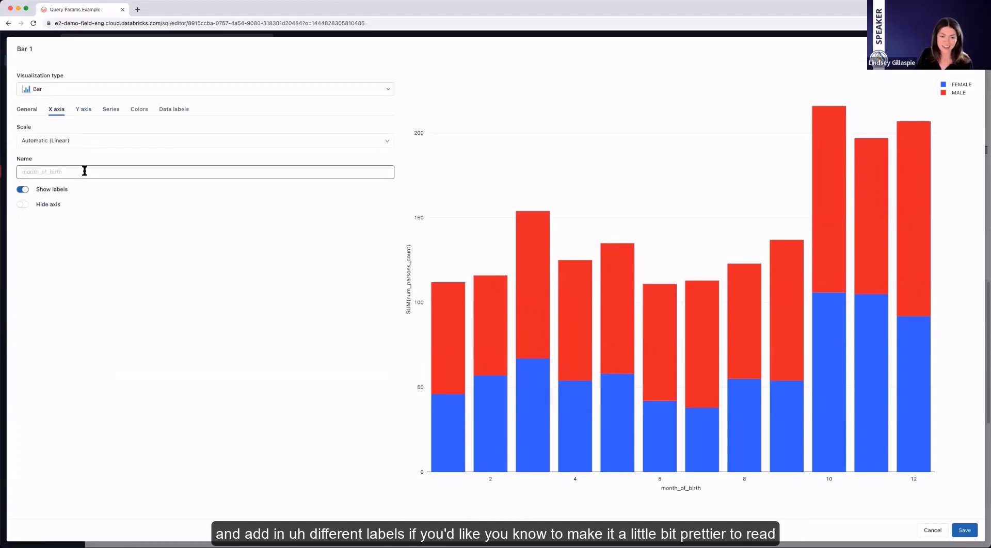
{"action": "type", "text": "Month of Birth"}
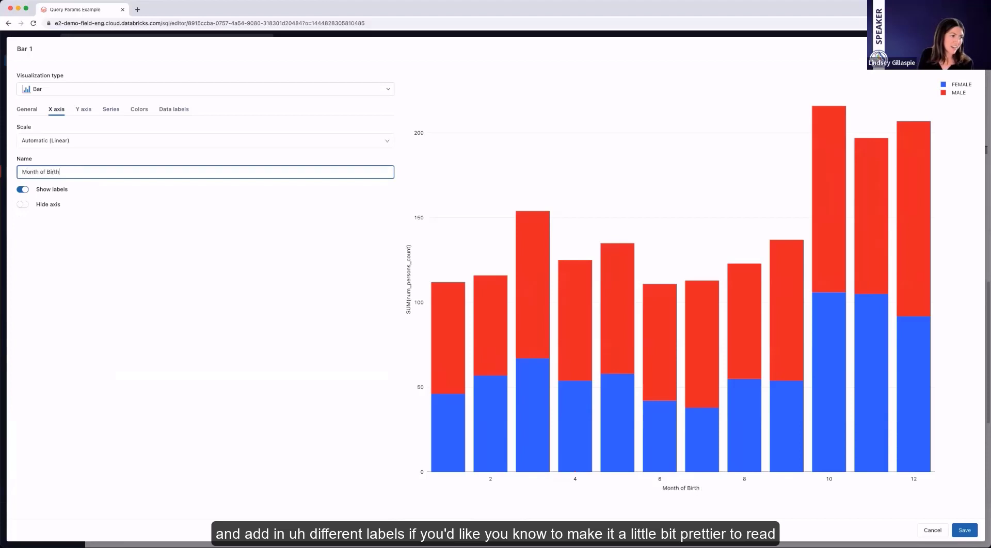
{"action": "left_click", "coordinate": [138, 109]}
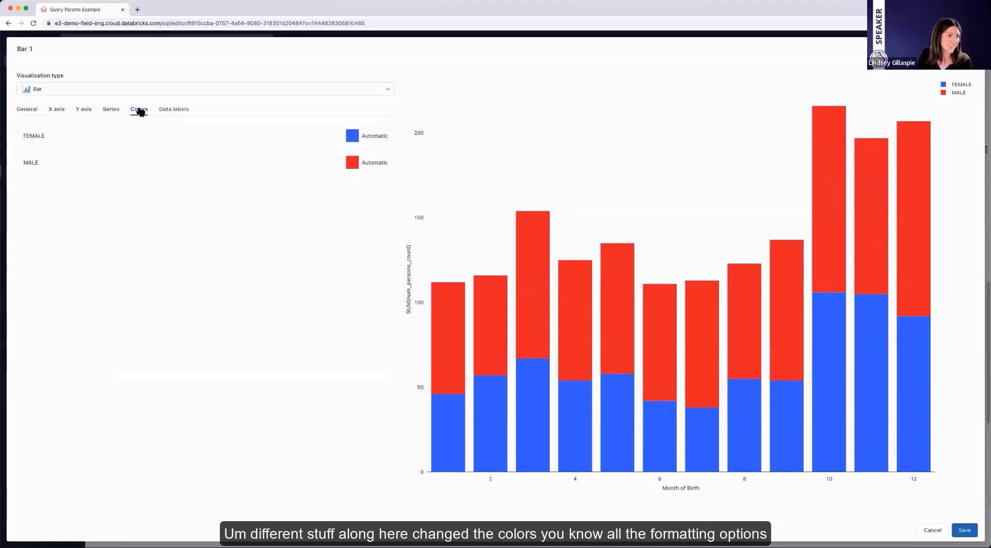
{"action": "left_click", "coordinate": [174, 108]}
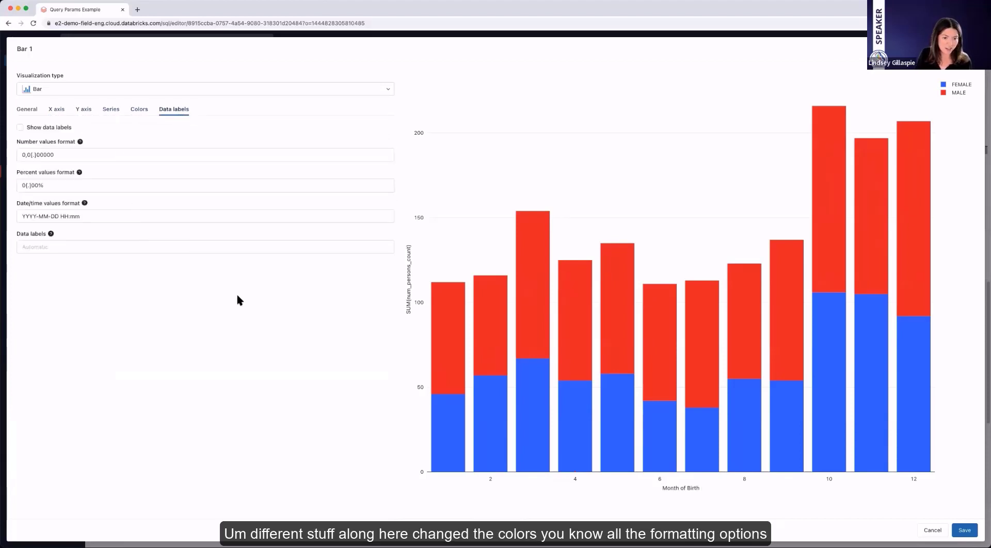
{"action": "left_click", "coordinate": [964, 530]}
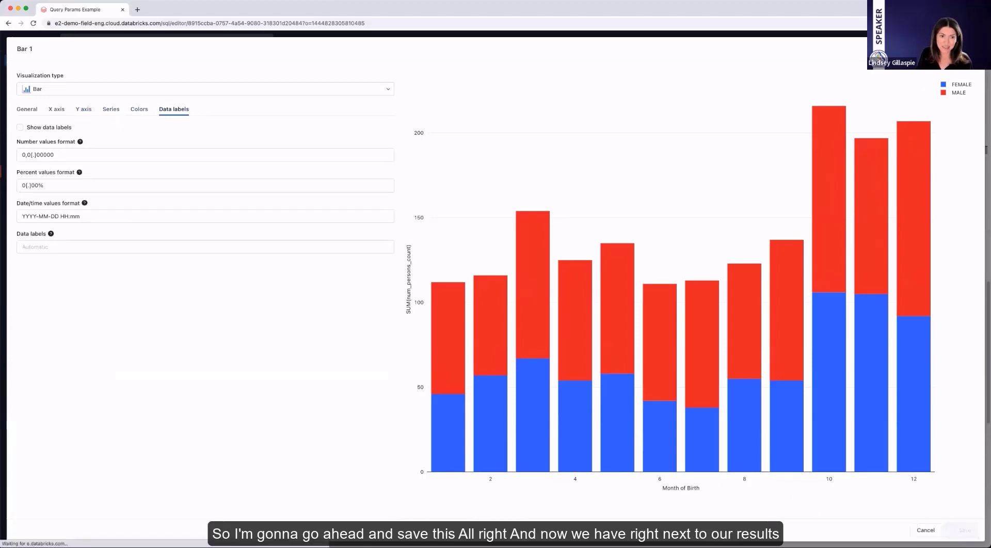
{"action": "left_click", "coordinate": [960, 530]}
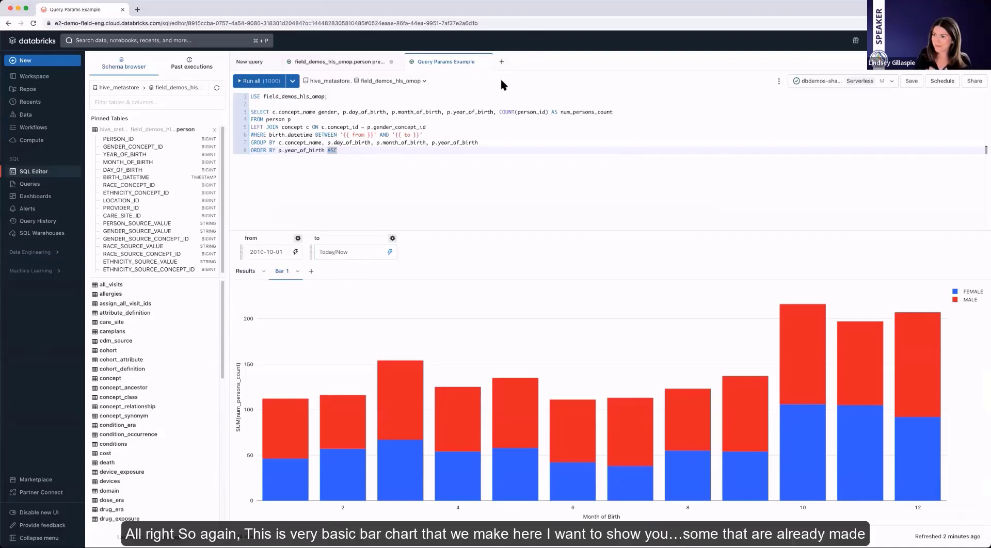
- Open the existing saved query Patient Summary Visualizations in a new editor tab
{"action": "left_click", "coordinate": [502, 61]}
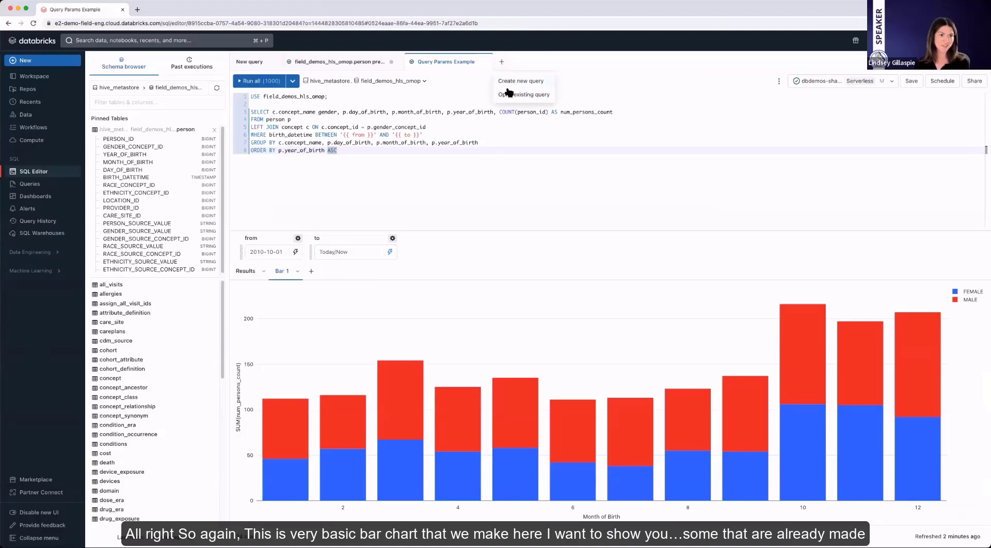
{"action": "left_click", "coordinate": [523, 94]}
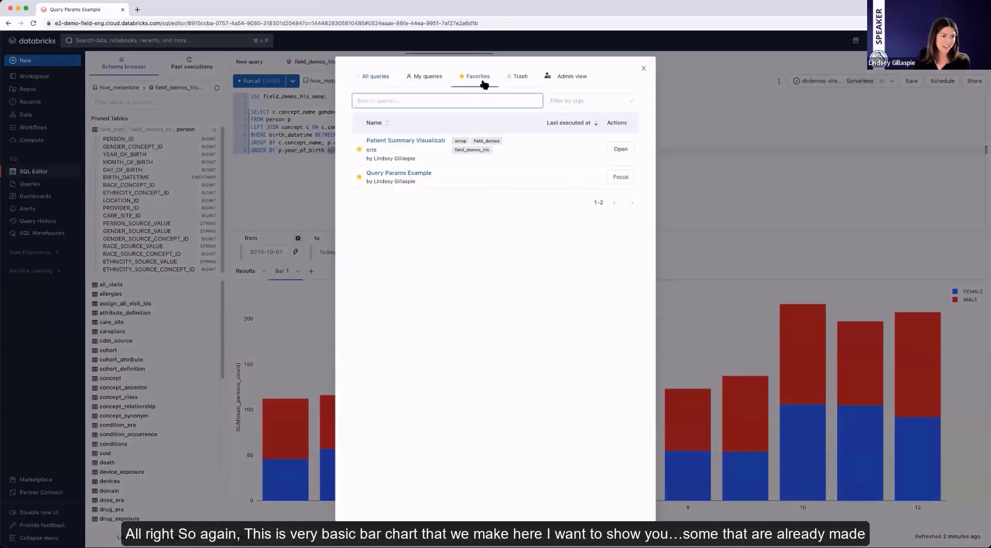
{"action": "left_click", "coordinate": [620, 149]}
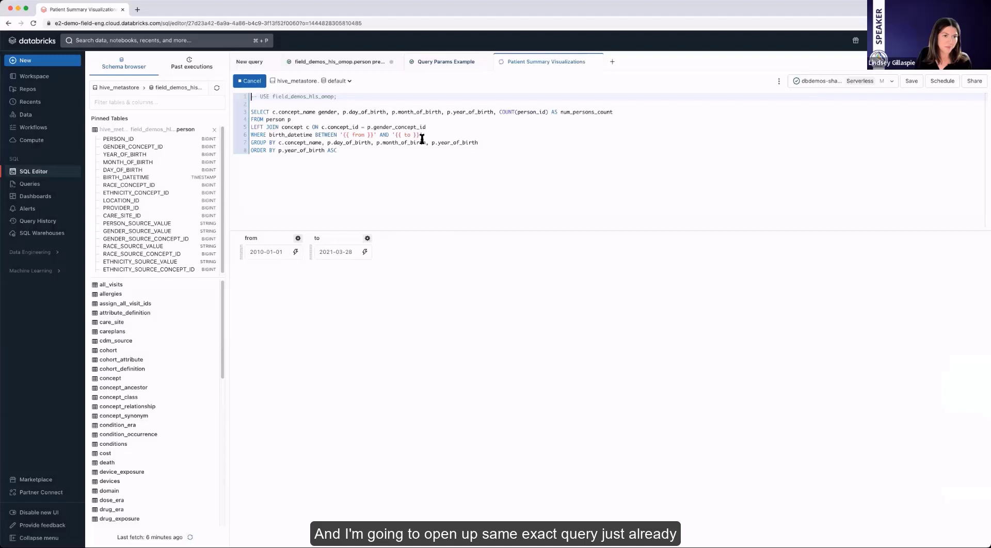
- View the query's Patients by Gender and Patients by Year visualization tabs
{"action": "left_click", "coordinate": [249, 80]}
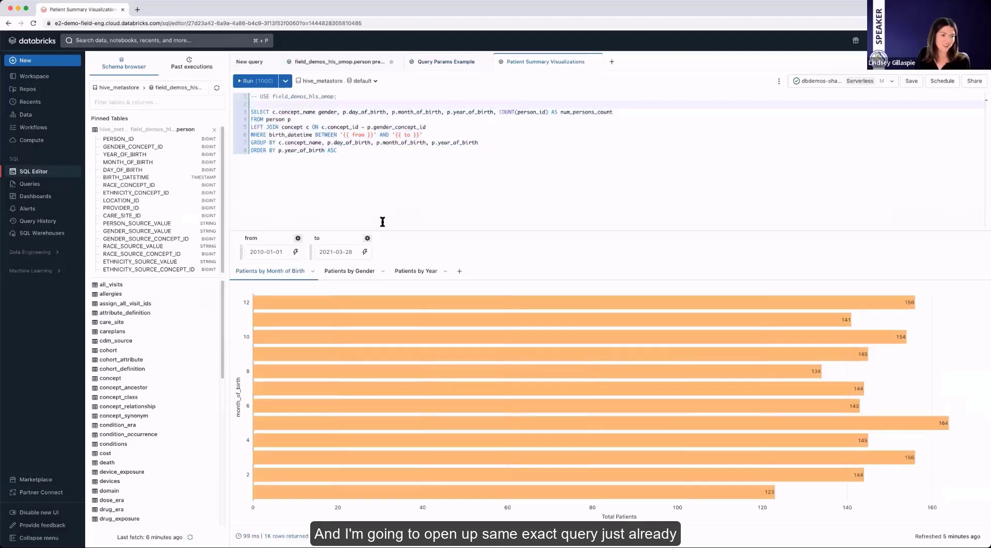
{"action": "mouse_move", "coordinate": [388, 328]}
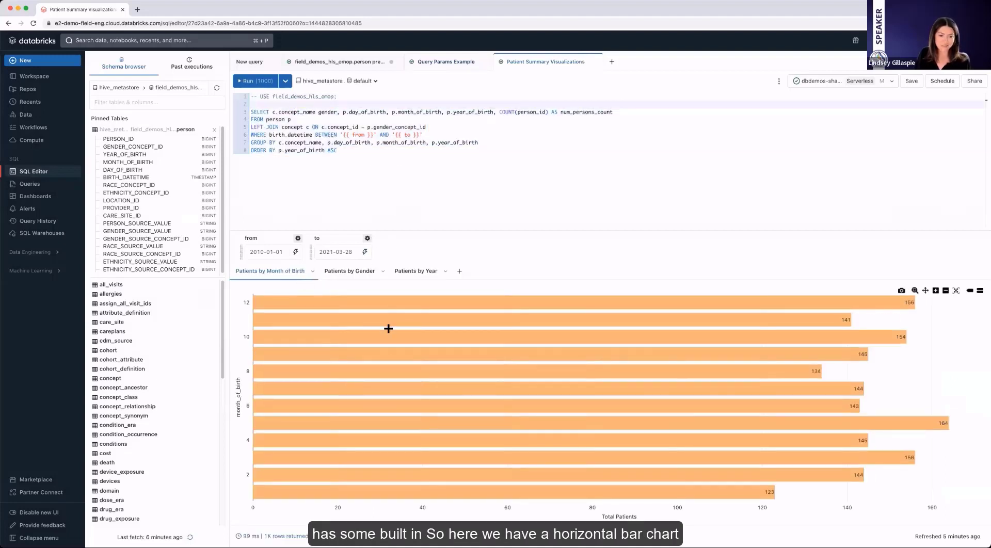
{"action": "left_click", "coordinate": [349, 270]}
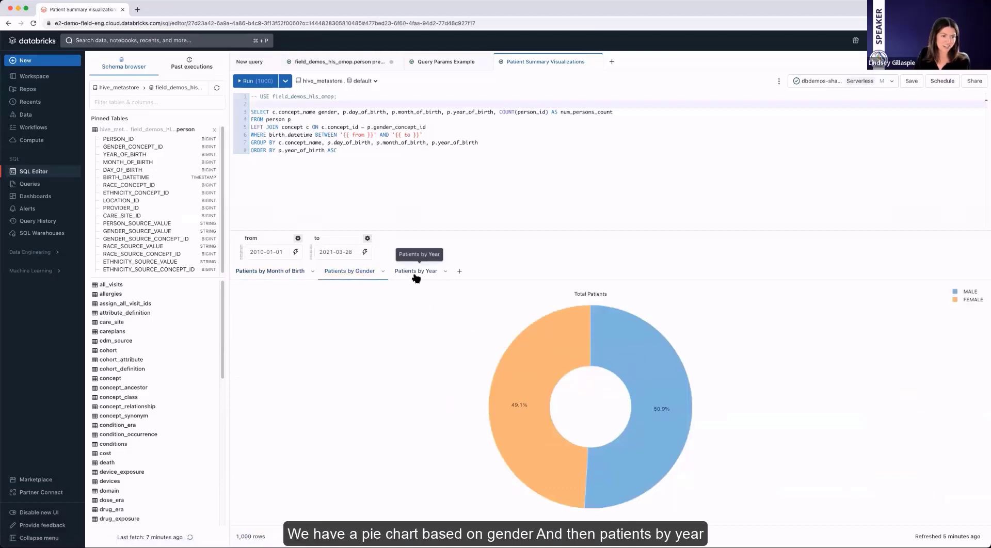
{"action": "left_click", "coordinate": [415, 270]}
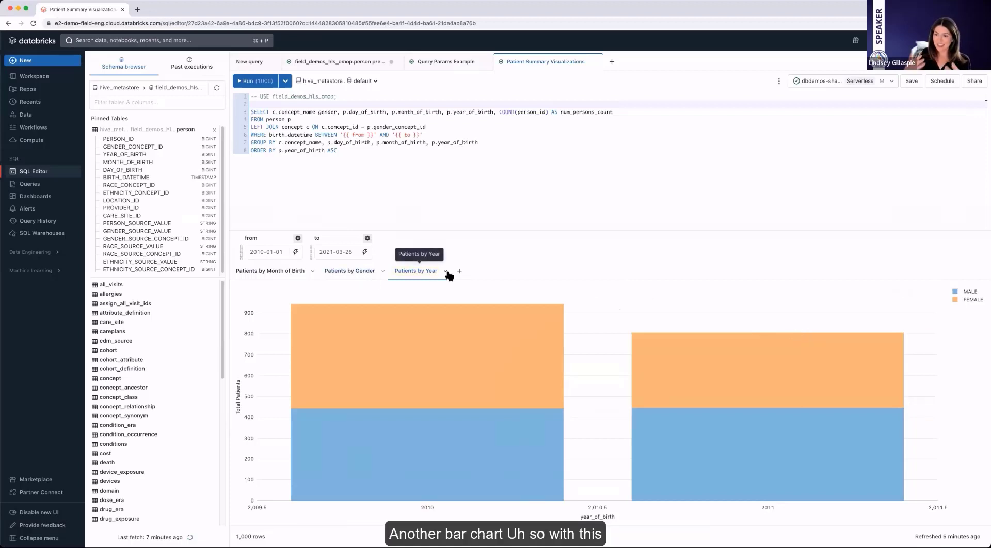
- Show the Patients by Year tab's options menu (Edit, Delete, Duplicate, Add to dashboard)
{"action": "left_click", "coordinate": [446, 270]}
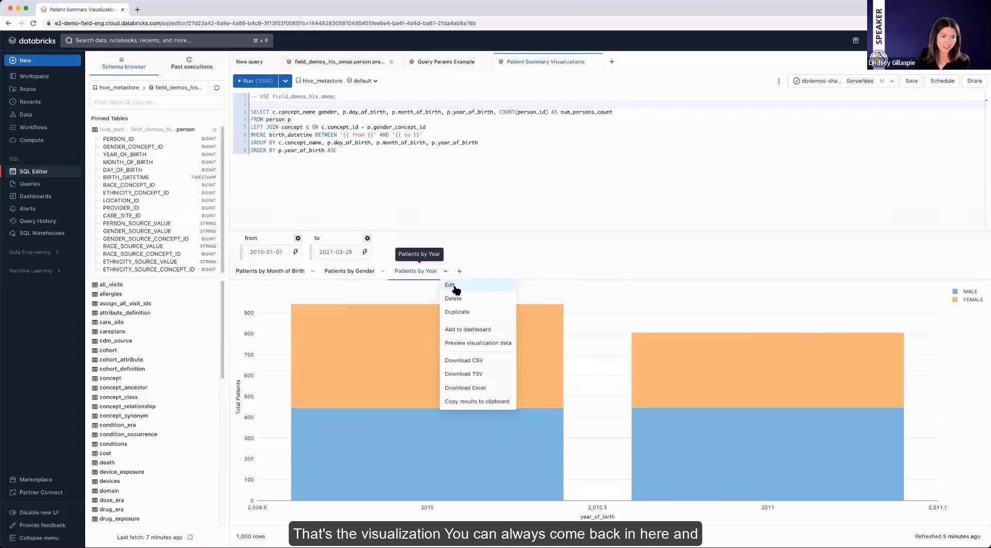
{"action": "left_click", "coordinate": [449, 285]}
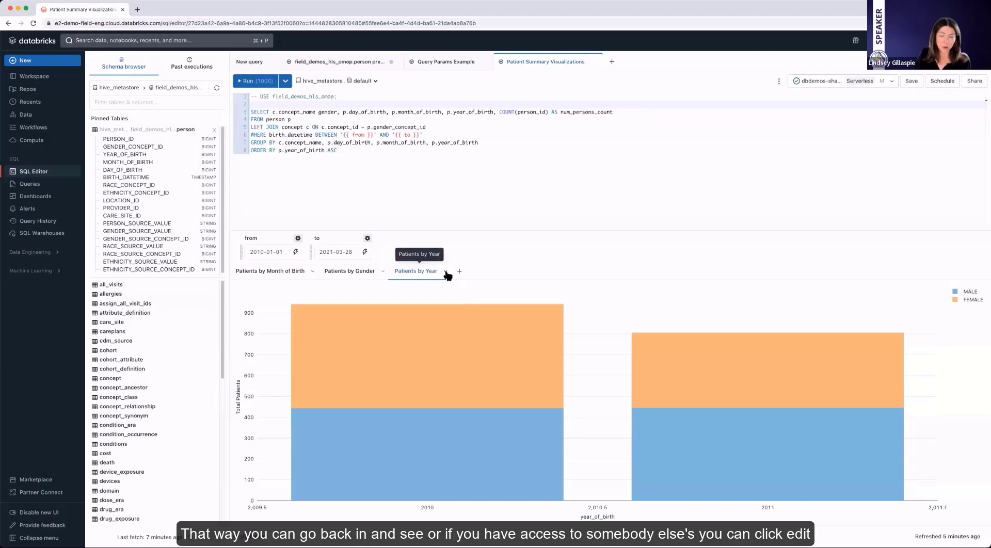
{"action": "left_click", "coordinate": [445, 271]}
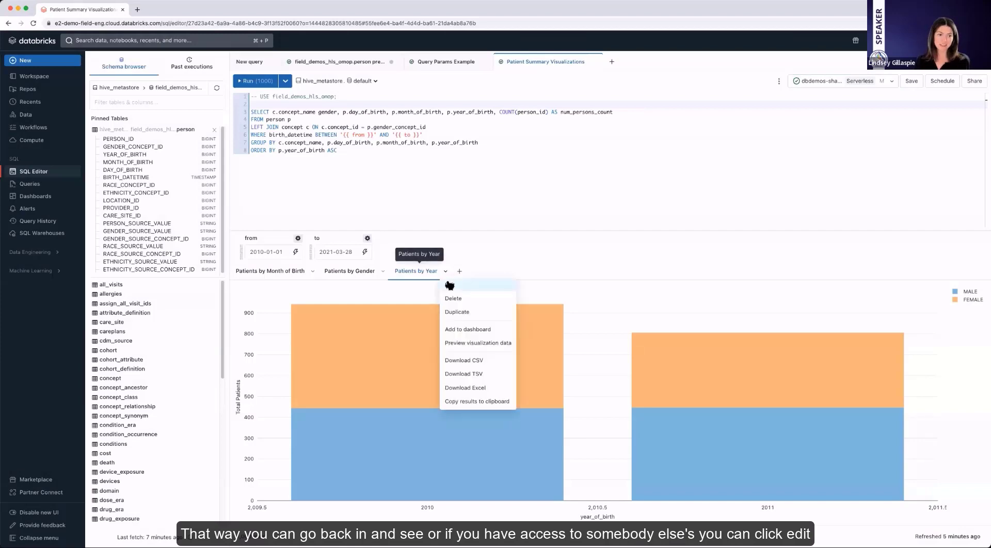
{"action": "left_click", "coordinate": [453, 286]}
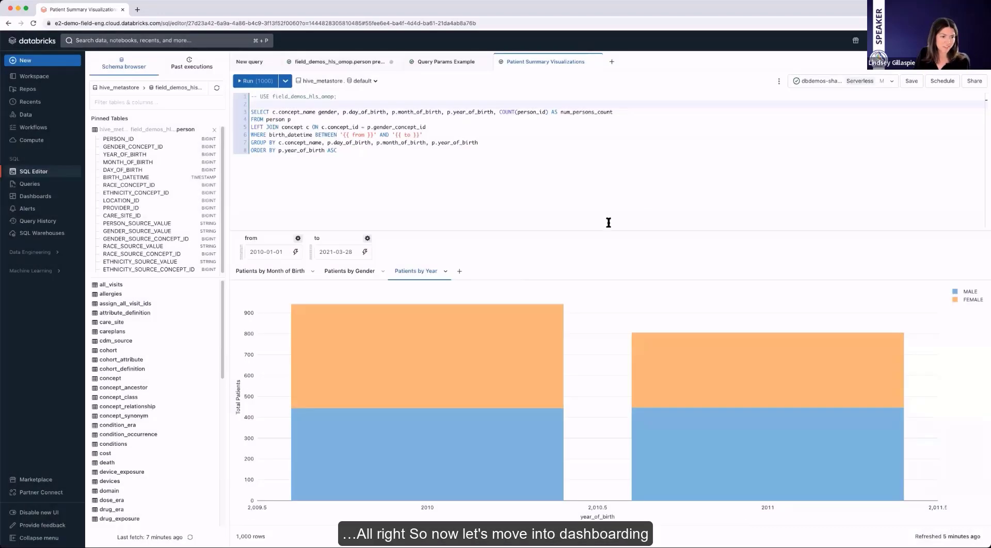
{"action": "left_click", "coordinate": [446, 275]}
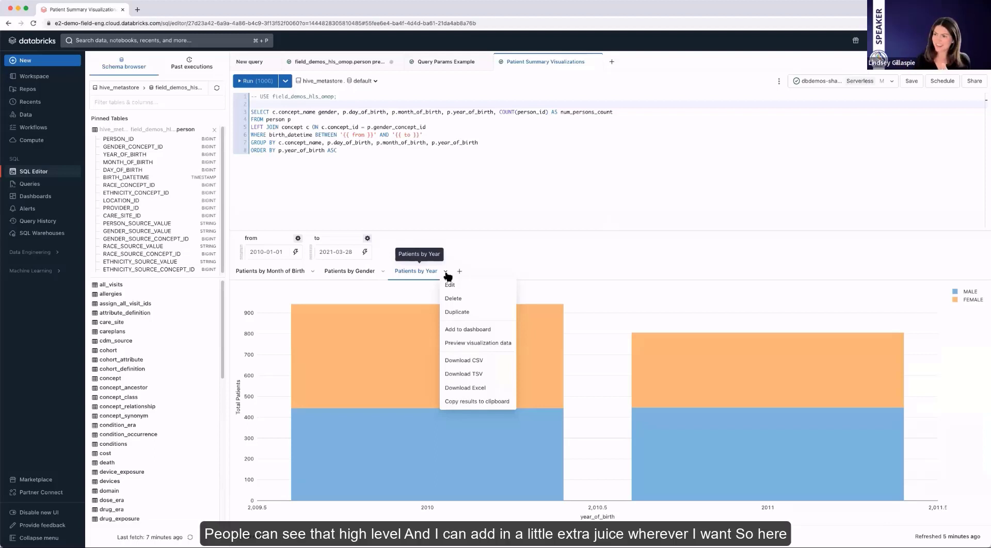
{"action": "mouse_move", "coordinate": [468, 322]}
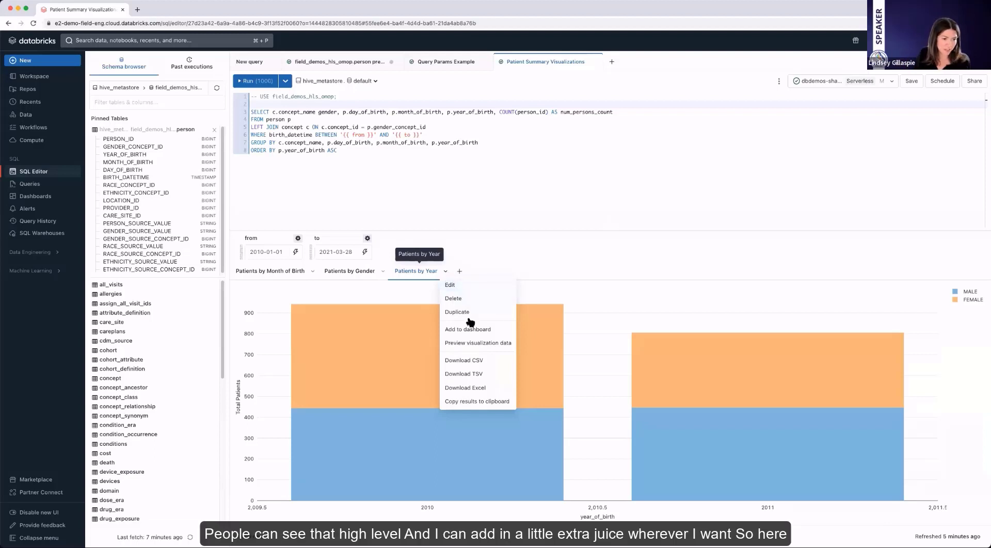
{"action": "mouse_move", "coordinate": [468, 328]}
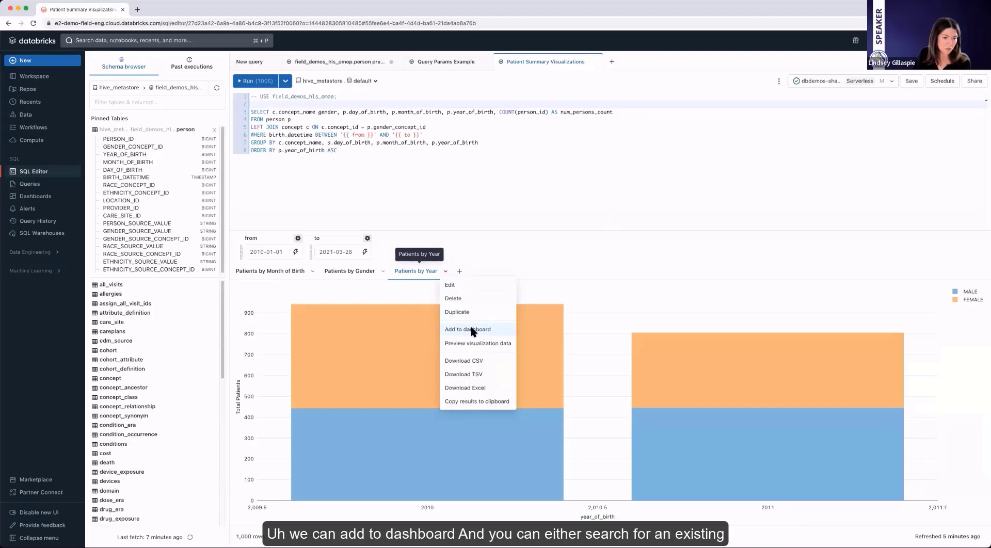
- Choose Add to dashboard, search 'demo', then opt to create a new dashboard
{"action": "left_click", "coordinate": [467, 329]}
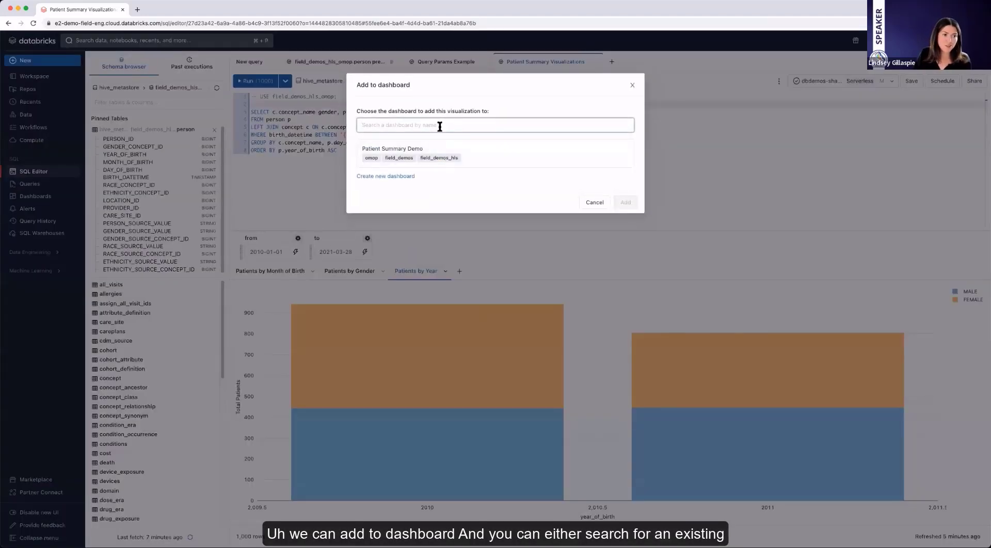
{"action": "type", "text": "demo"}
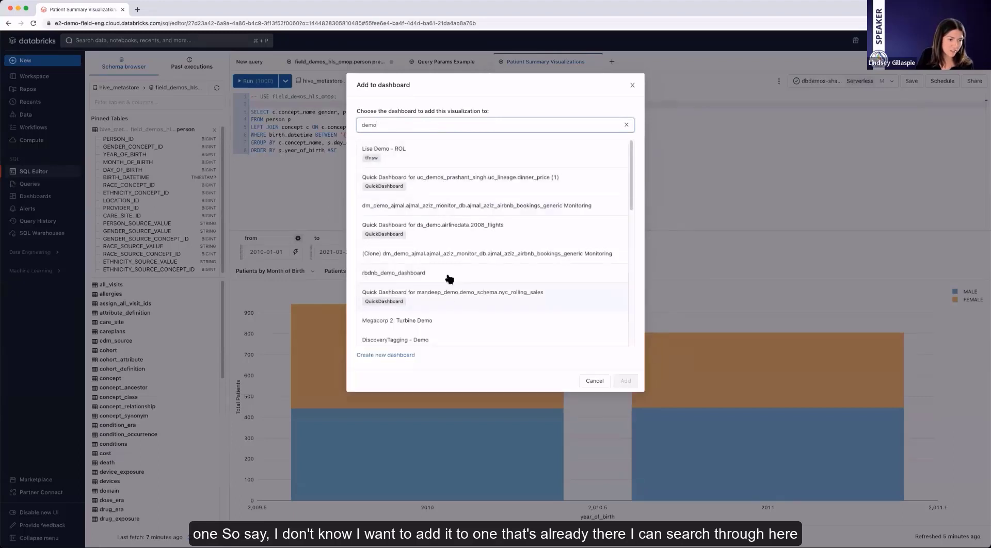
{"action": "mouse_move", "coordinate": [417, 348]}
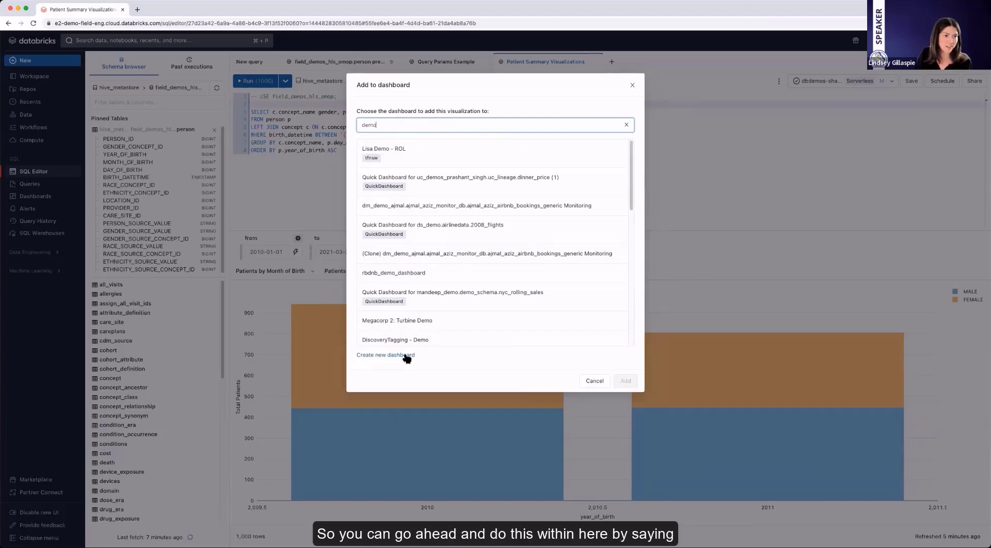
{"action": "left_click", "coordinate": [386, 355]}
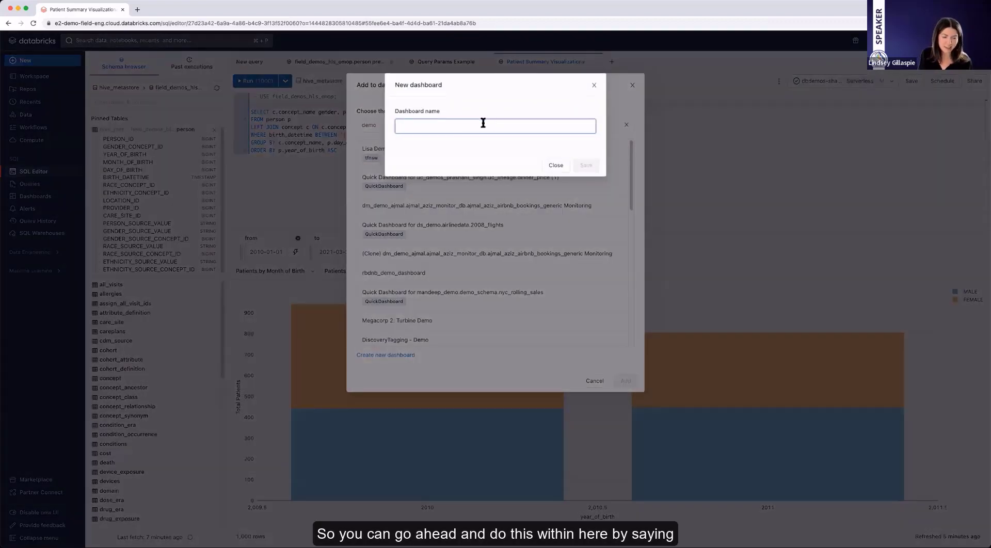
- Name the new dashboard 'DBSQL Demo May 24', add the chart, and open that dashboard
{"action": "type", "text": "D"}
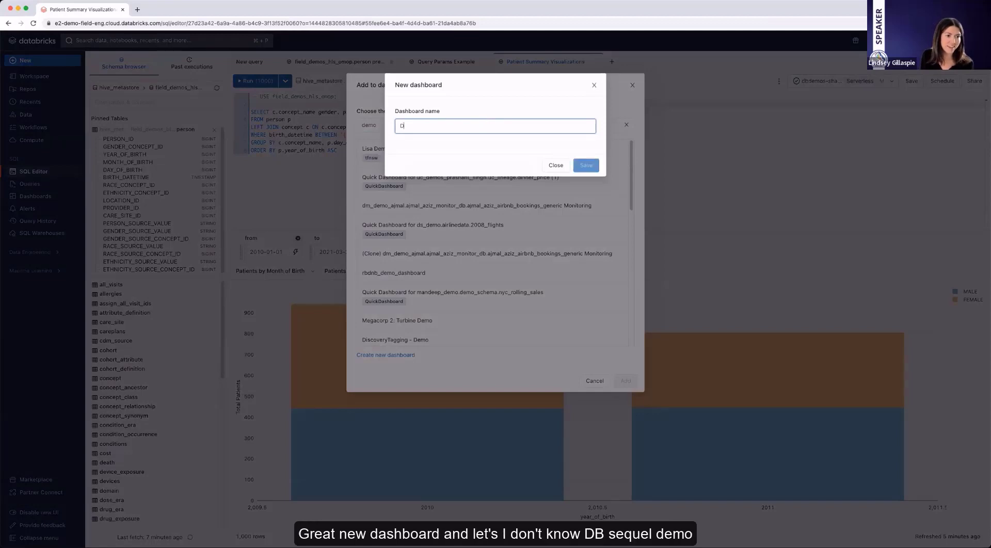
{"action": "type", "text": "DBSQL Demo May 24"}
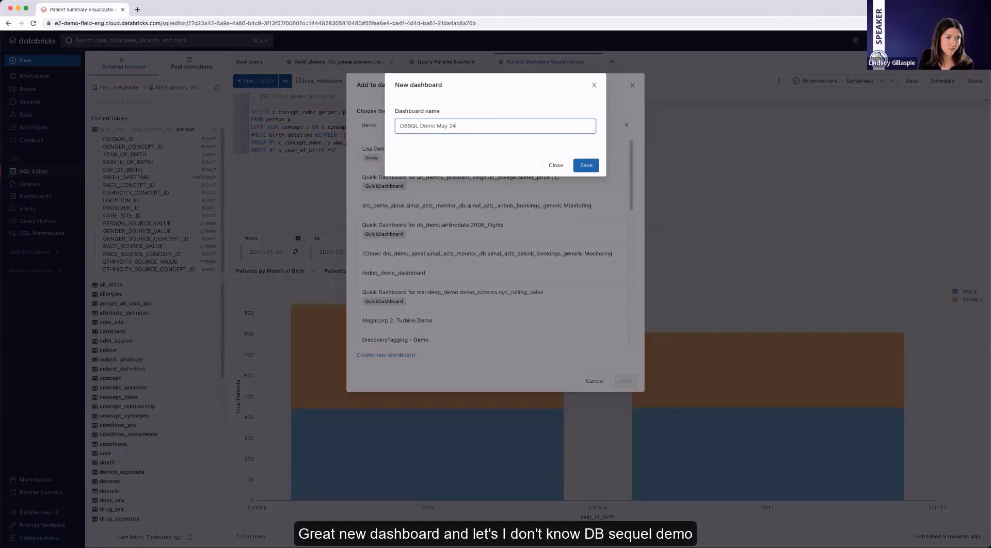
{"action": "left_click", "coordinate": [585, 165]}
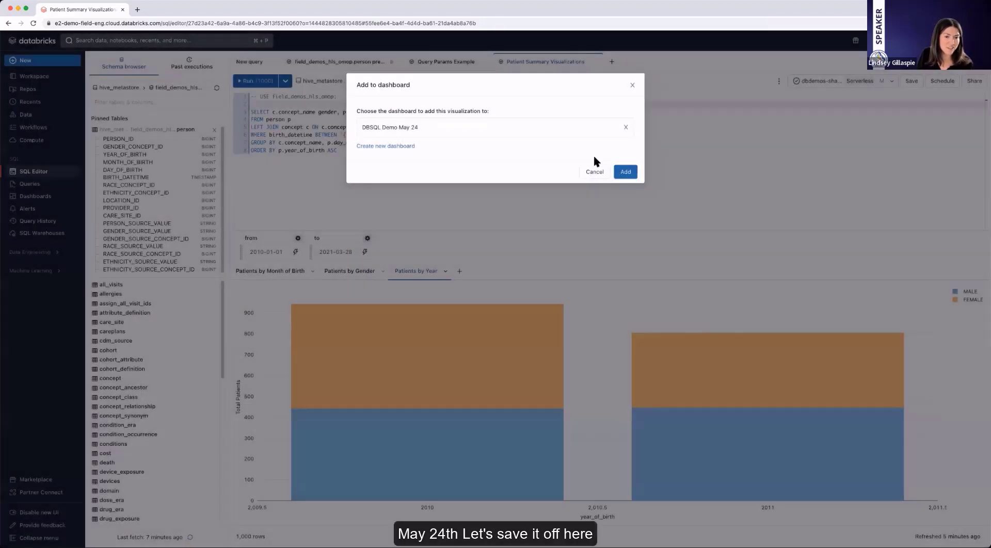
{"action": "left_click", "coordinate": [624, 172]}
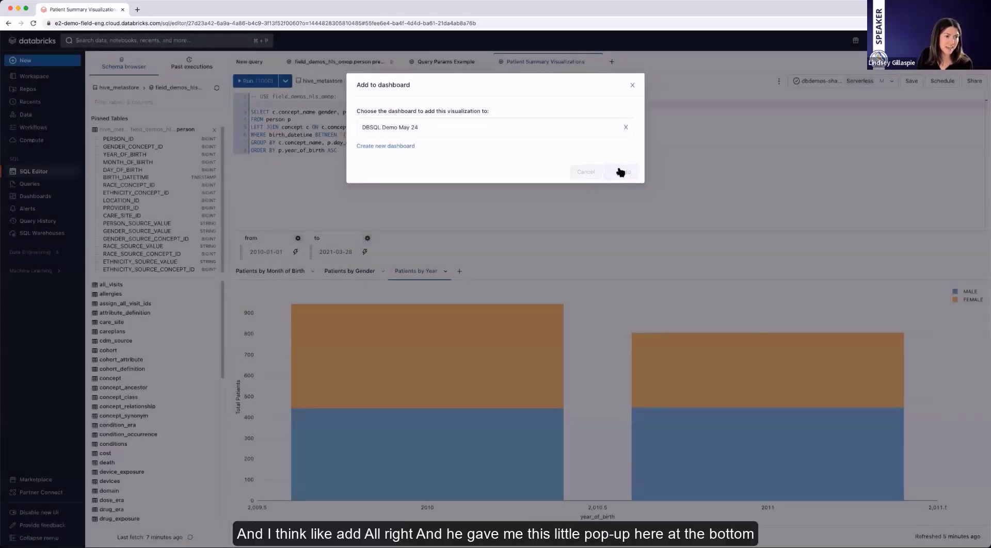
{"action": "left_click", "coordinate": [621, 171]}
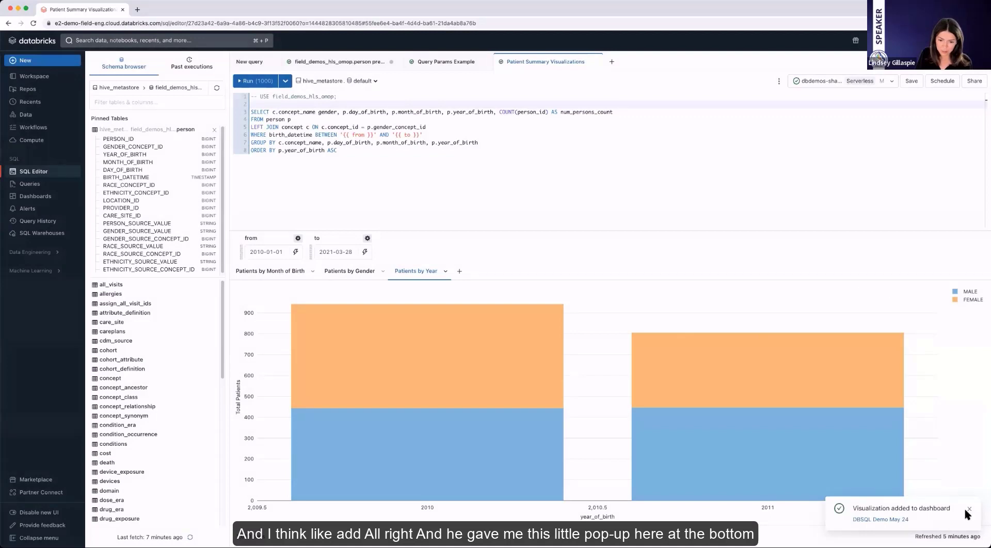
{"action": "left_click", "coordinate": [900, 508]}
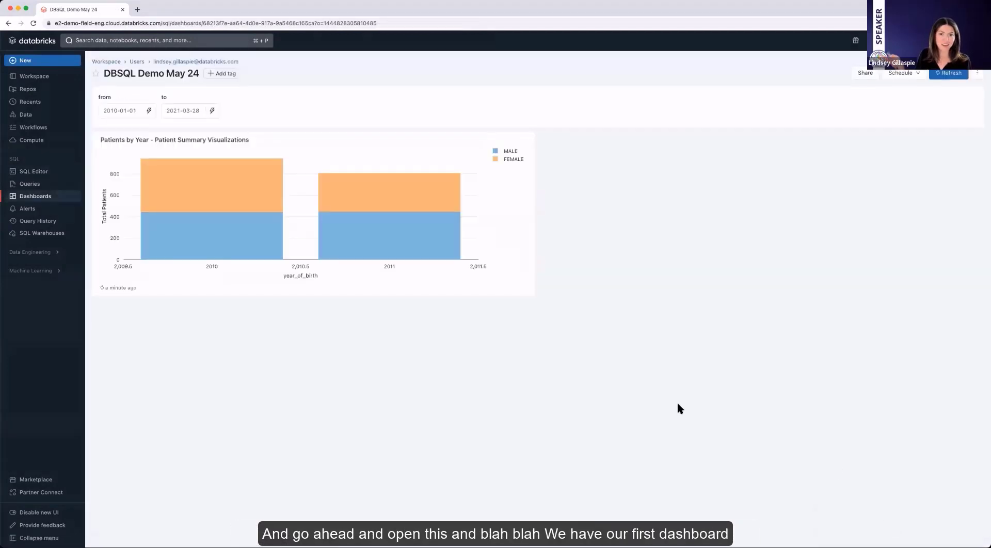
{"action": "mouse_move", "coordinate": [899, 103]}
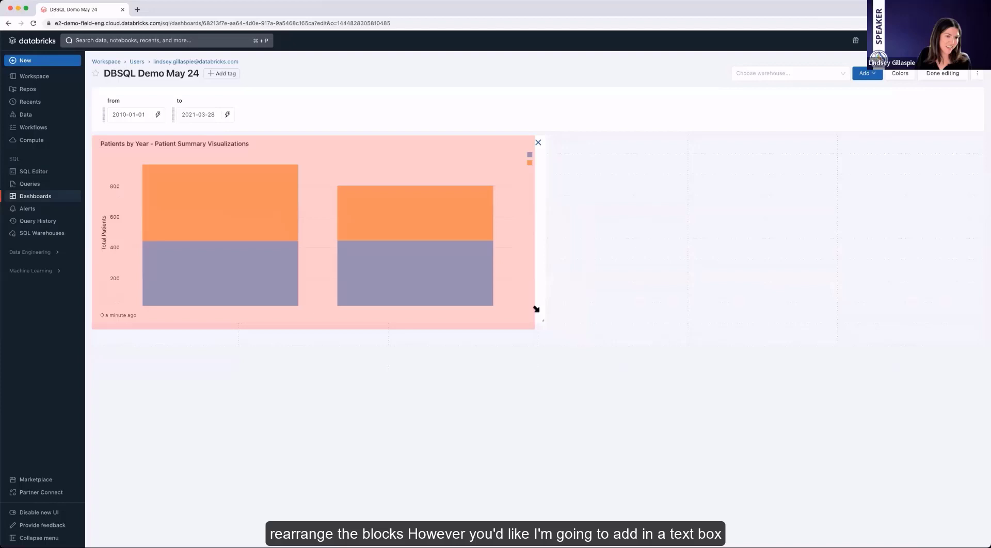
- Add a Text Box reading '# This is data.' to the dashboard and finish editing
{"action": "left_click", "coordinate": [867, 72]}
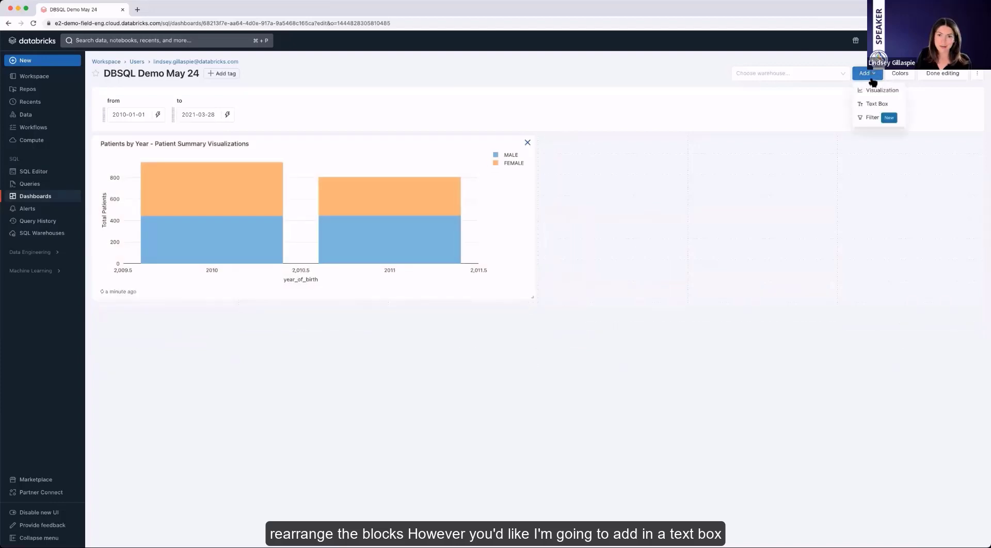
{"action": "left_click", "coordinate": [877, 103]}
{"action": "type", "text": "# This is data."}
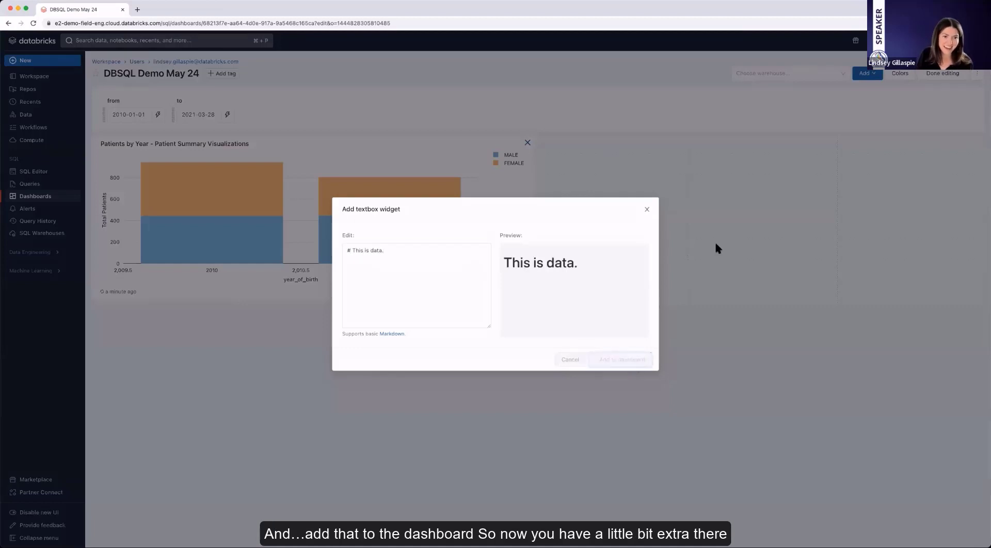
{"action": "left_click", "coordinate": [621, 360]}
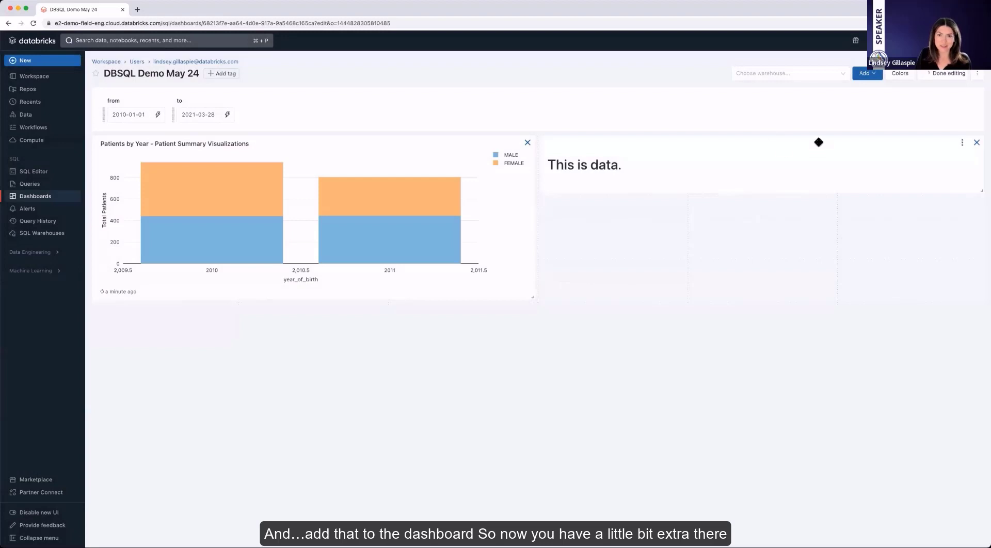
{"action": "left_click", "coordinate": [948, 73]}
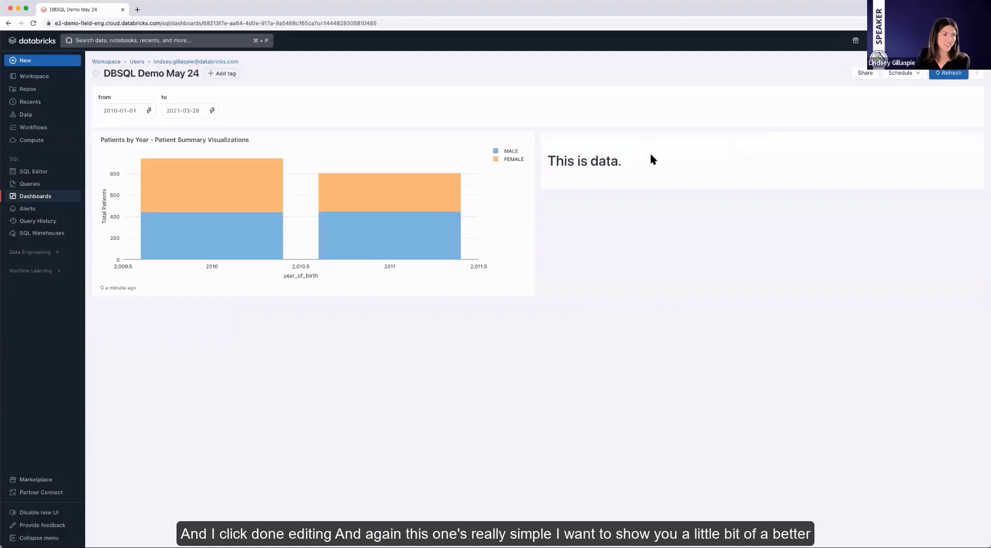
{"action": "mouse_move", "coordinate": [318, 165]}
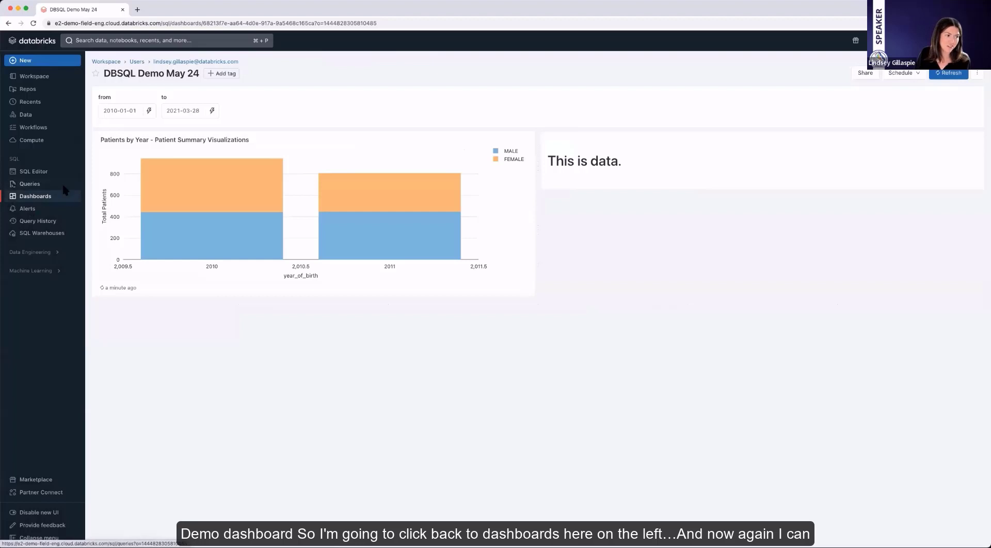
- From the Dashboards list, filter to Favorites and open Patient Summary Demo
{"action": "left_click", "coordinate": [36, 197]}
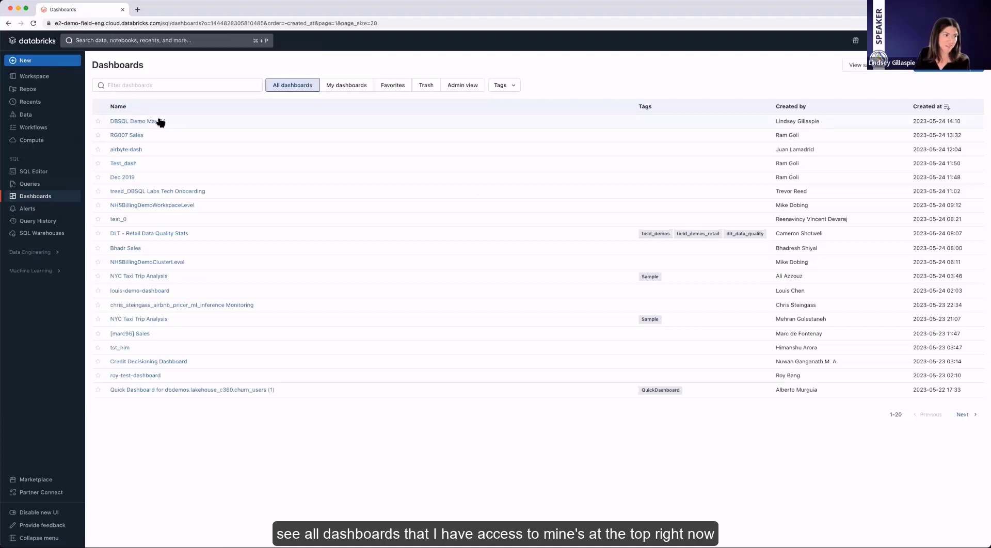
{"action": "left_click", "coordinate": [346, 85]}
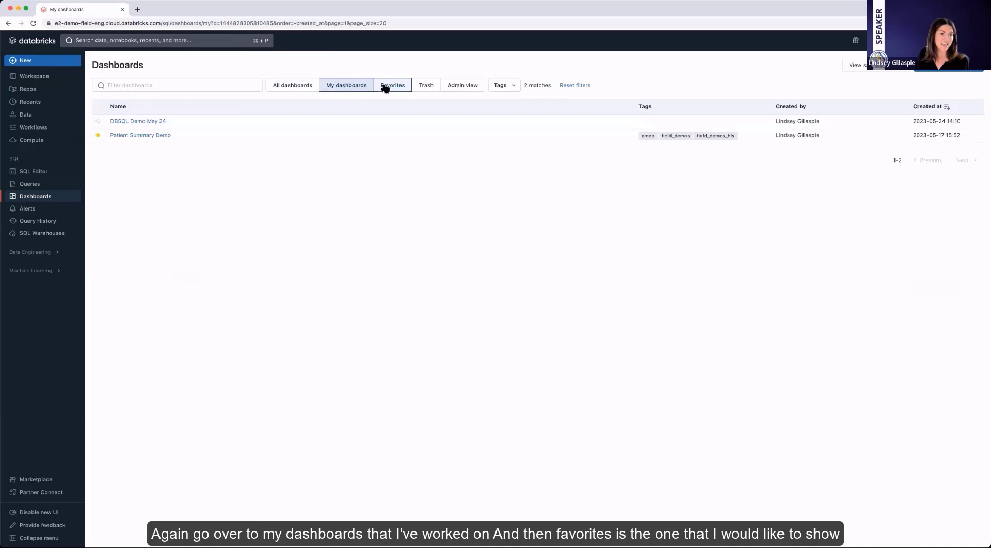
{"action": "left_click", "coordinate": [392, 85]}
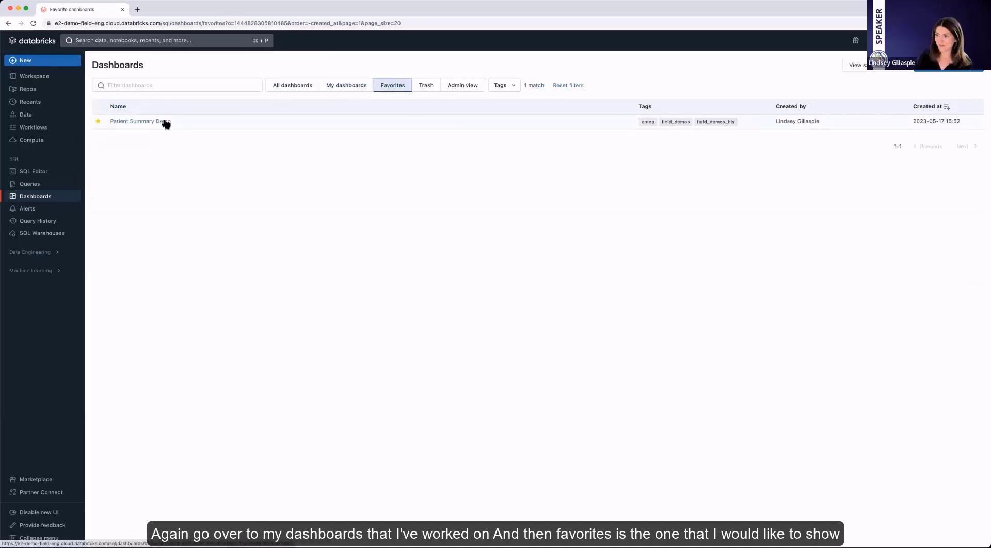
{"action": "left_click", "coordinate": [134, 121]}
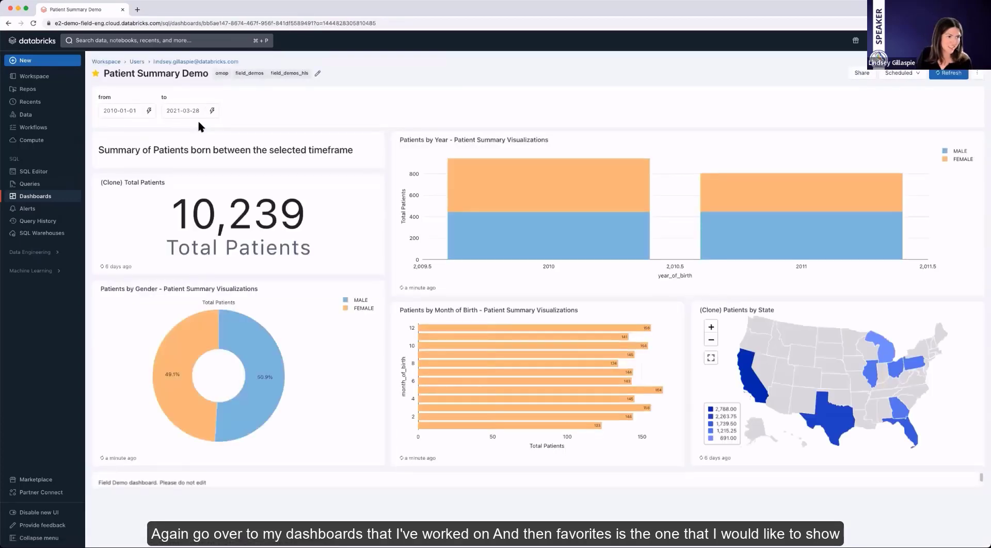
{"action": "mouse_move", "coordinate": [244, 123]}
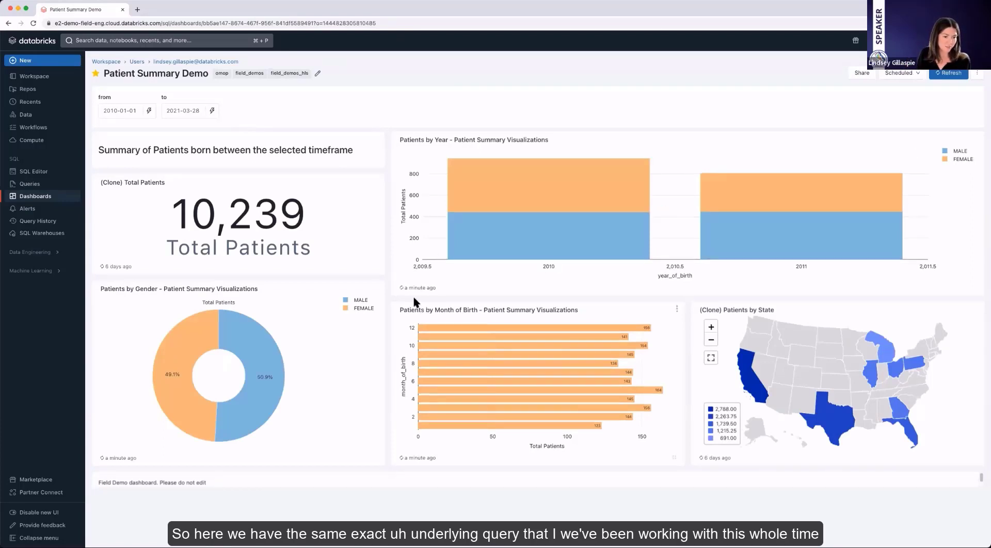
{"action": "mouse_move", "coordinate": [528, 298]}
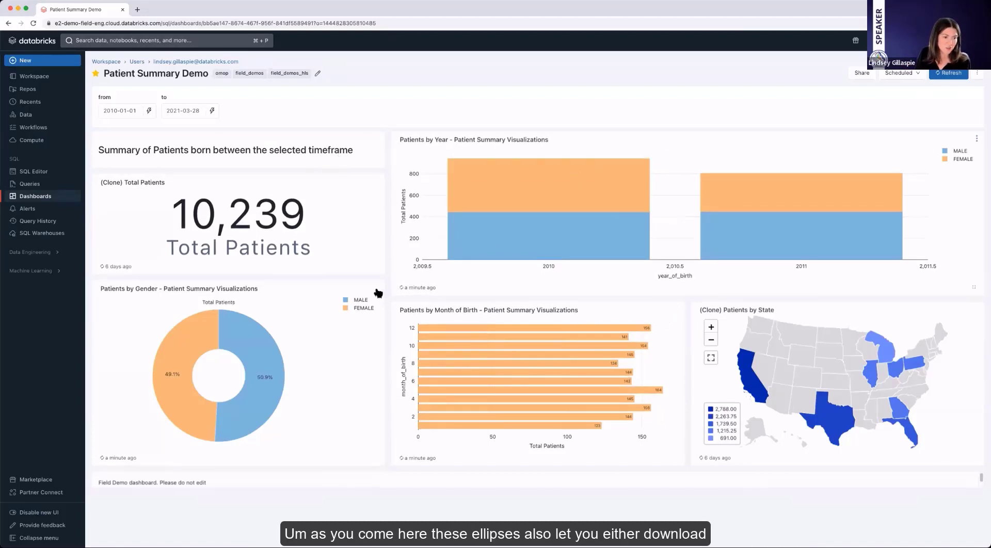
{"action": "left_click", "coordinate": [378, 288]}
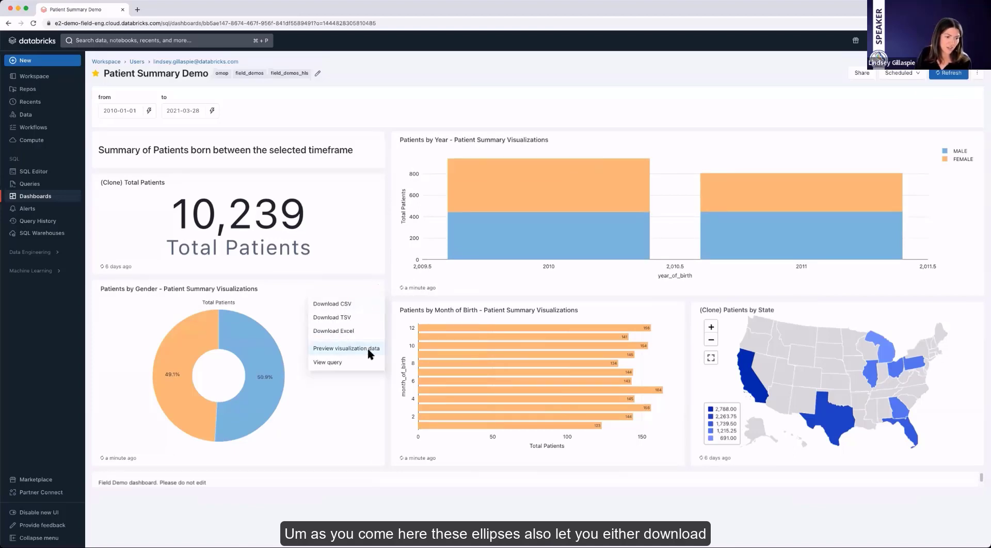
{"action": "left_click", "coordinate": [346, 348]}
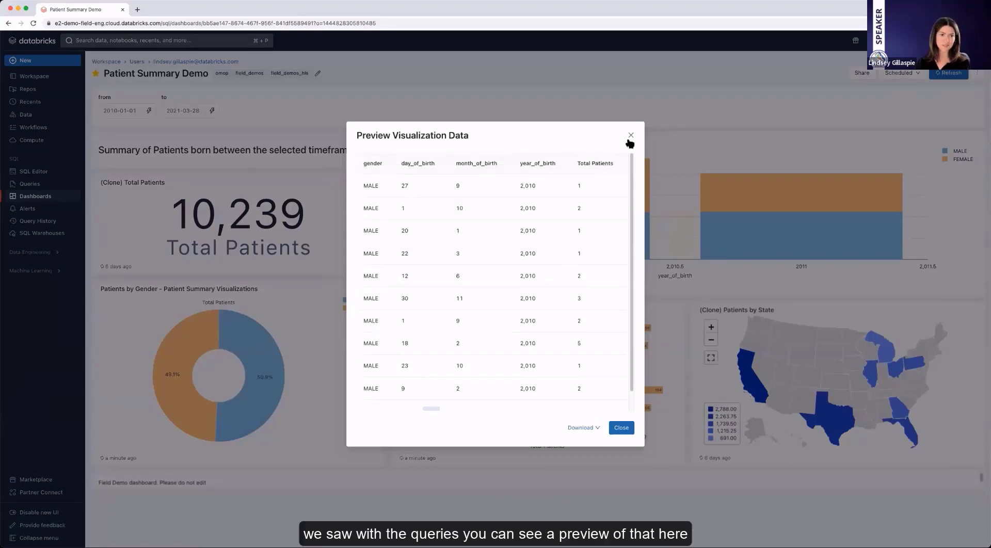
{"action": "left_click", "coordinate": [629, 135]}
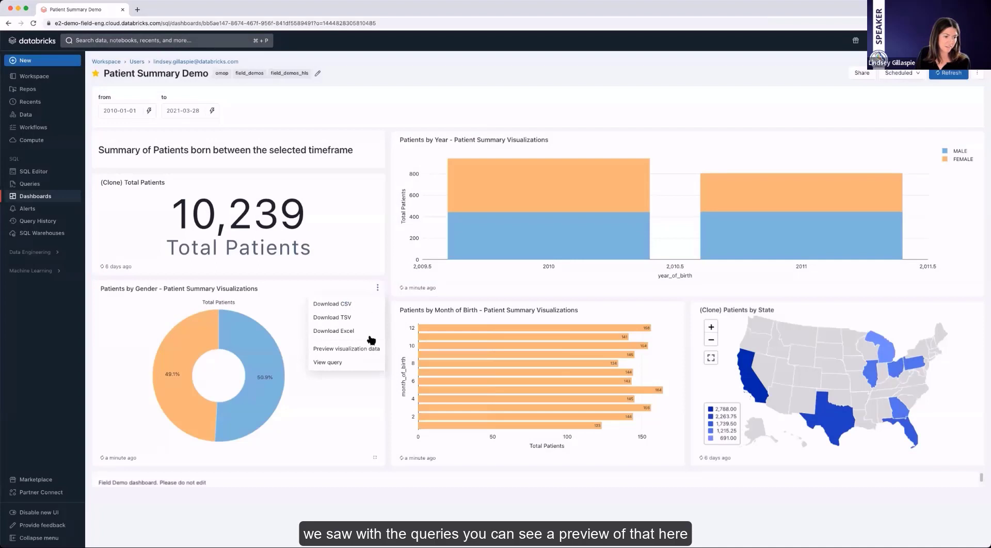
{"action": "left_click", "coordinate": [327, 363]}
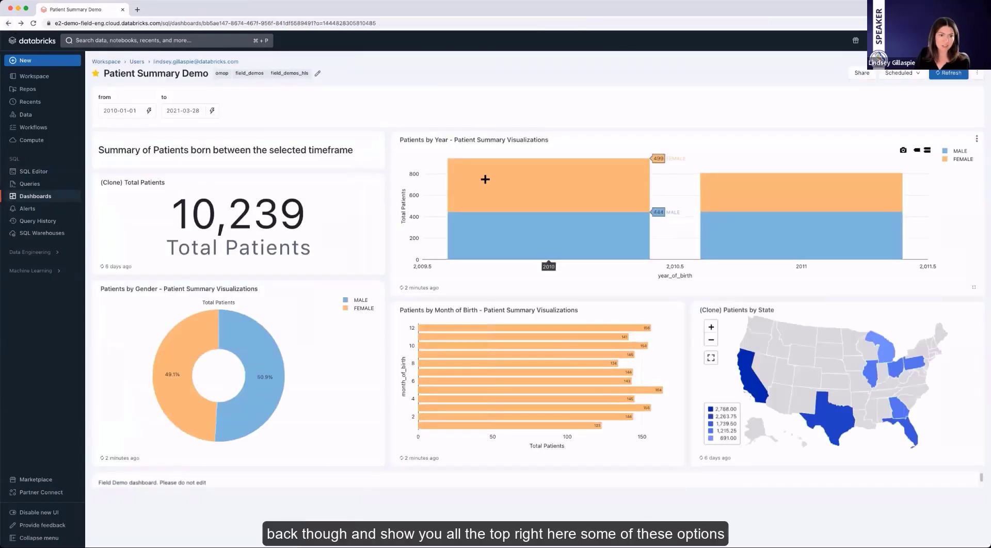
{"action": "mouse_move", "coordinate": [939, 88]}
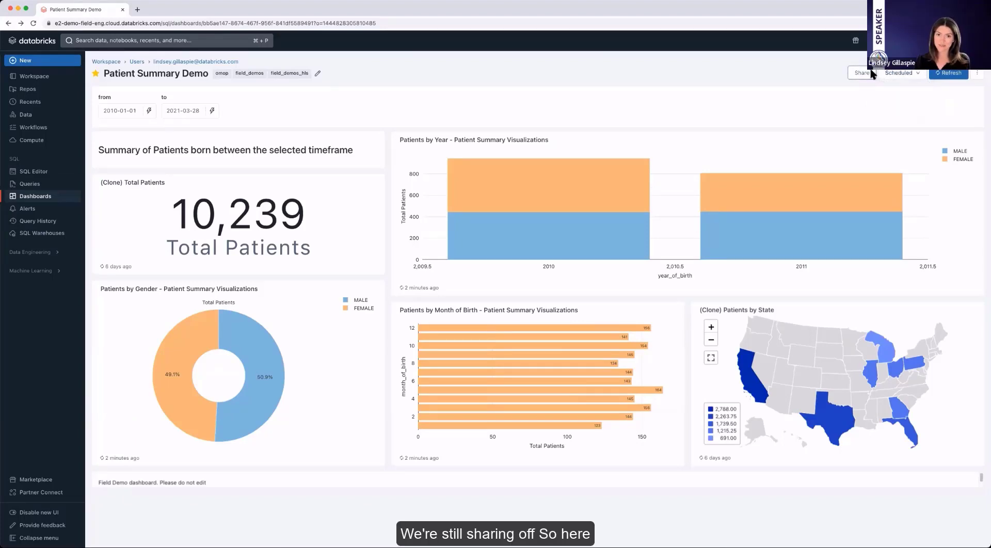
- In the Share dialog, remove the individual user's access to the dashboard
{"action": "left_click", "coordinate": [861, 72]}
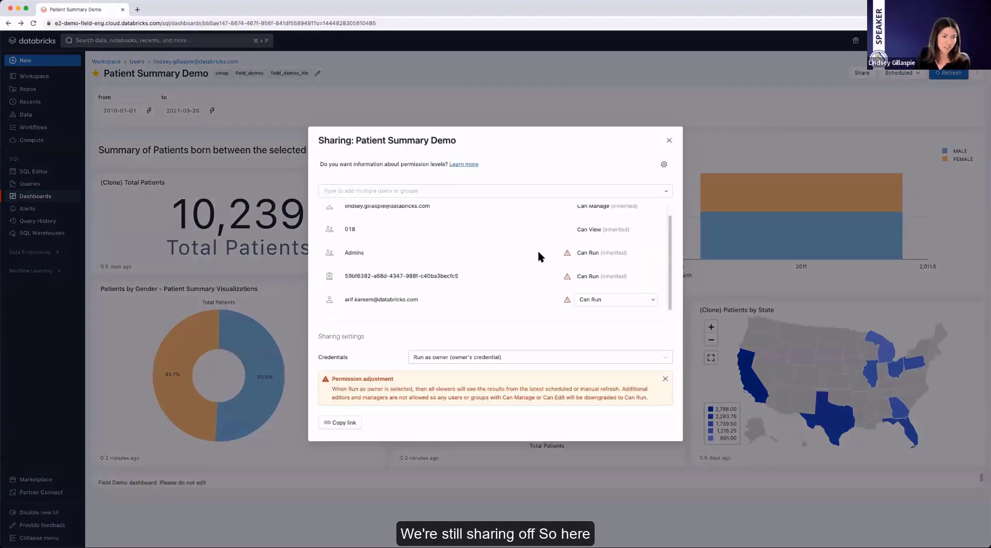
{"action": "left_click", "coordinate": [613, 299]}
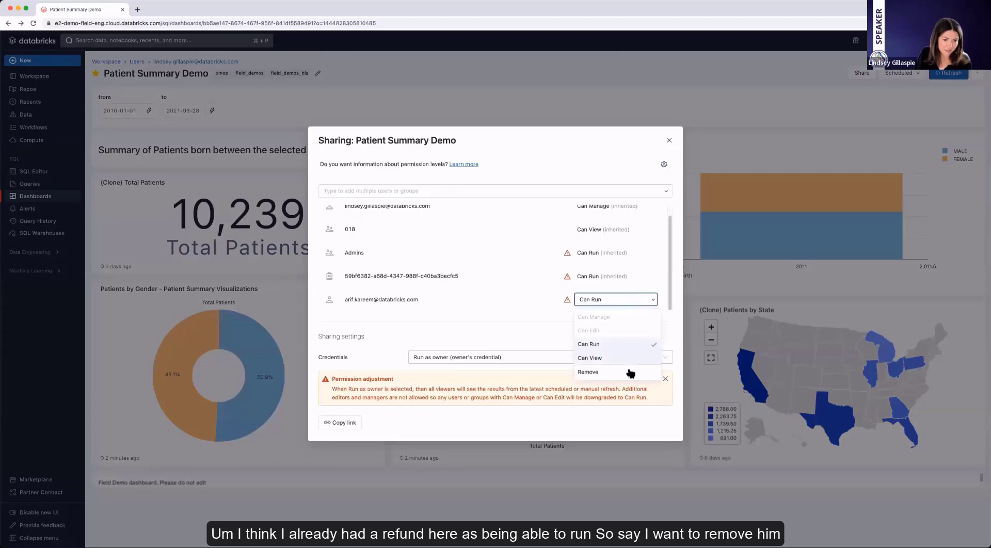
{"action": "left_click", "coordinate": [587, 372]}
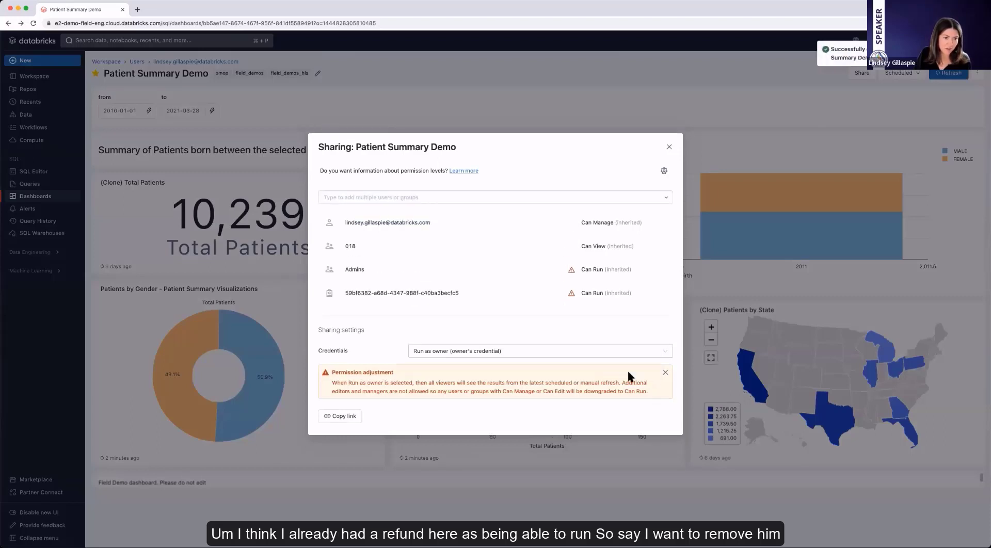
- Re-add user 'arif' with Can Run permission and Share queries enabled, then close sharing
{"action": "type", "text": "arif"}
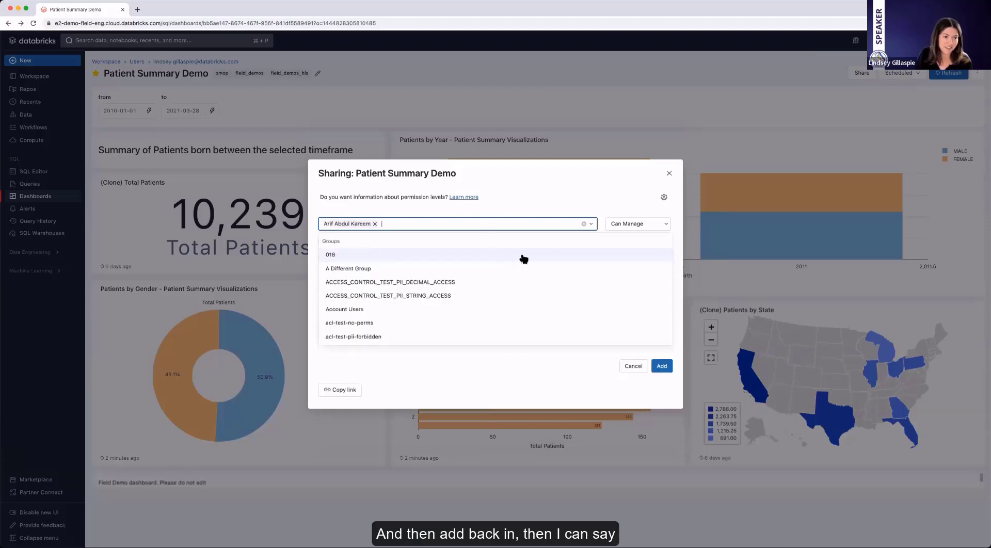
{"action": "left_click", "coordinate": [636, 223]}
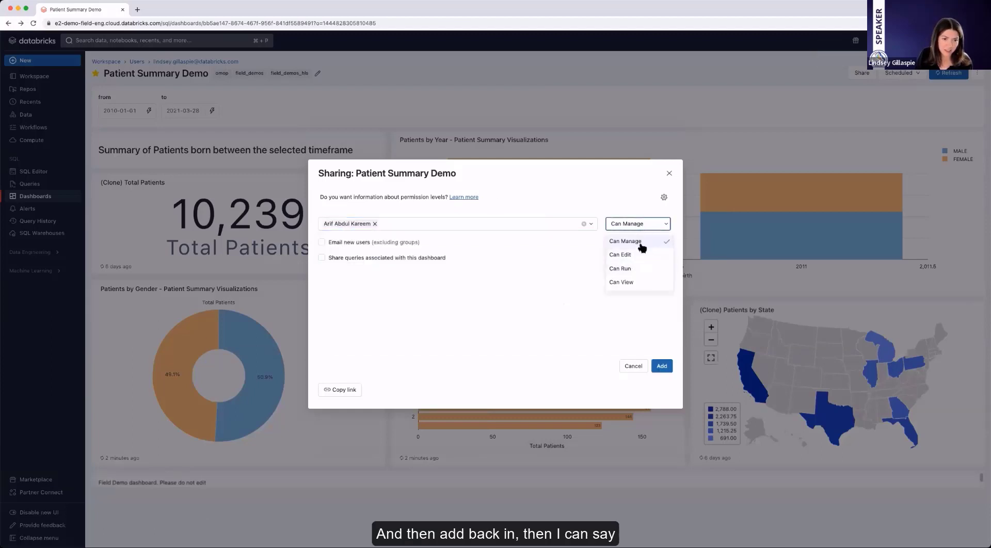
{"action": "left_click", "coordinate": [625, 241]}
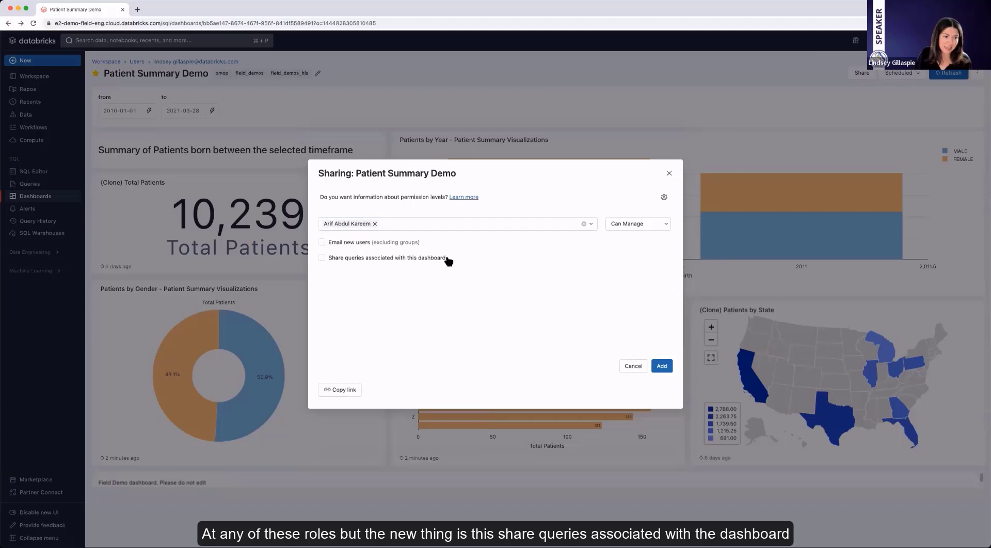
{"action": "double_click", "coordinate": [387, 257]}
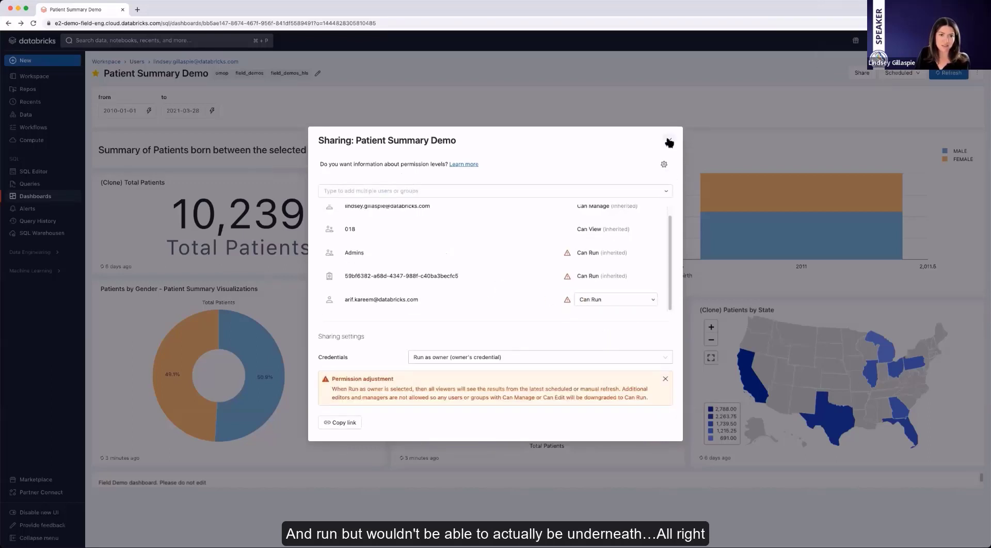
{"action": "left_click", "coordinate": [669, 143]}
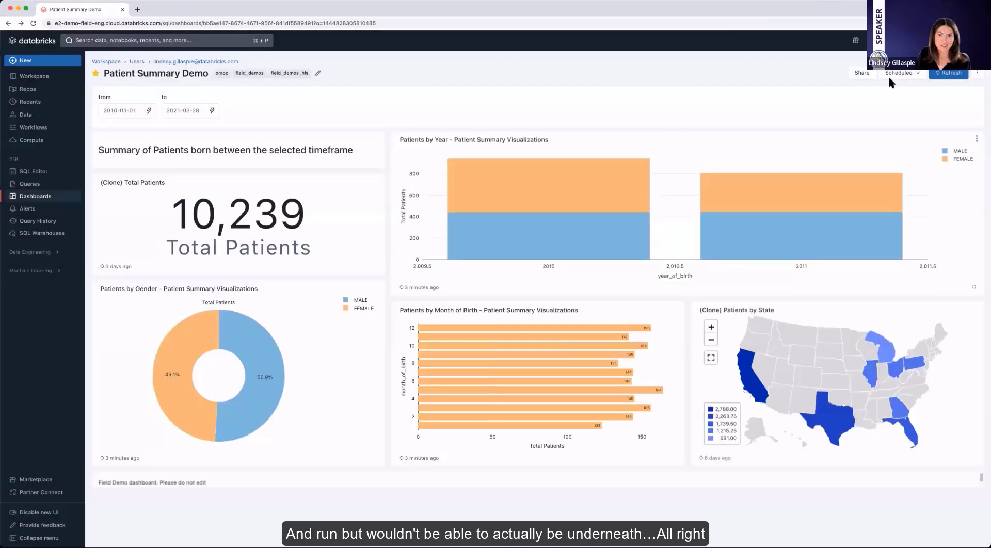
- Schedule a refresh every 1 week, subscribe yourself ('linds') by email, and save
{"action": "left_click", "coordinate": [900, 72]}
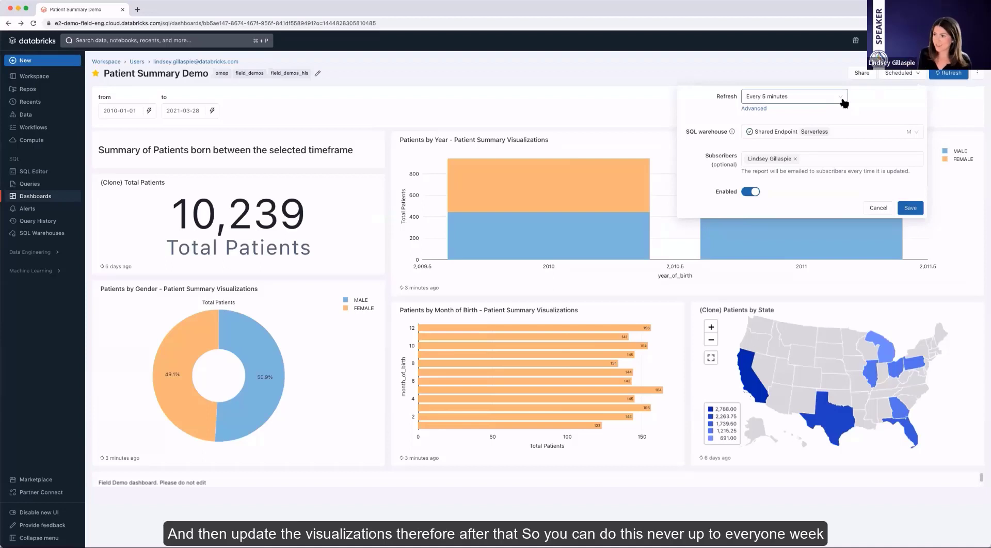
{"action": "left_click", "coordinate": [793, 96]}
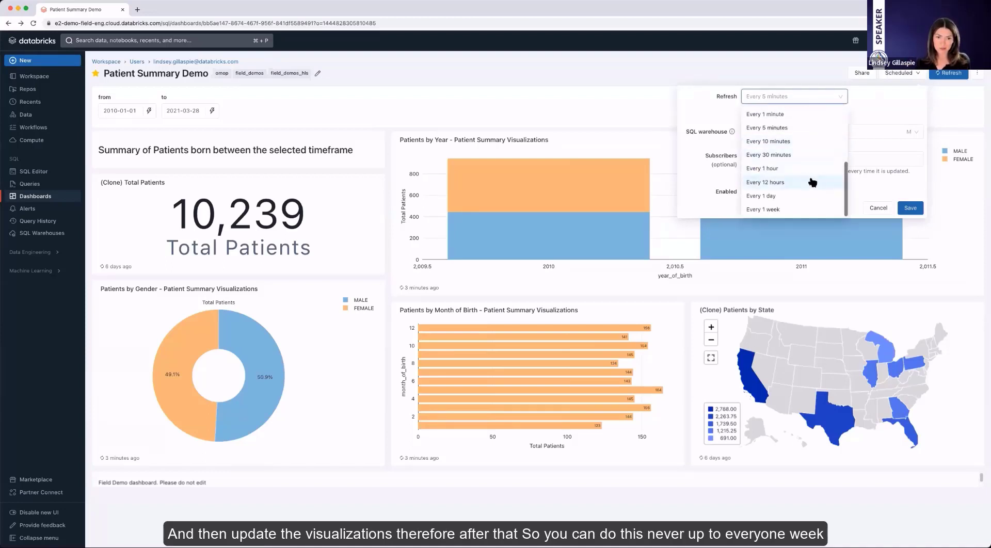
{"action": "left_click", "coordinate": [763, 210]}
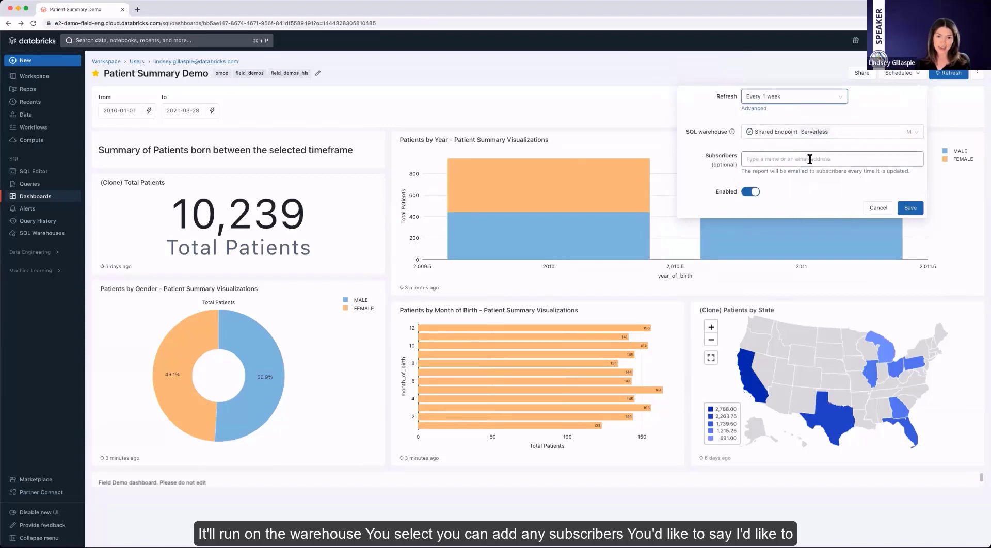
{"action": "type", "text": "linds"}
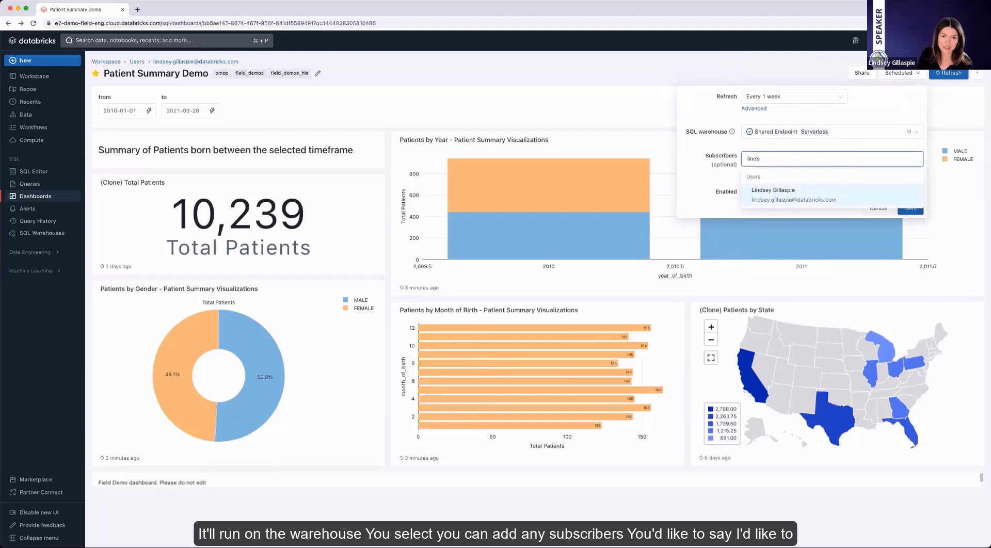
{"action": "left_click", "coordinate": [773, 194]}
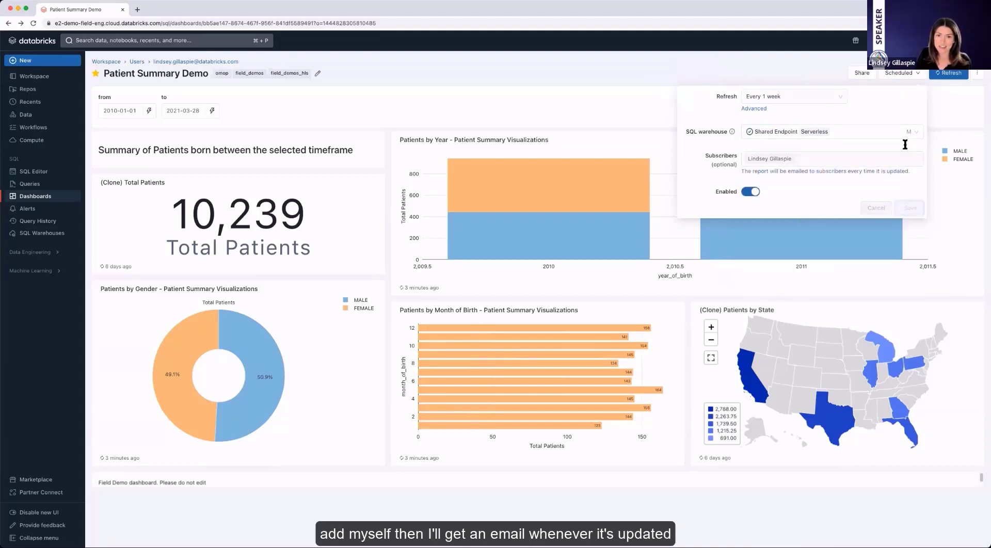
{"action": "left_click", "coordinate": [909, 208]}
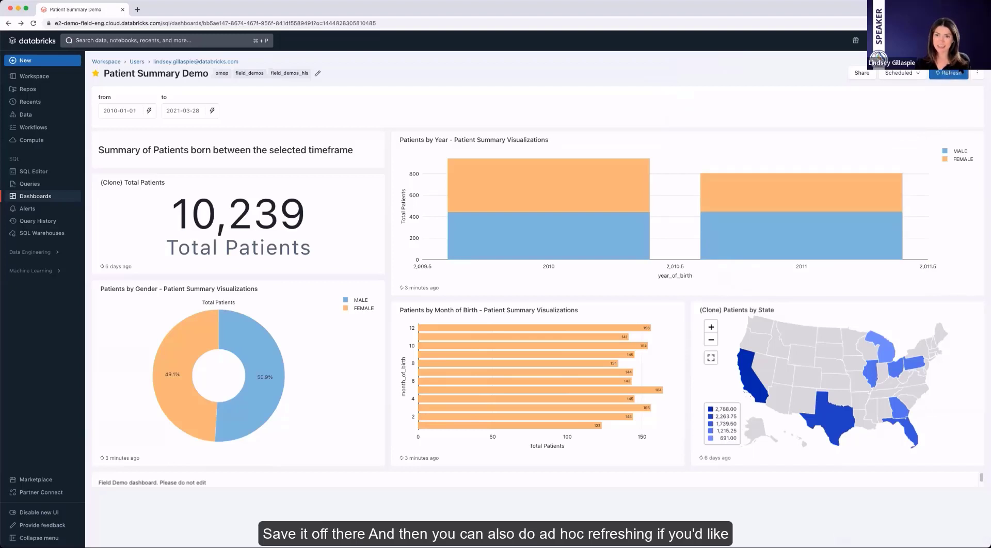
- Download the dashboard as PDF, then export it as a file and confirm the export
{"action": "left_click", "coordinate": [977, 73]}
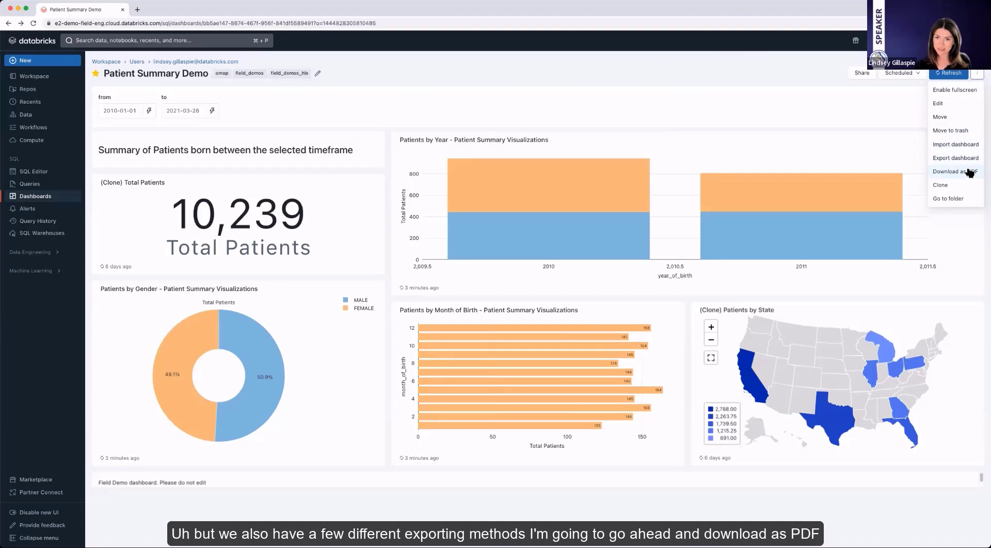
{"action": "left_click", "coordinate": [954, 172]}
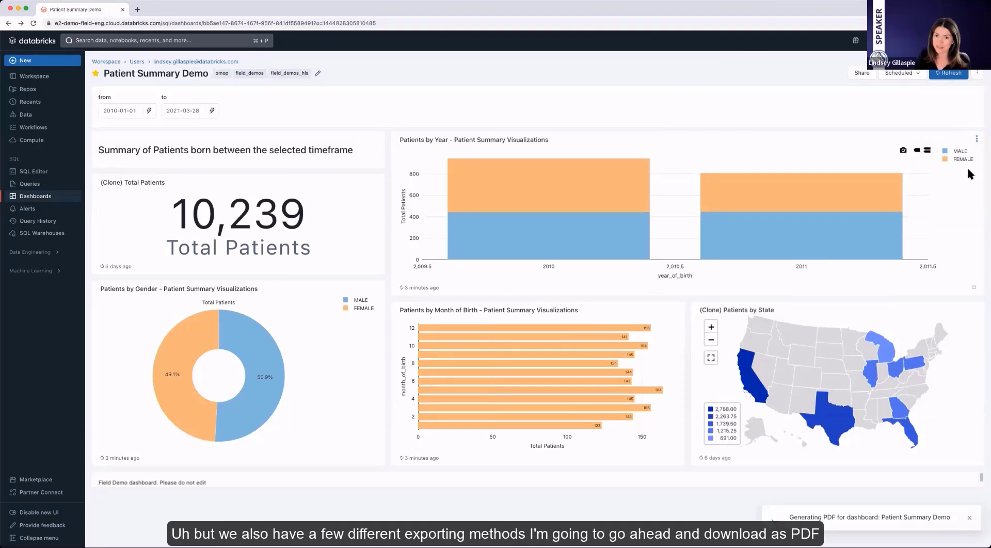
{"action": "left_click", "coordinate": [976, 73]}
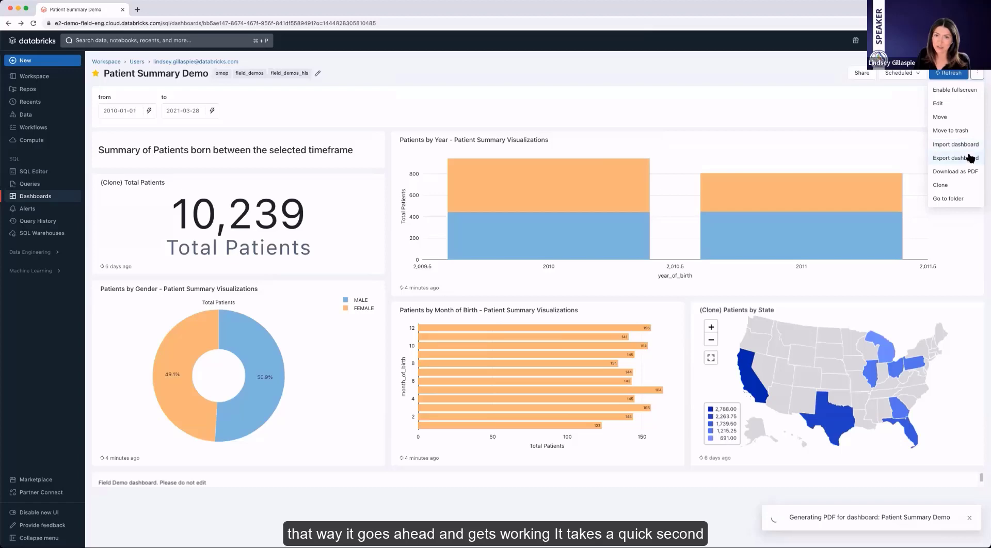
{"action": "left_click", "coordinate": [955, 158]}
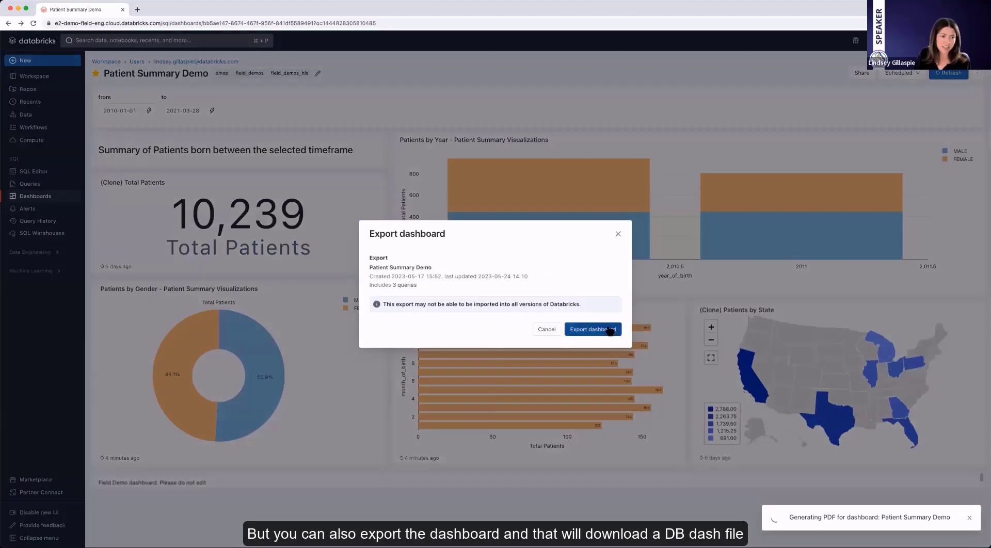
{"action": "left_click", "coordinate": [590, 329]}
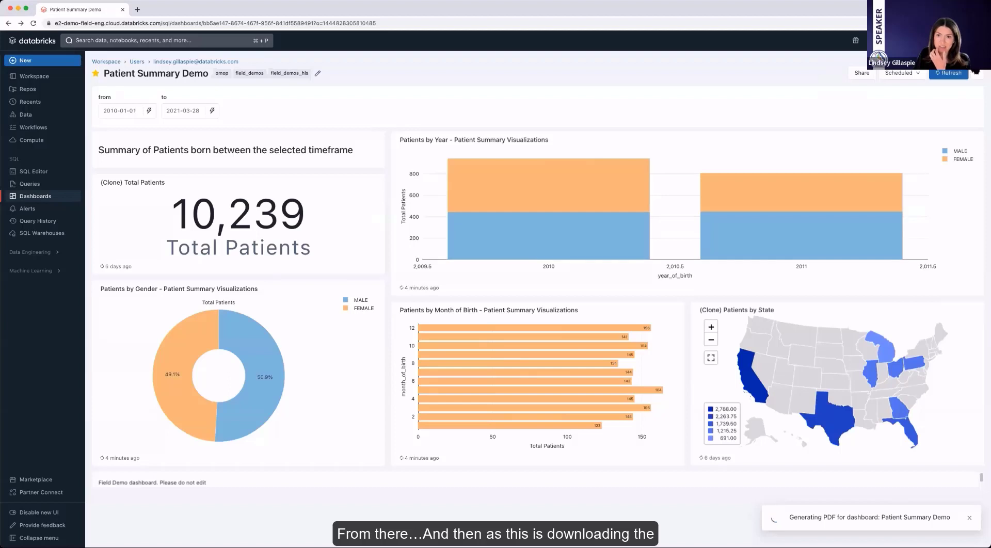
{"action": "left_click", "coordinate": [977, 72]}
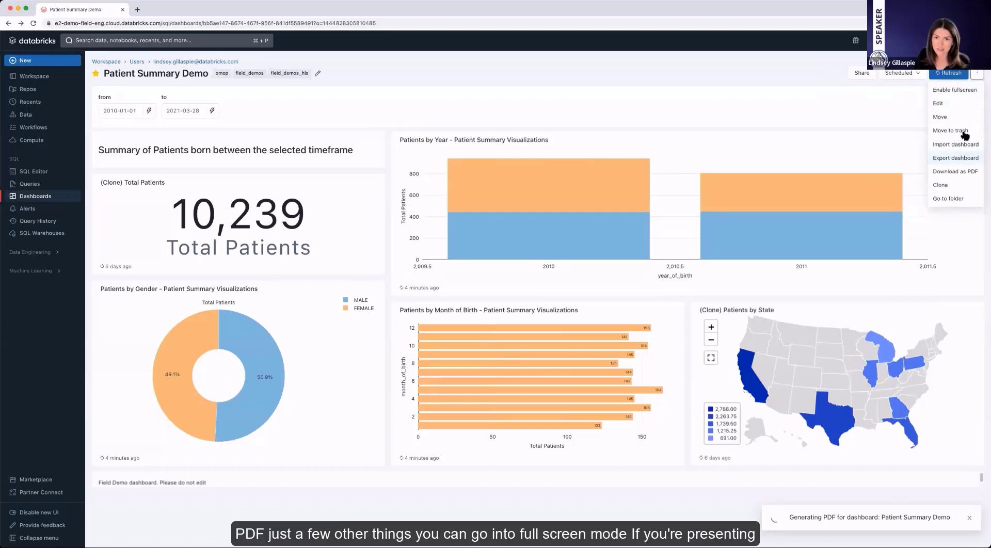
{"action": "mouse_move", "coordinate": [971, 94]}
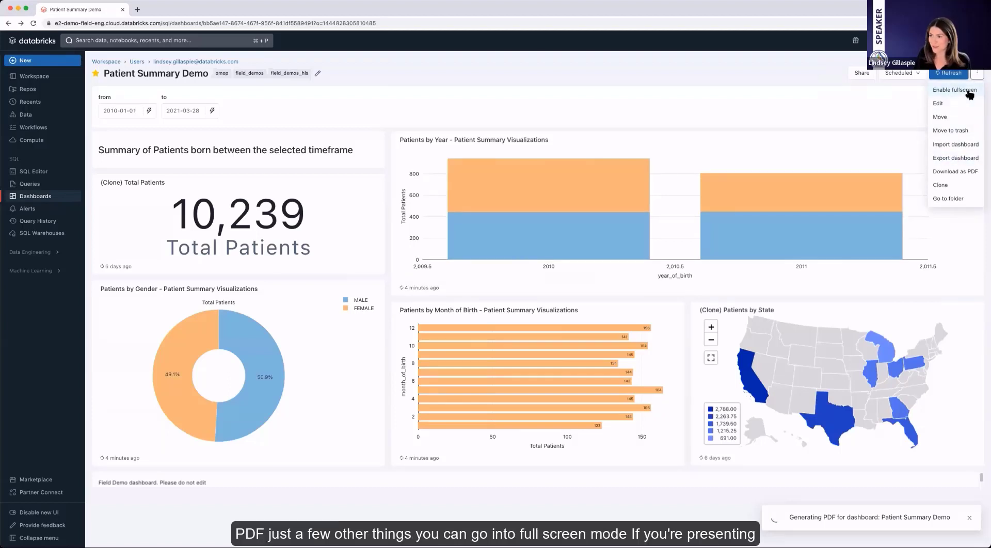
{"action": "mouse_move", "coordinate": [940, 116]}
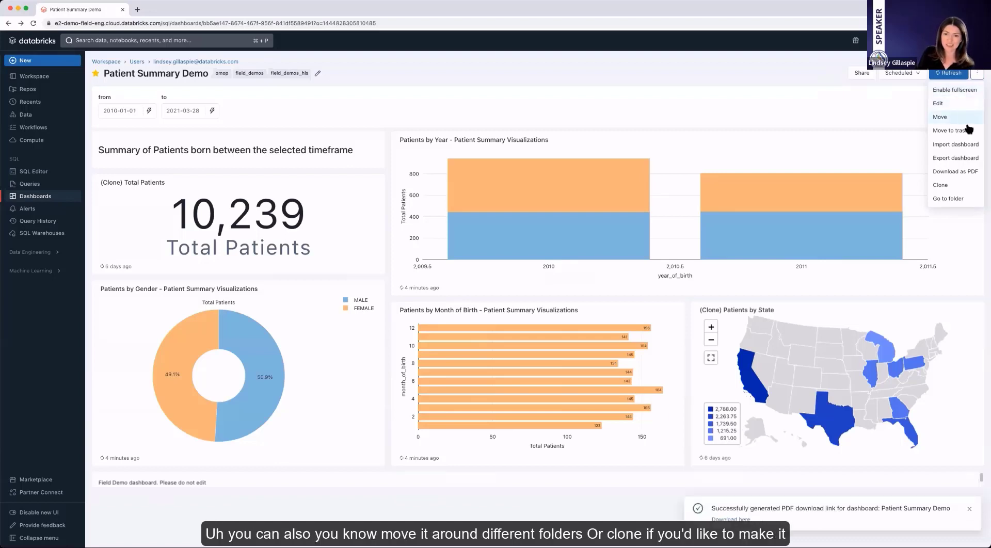
{"action": "mouse_move", "coordinate": [940, 185]}
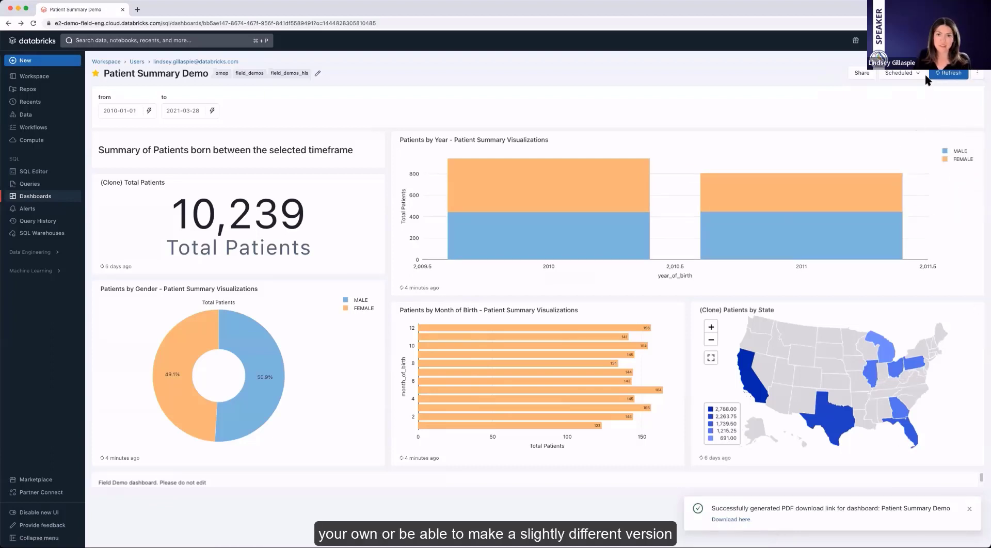
- Download and view the Patient Summary Demo dashboard PDF in the browser
{"action": "left_click", "coordinate": [731, 519]}
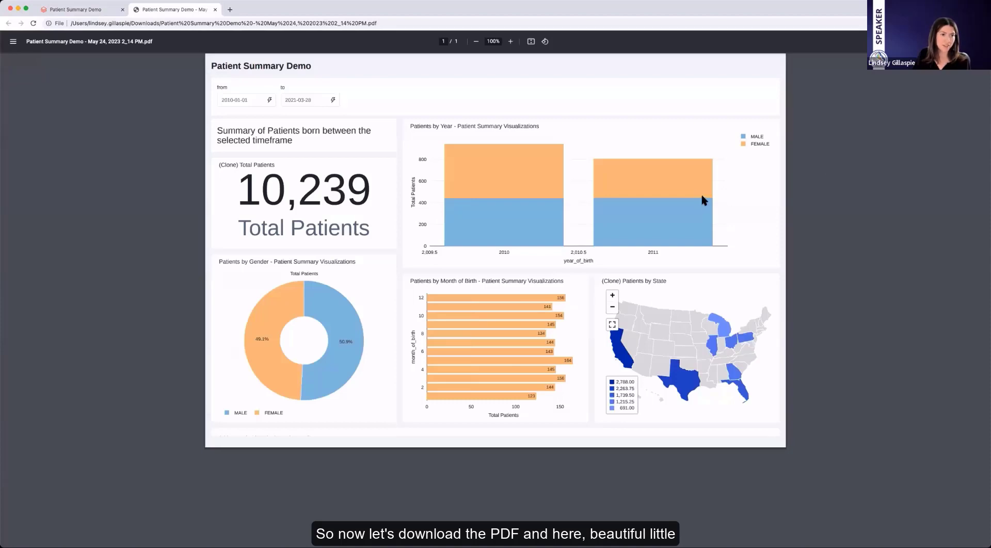
{"action": "left_click", "coordinate": [215, 9]}
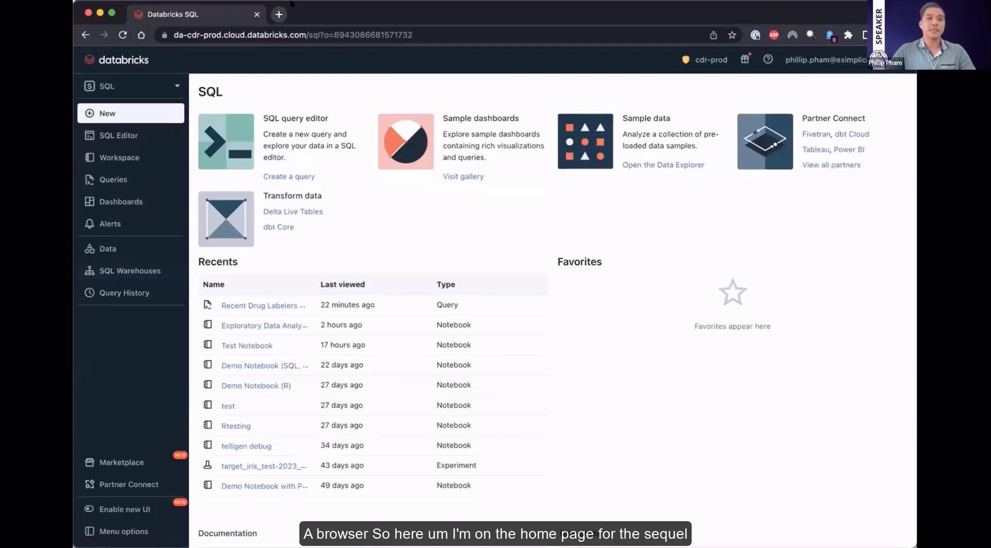
- Load the Recent Drug Labelers Query from the Queries list into the SQL editor
{"action": "left_click", "coordinate": [113, 180]}
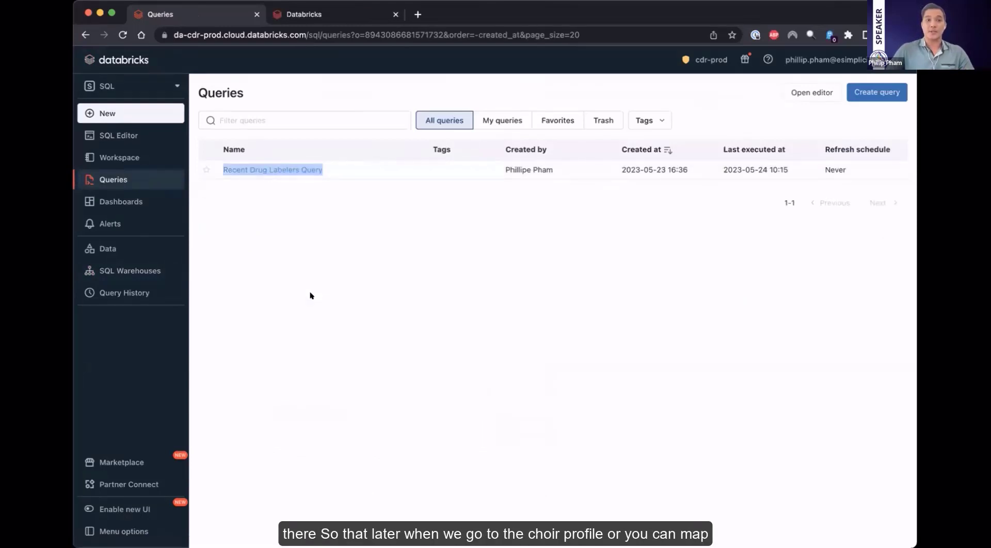
{"action": "left_click", "coordinate": [272, 170]}
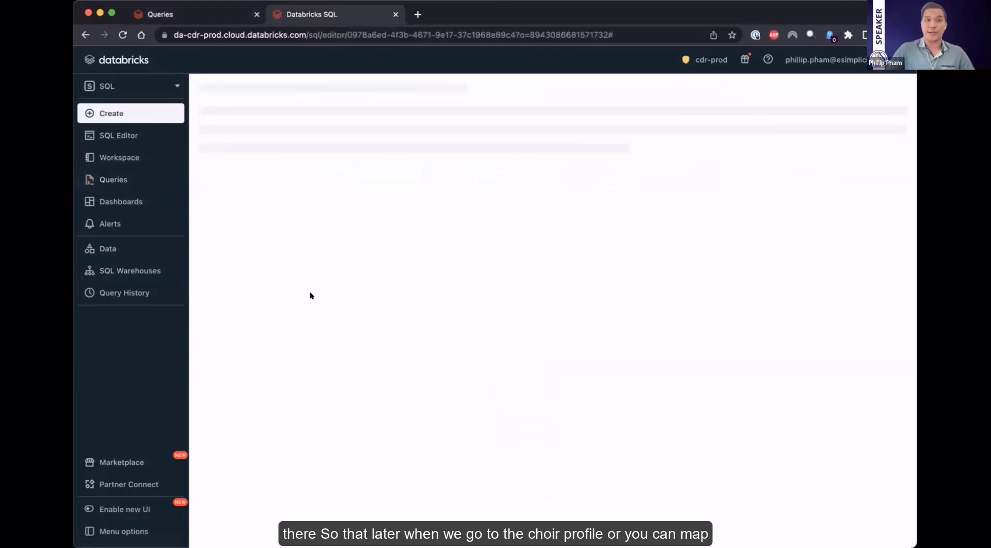
{"action": "left_click", "coordinate": [118, 135]}
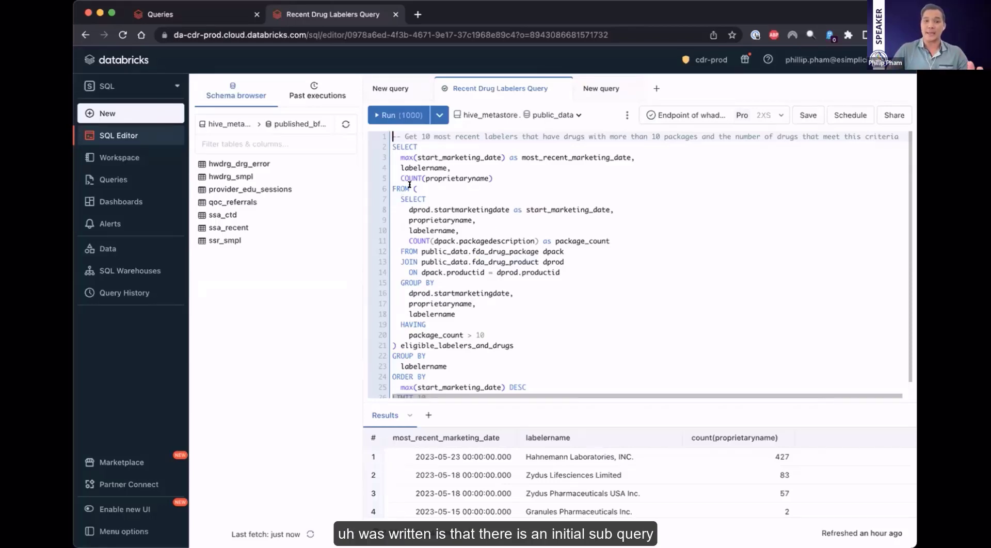
{"action": "left_click_drag", "start_coordinate": [402, 199], "coordinate": [480, 336]}
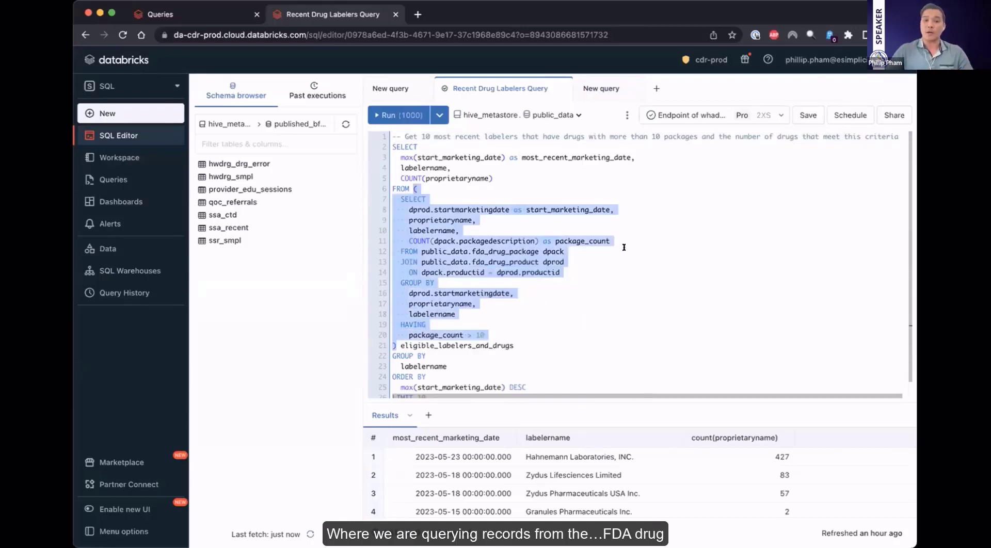
{"action": "left_click", "coordinate": [519, 251]}
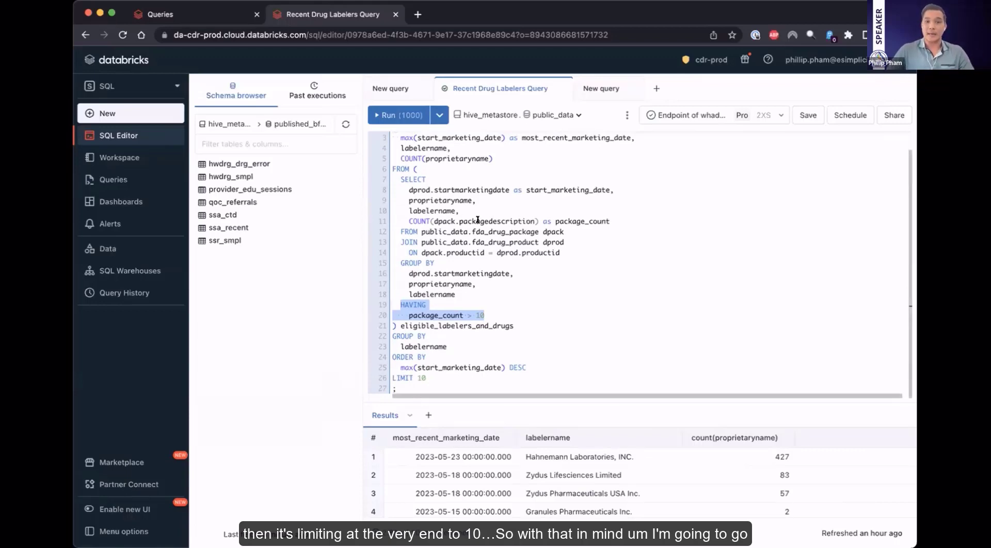
- Run the Recent Drug Labelers Query again to refresh its labeler results
{"action": "left_click", "coordinate": [398, 115]}
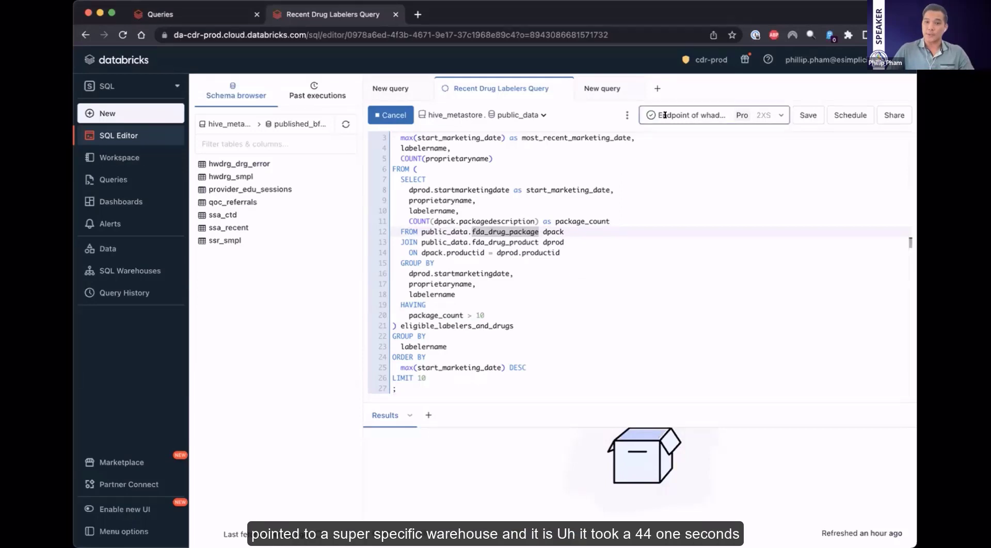
{"action": "left_click", "coordinate": [390, 115]}
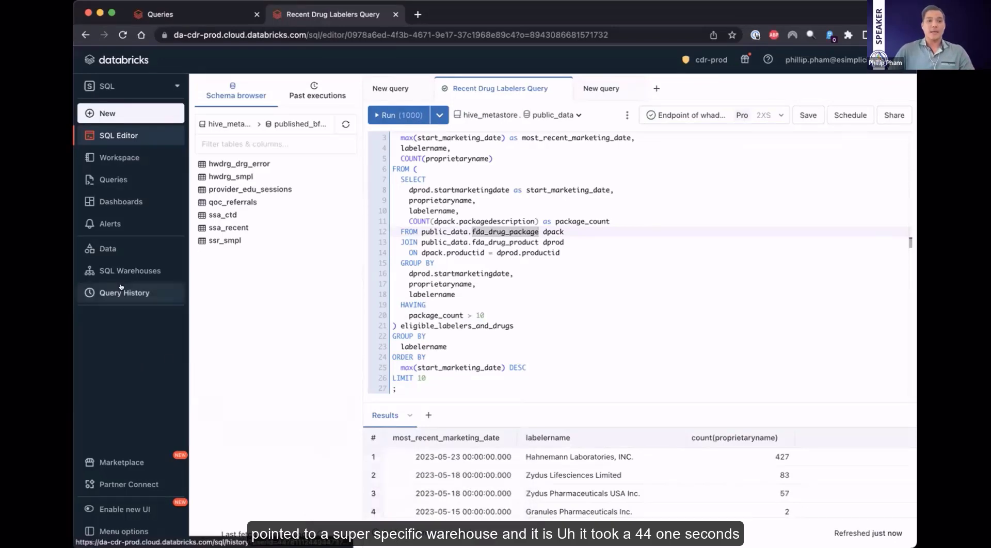
- Show Query History with the latest drug labelers run's details (finished, 4.41 s)
{"action": "left_click", "coordinate": [123, 293]}
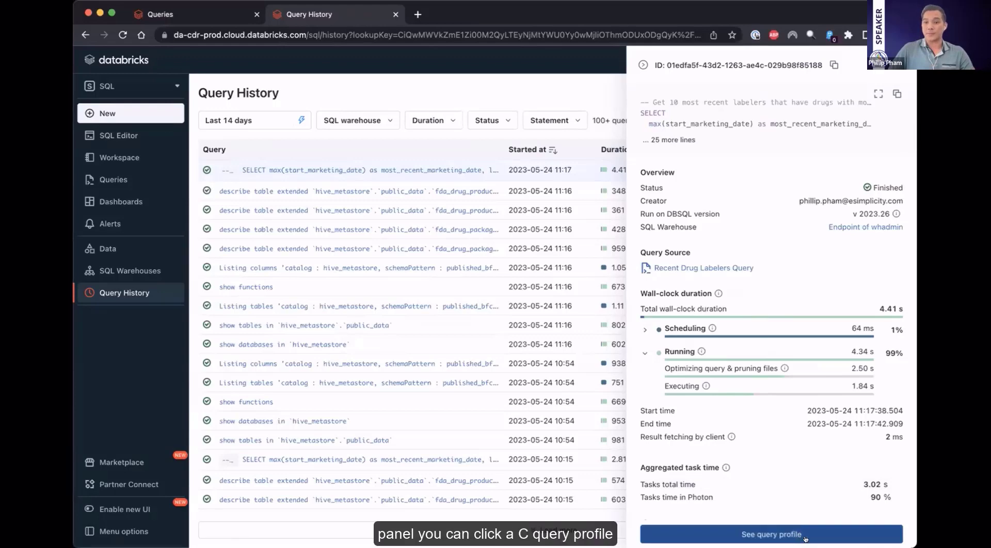
- Open the query profile graph of scan, filter, shuffle and join operations for this run
{"action": "left_click", "coordinate": [771, 535]}
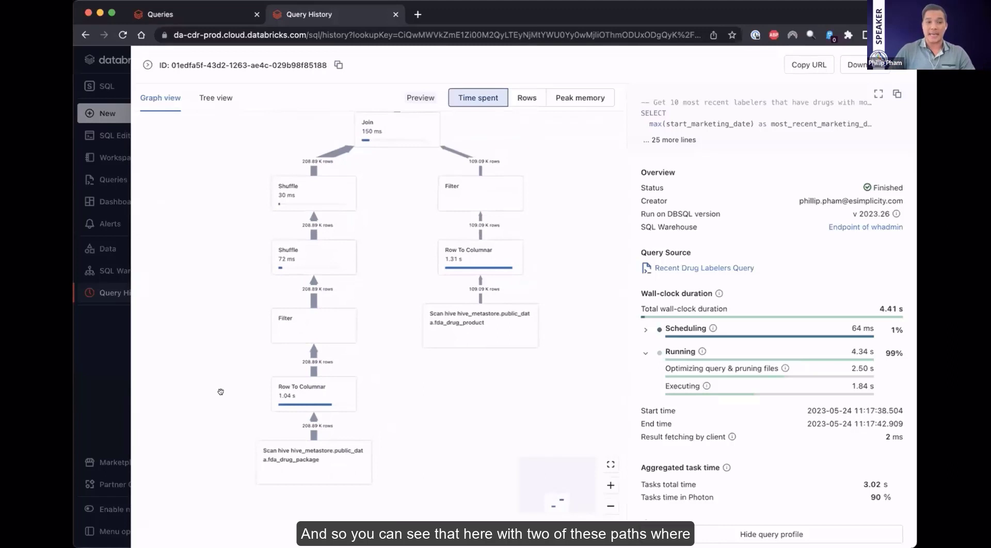
{"action": "mouse_move", "coordinate": [396, 450]}
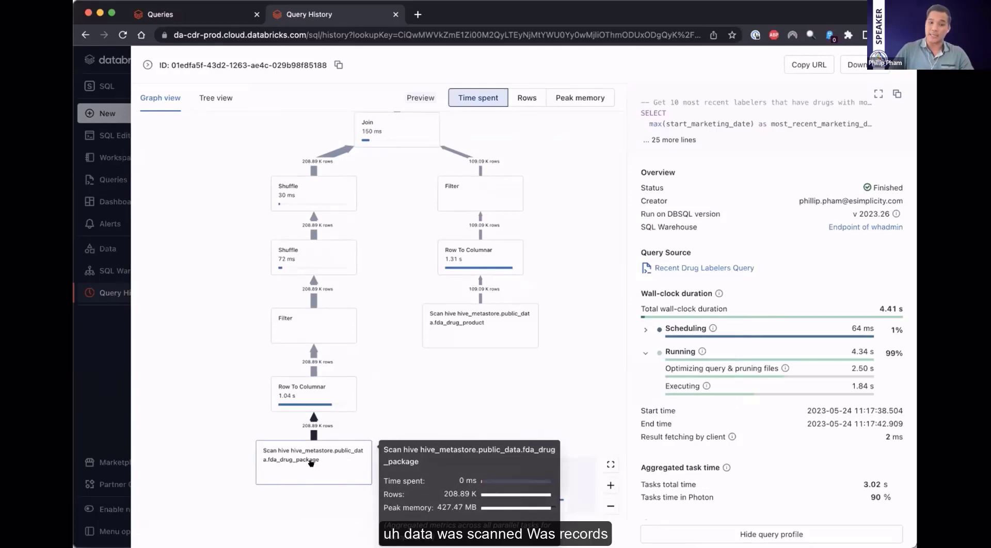
{"action": "mouse_move", "coordinate": [340, 410]}
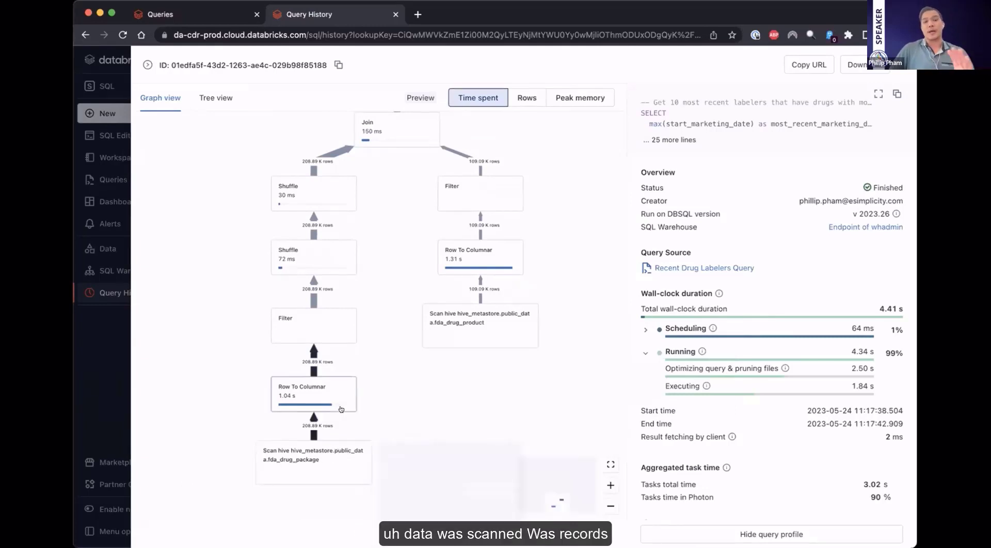
{"action": "mouse_move", "coordinate": [314, 393]}
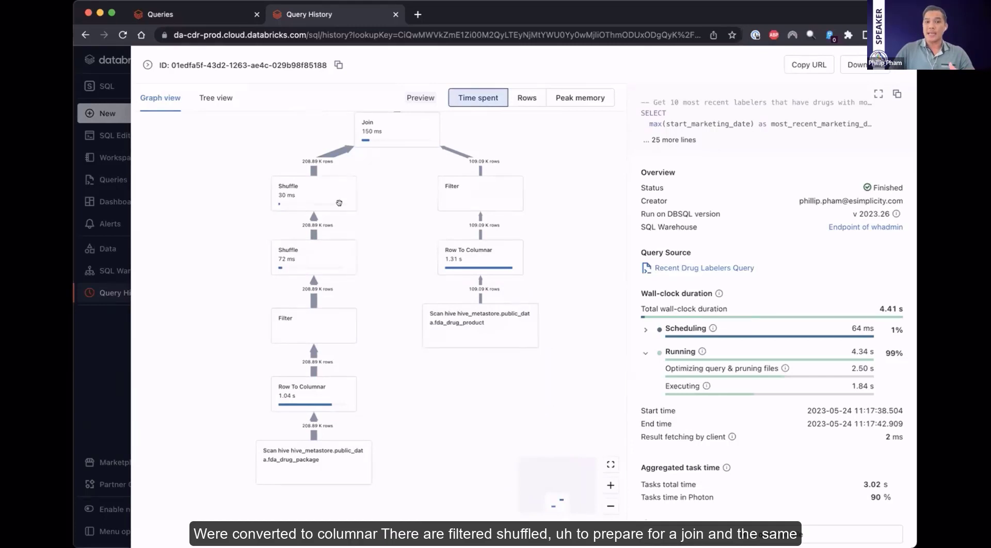
{"action": "mouse_move", "coordinate": [472, 334]}
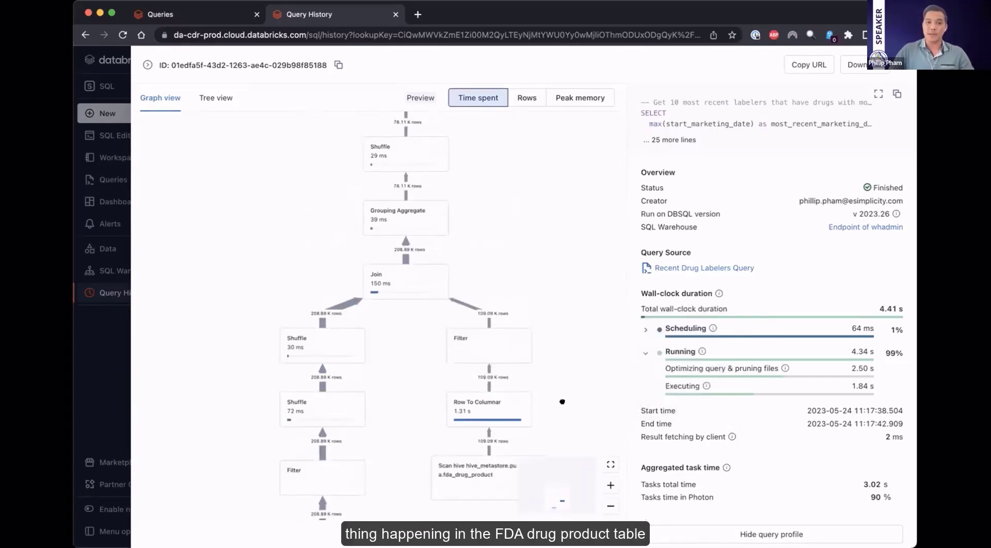
{"action": "mouse_move", "coordinate": [517, 290]}
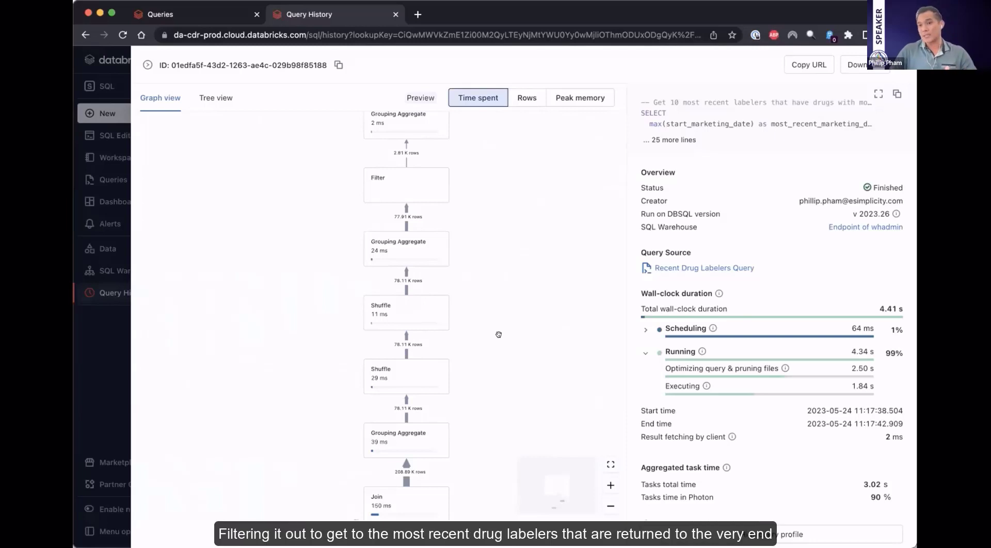
{"action": "mouse_move", "coordinate": [498, 306]}
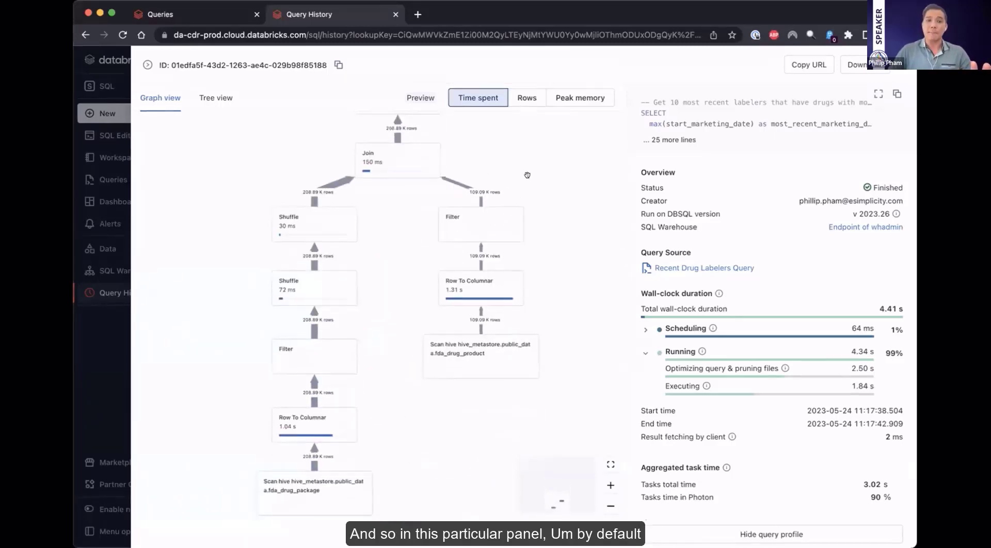
{"action": "mouse_move", "coordinate": [314, 356]}
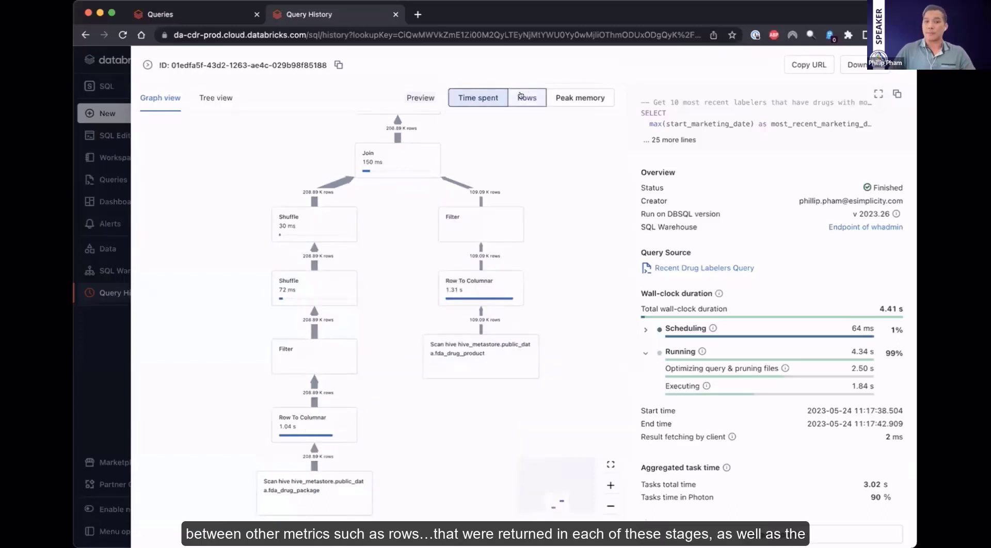
- Cycle rows and peak memory metrics, then show the tree of 20 operations with peak memory
{"action": "left_click", "coordinate": [526, 97]}
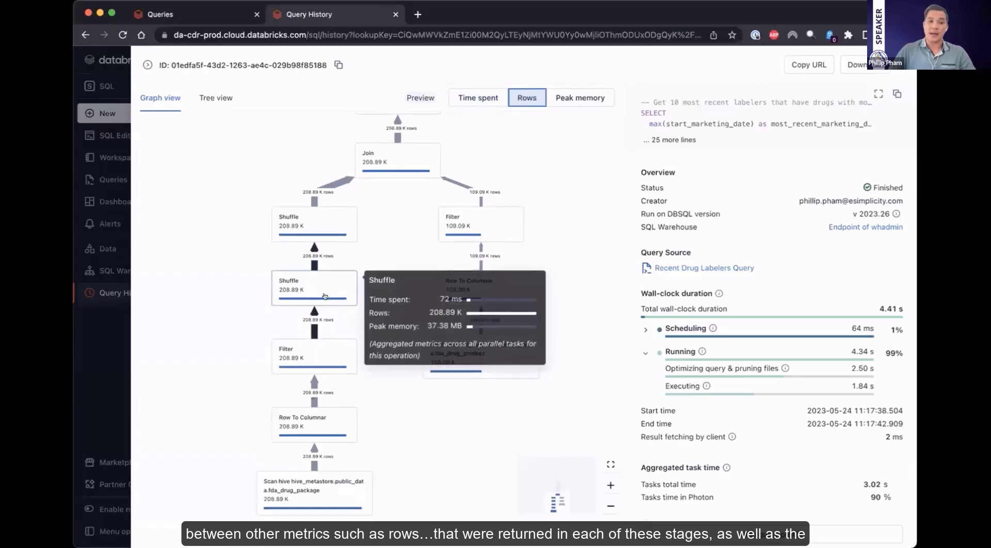
{"action": "mouse_move", "coordinate": [334, 259]}
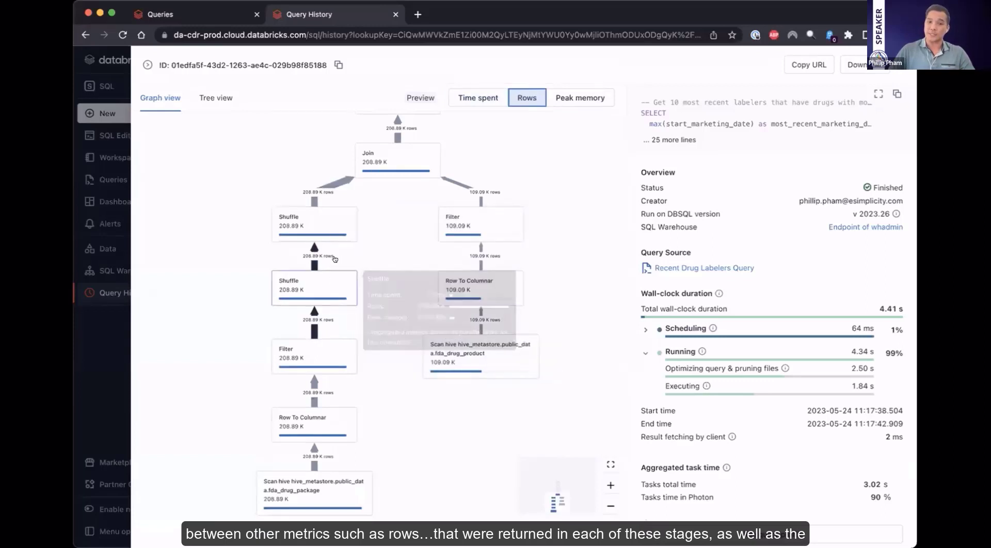
{"action": "left_click", "coordinate": [579, 97]}
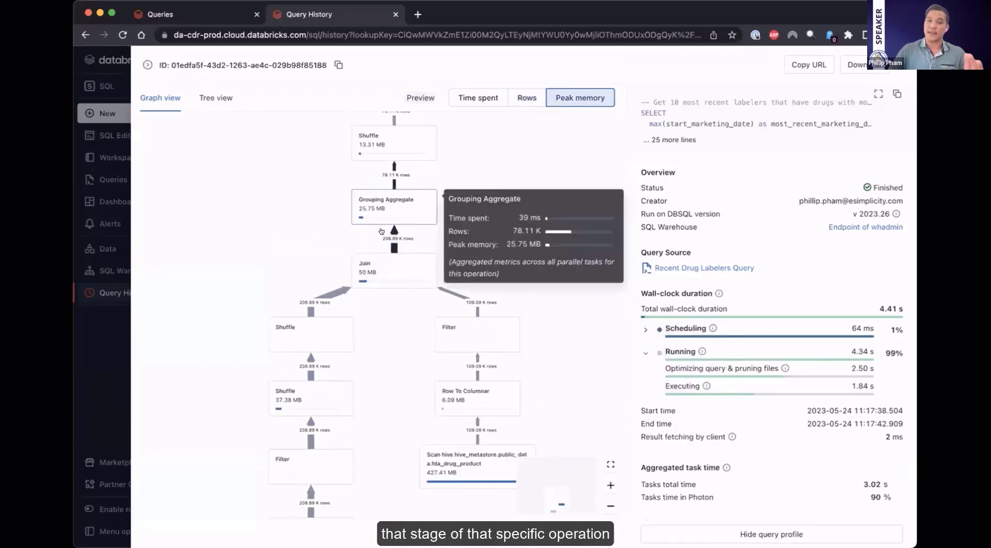
{"action": "mouse_move", "coordinate": [234, 106]}
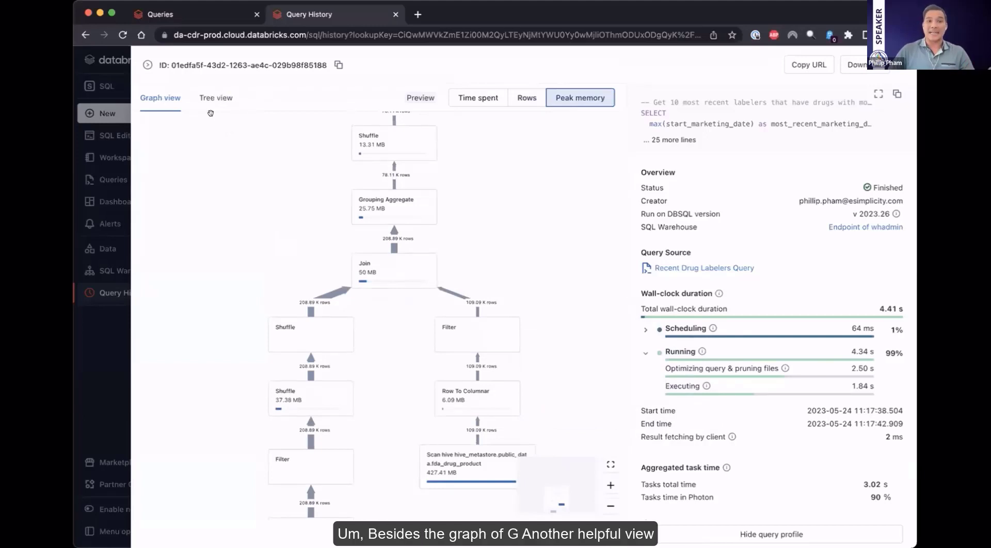
{"action": "left_click", "coordinate": [216, 98]}
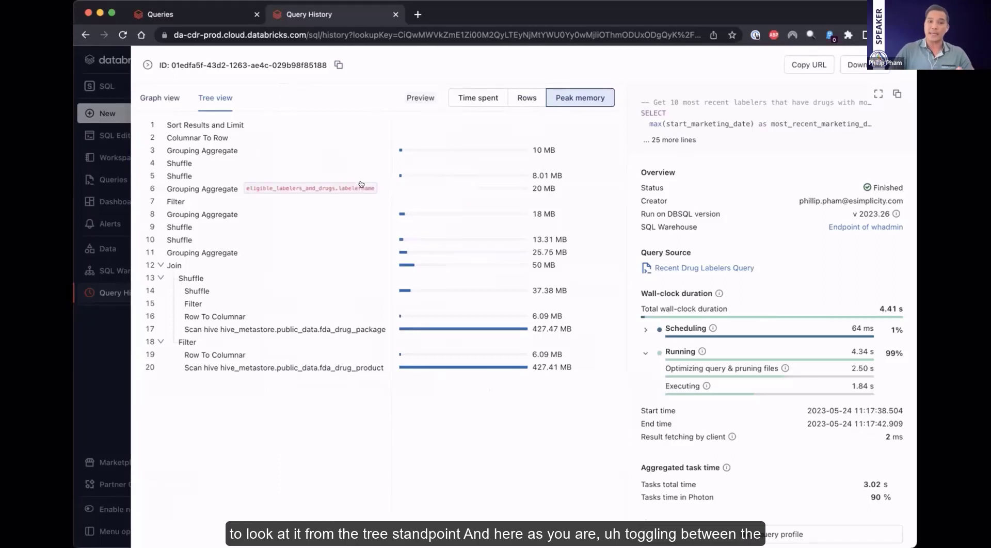
{"action": "left_click", "coordinate": [478, 97]}
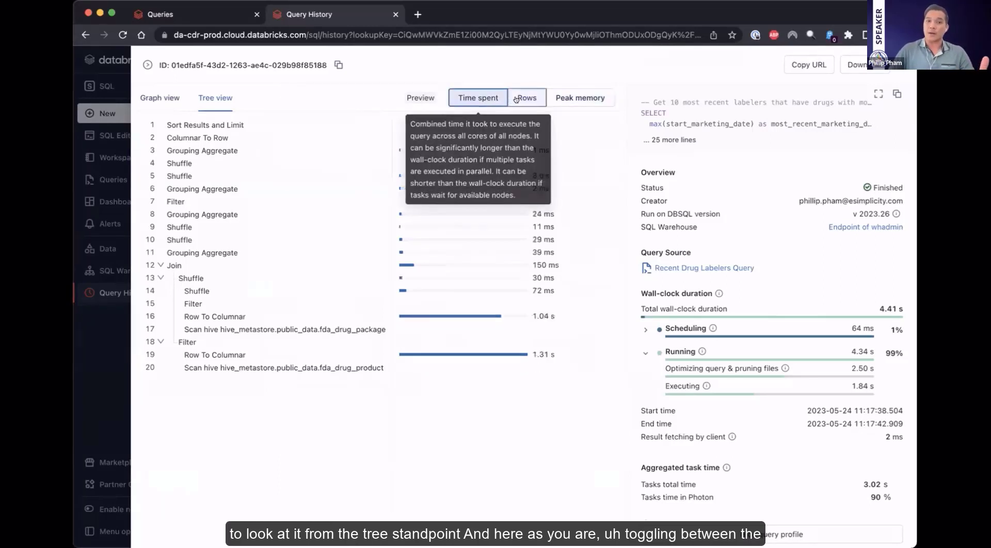
{"action": "left_click", "coordinate": [580, 97]}
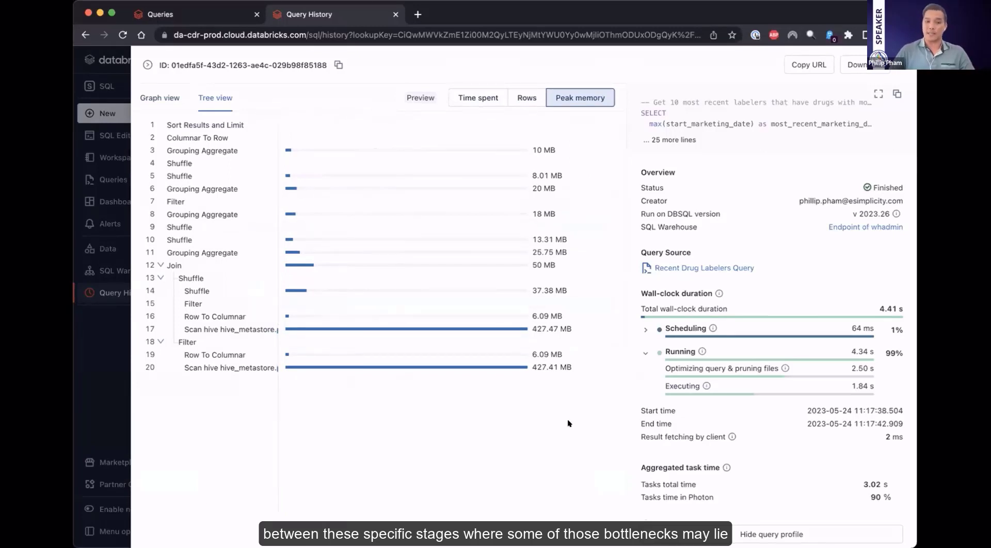
{"action": "mouse_move", "coordinate": [478, 97]}
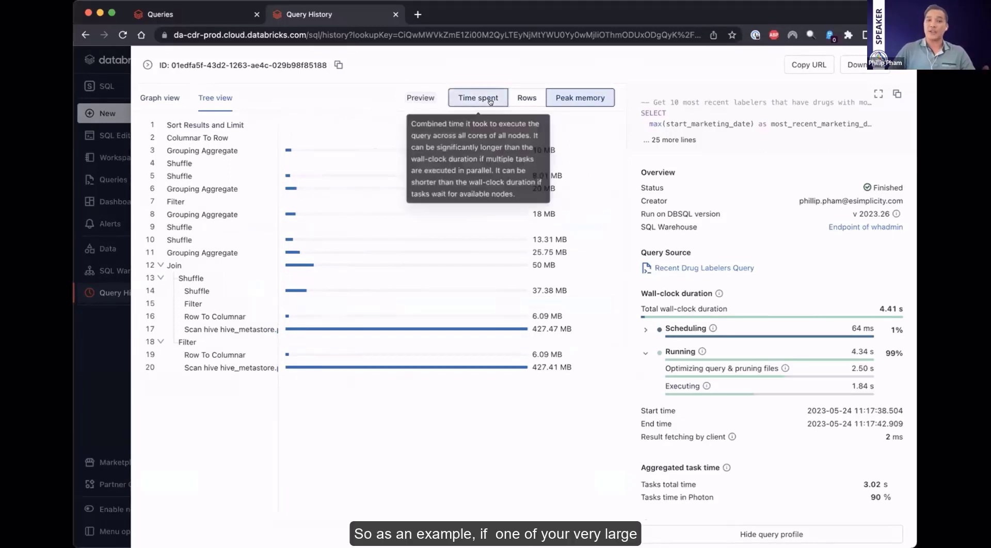
- Compare time spent and peak memory in tree view, ending on time spent (1.31 s and 1.04 s scans)
{"action": "left_click", "coordinate": [477, 97]}
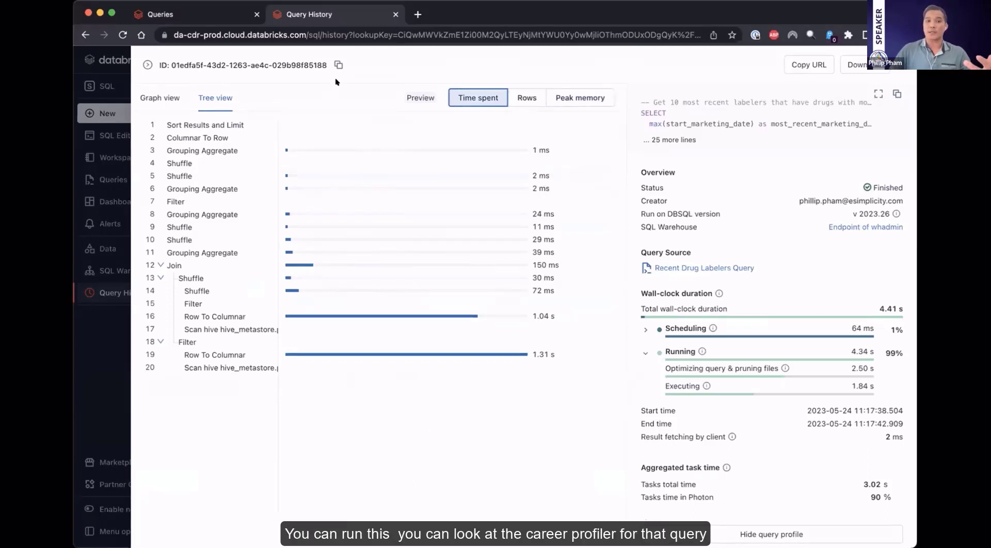
{"action": "mouse_move", "coordinate": [354, 96]}
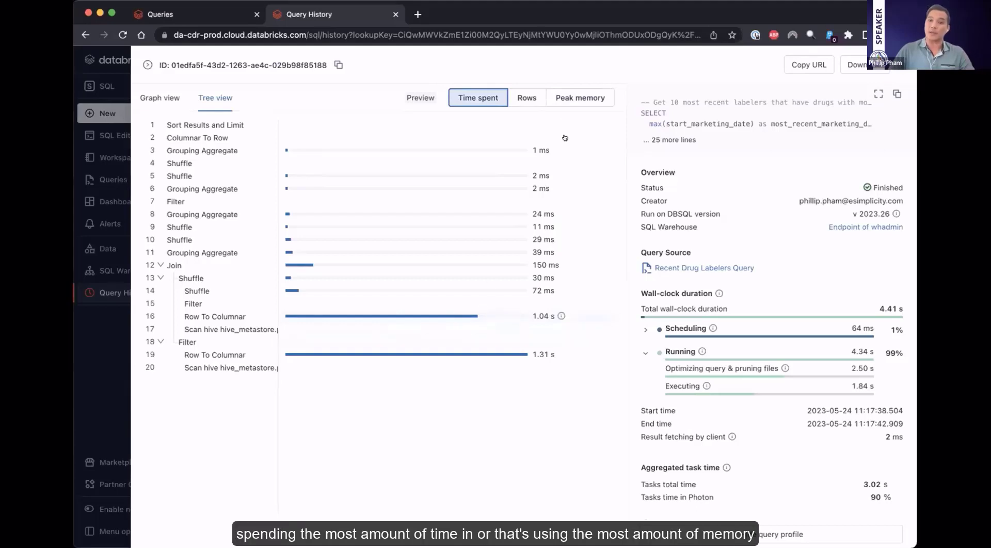
{"action": "left_click", "coordinate": [579, 97]}
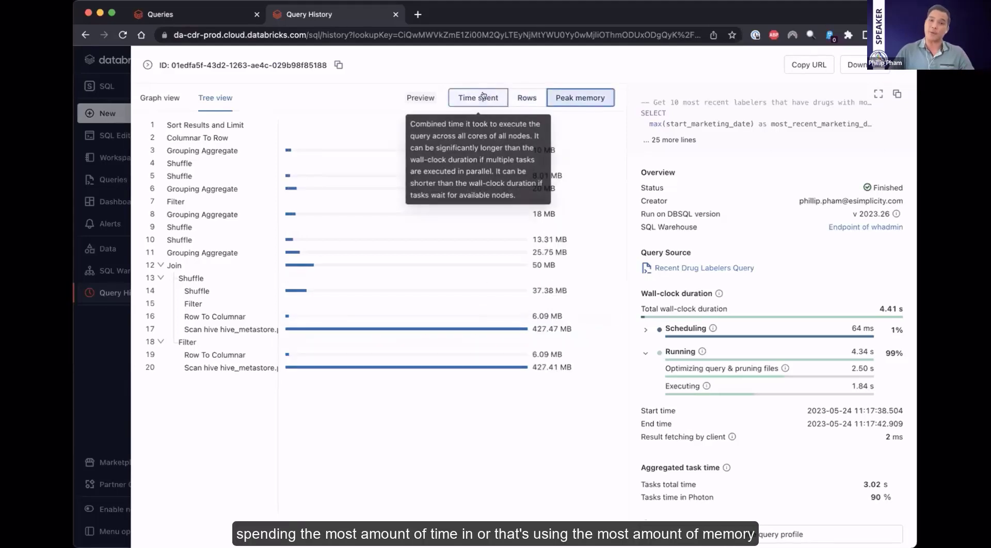
{"action": "left_click", "coordinate": [477, 97]}
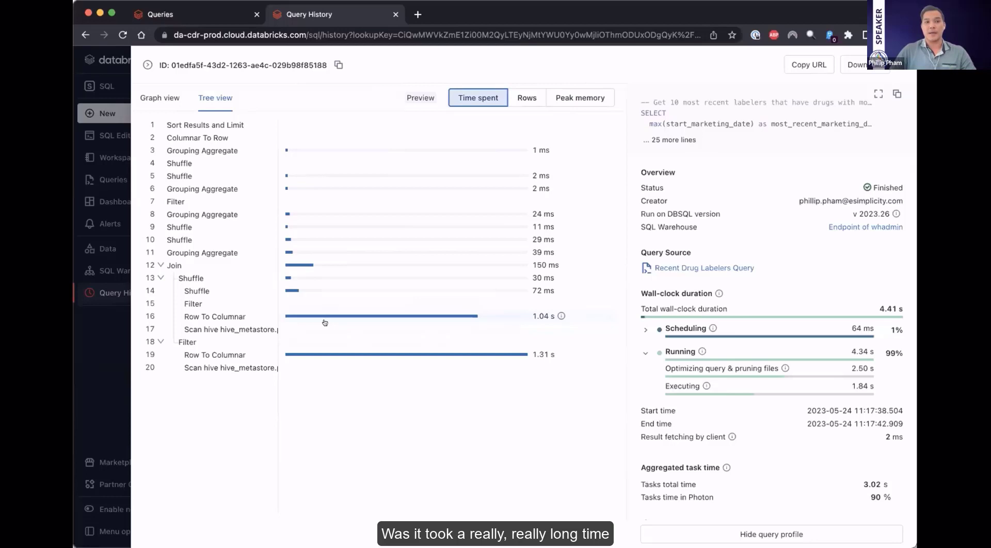
{"action": "mouse_move", "coordinate": [327, 319]}
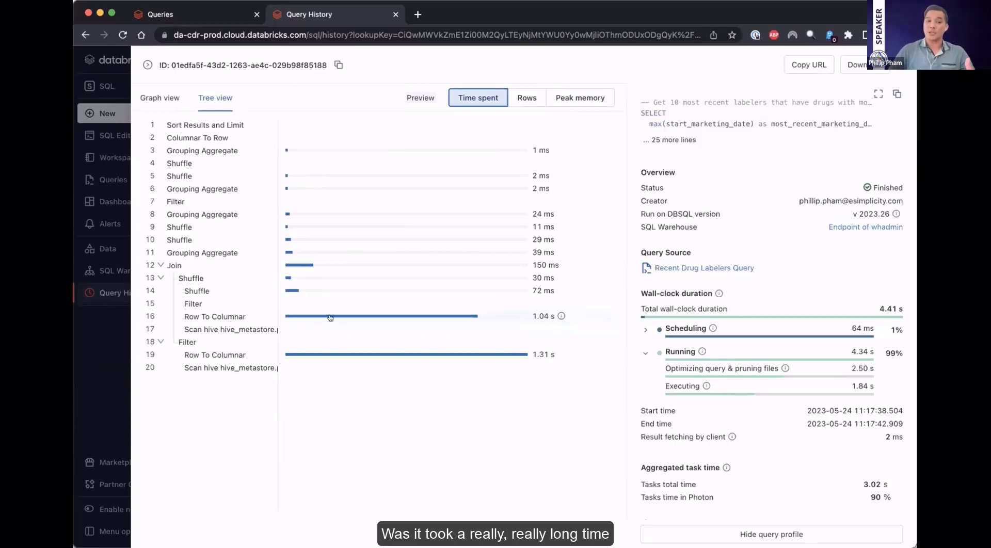